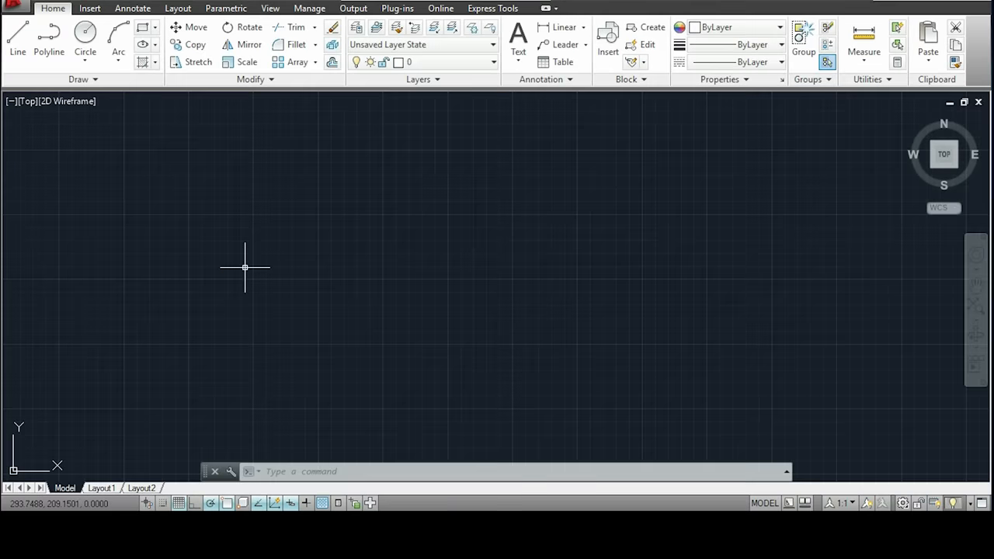
Start the LINE command to draw a short horizontal line
{"action": "type", "text": "line"}
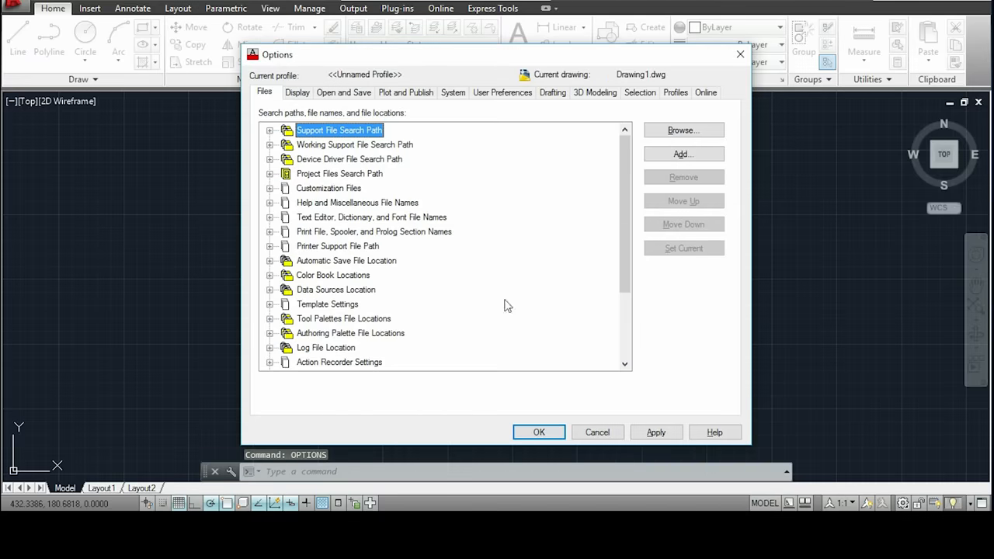
{"action": "mouse_move", "coordinate": [803, 128]}
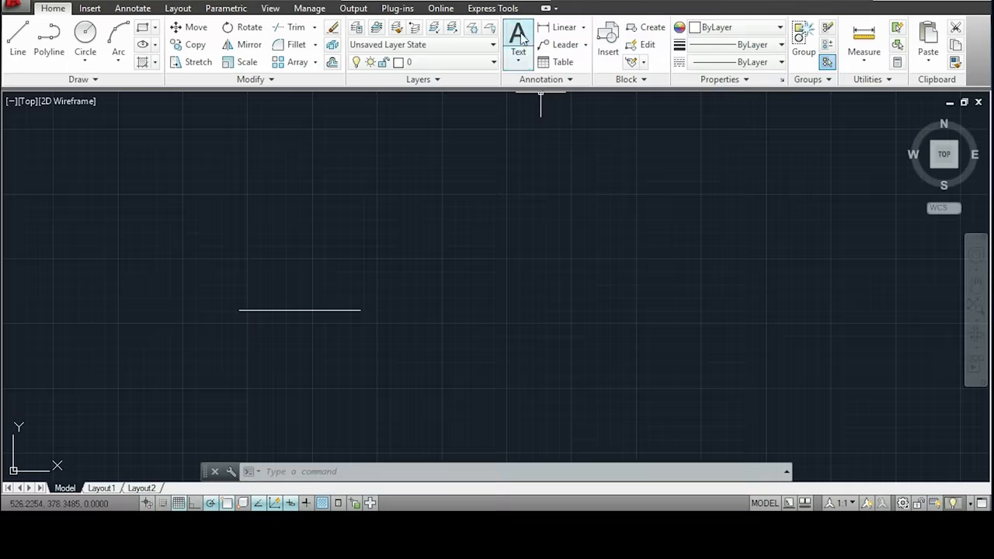
{"action": "mouse_move", "coordinate": [518, 39]}
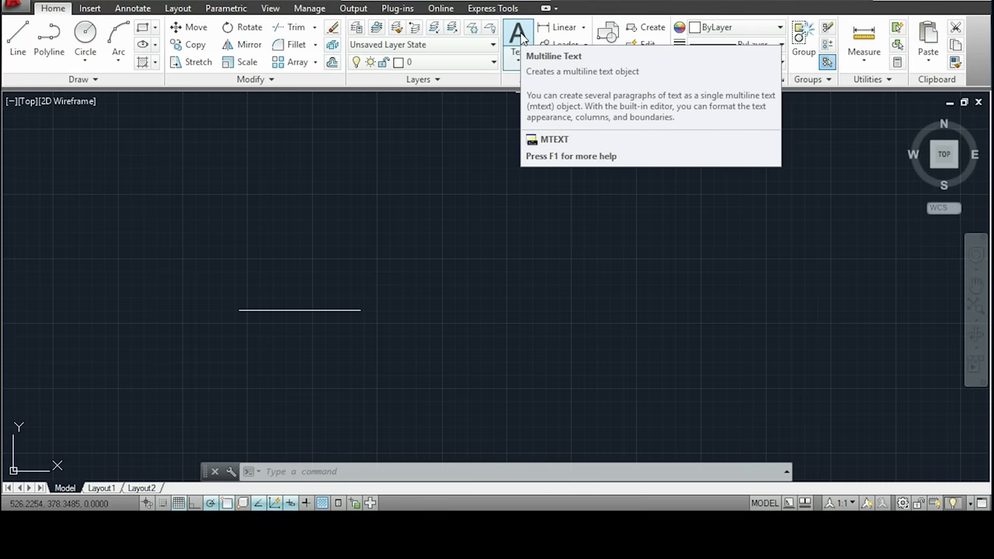
Begin a multiline text object with the MTEXT command
{"action": "left_click", "coordinate": [518, 37]}
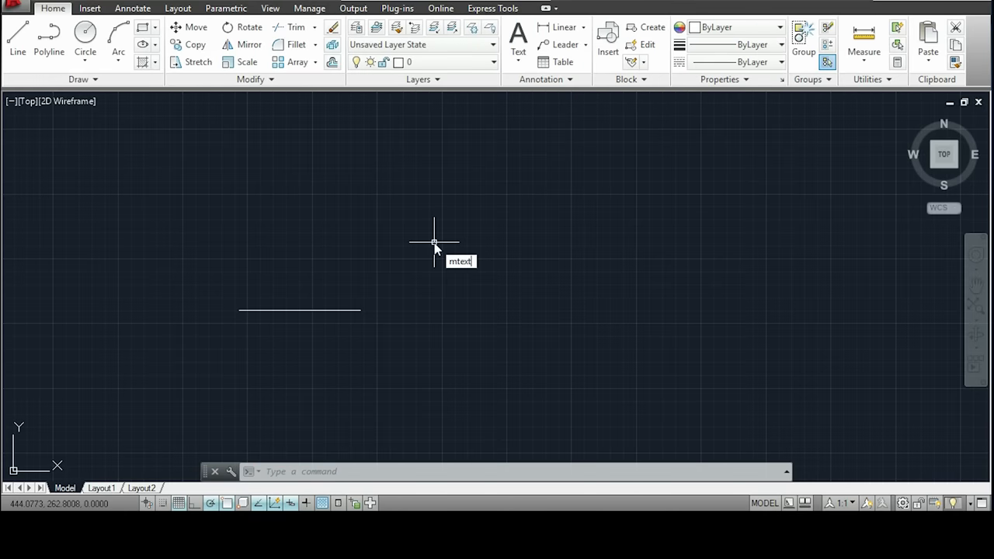
{"action": "type", "text": "MTEXT"}
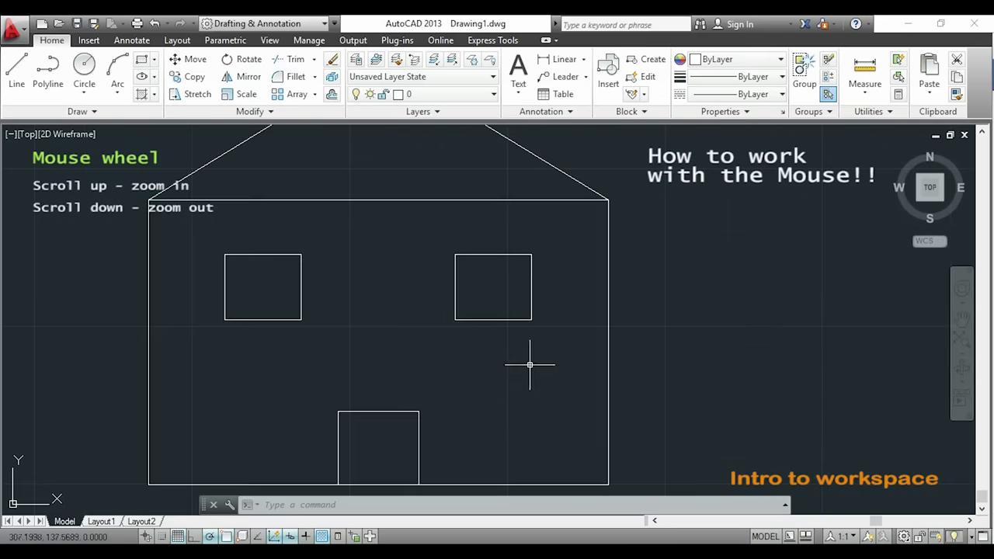
Zoom out until the whole house drawing is visible
{"action": "scroll", "scroll_direction": "down", "scroll_amount": 3}
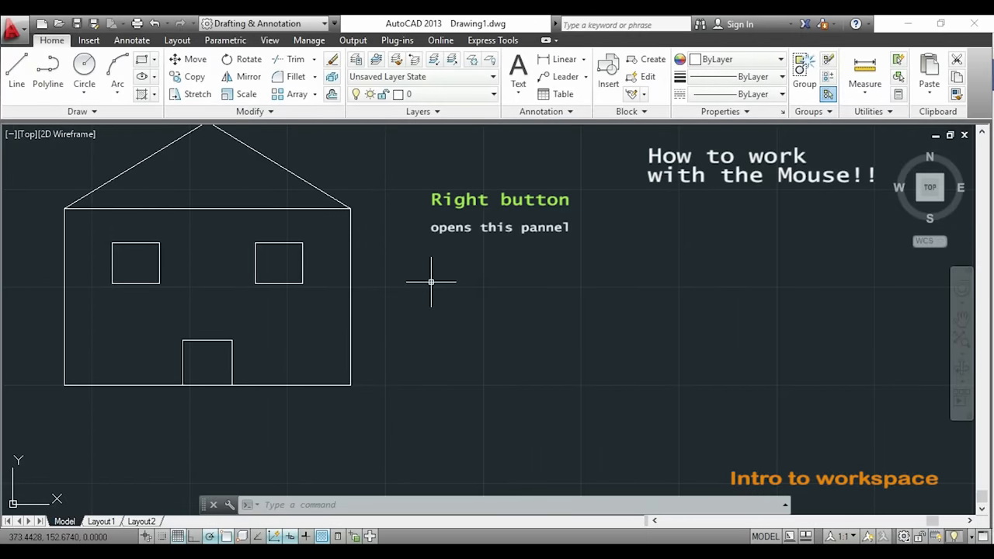
Window-select the horizontal line left to right, then clear the selection
{"action": "right_click", "coordinate": [431, 282]}
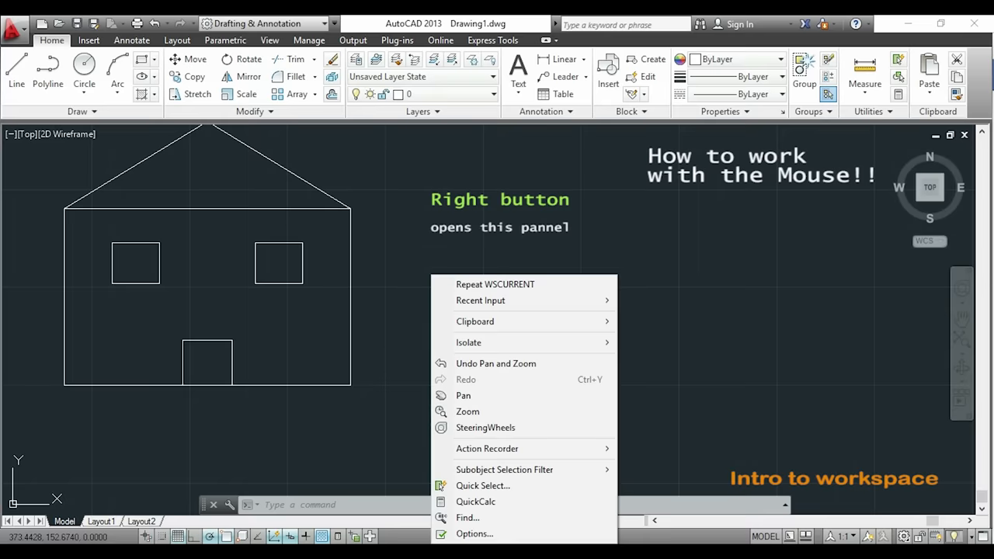
{"action": "mouse_move", "coordinate": [475, 534]}
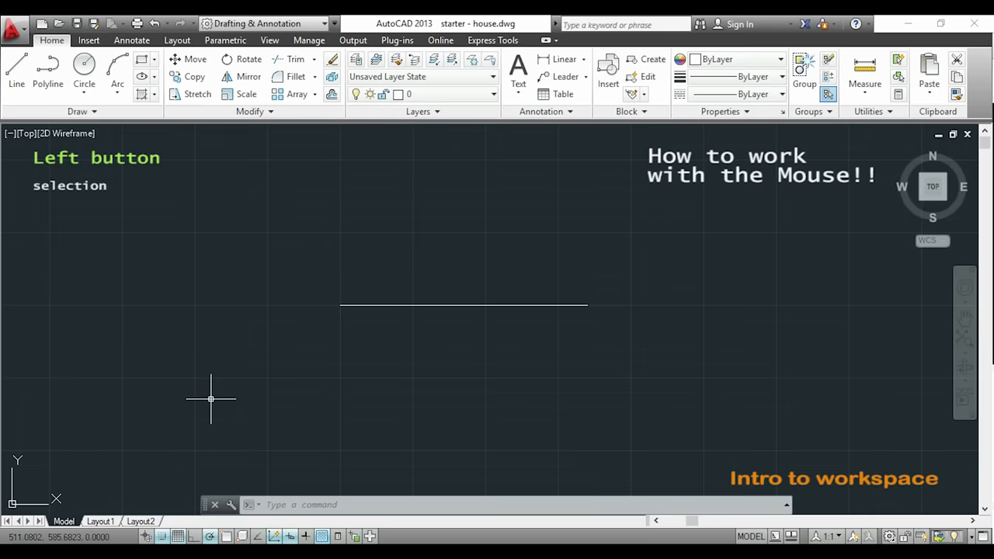
{"action": "mouse_move", "coordinate": [194, 379]}
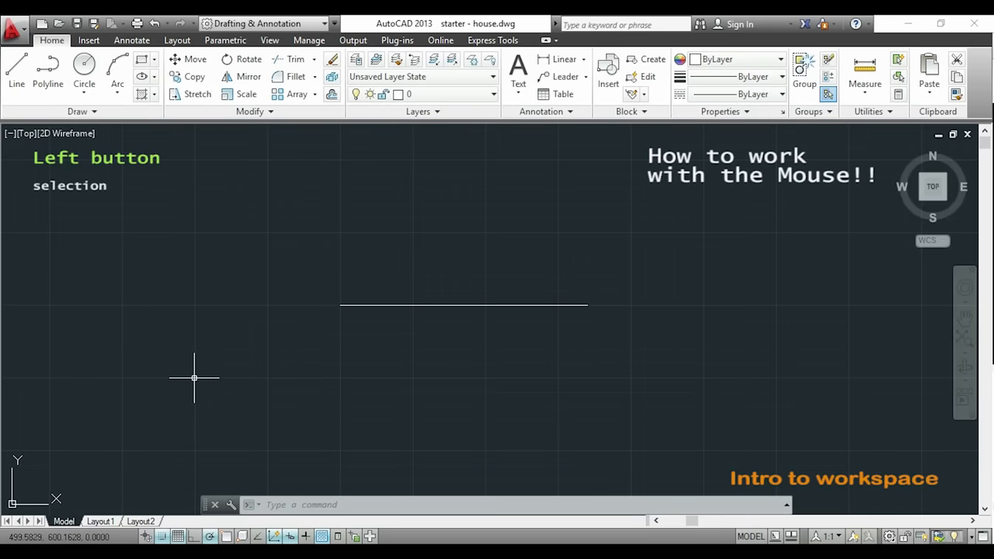
{"action": "left_click", "coordinate": [194, 378]}
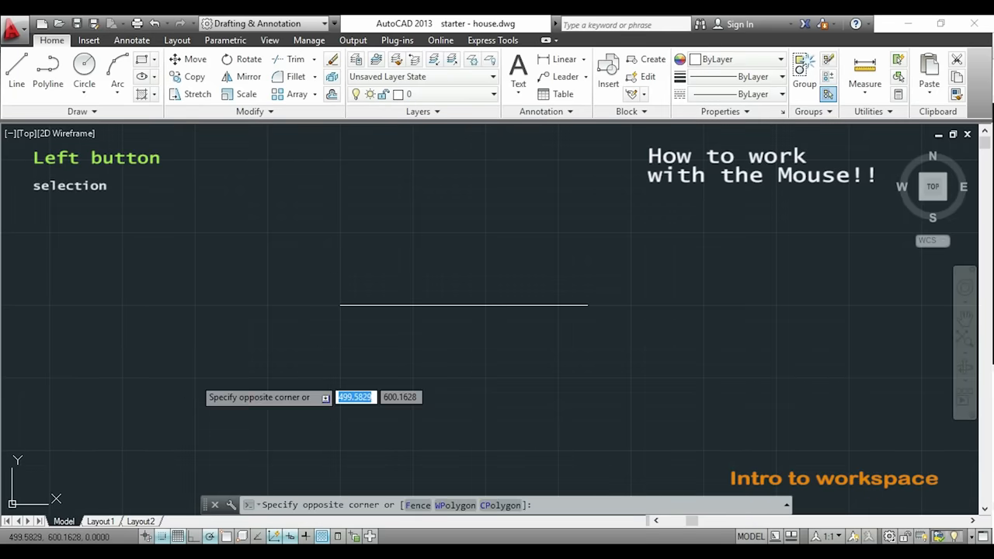
{"action": "left_click_drag", "start_coordinate": [340, 303], "coordinate": [624, 372]}
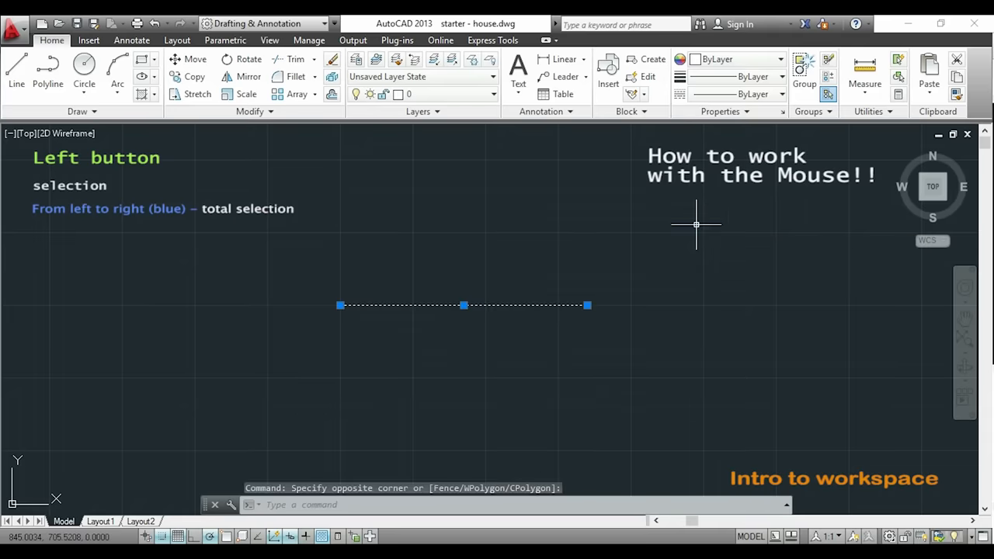
{"action": "key", "text": "Escape"}
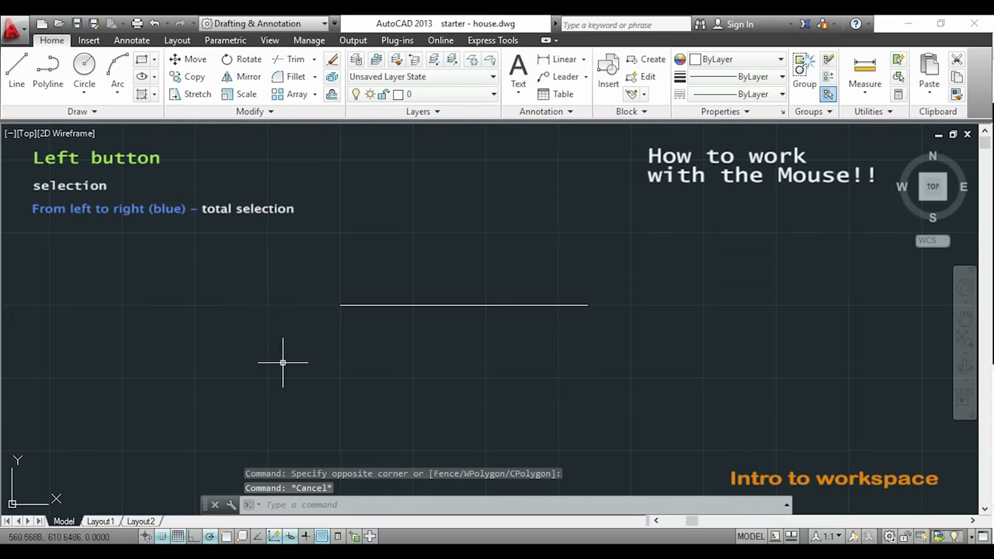
{"action": "mouse_move", "coordinate": [412, 273]}
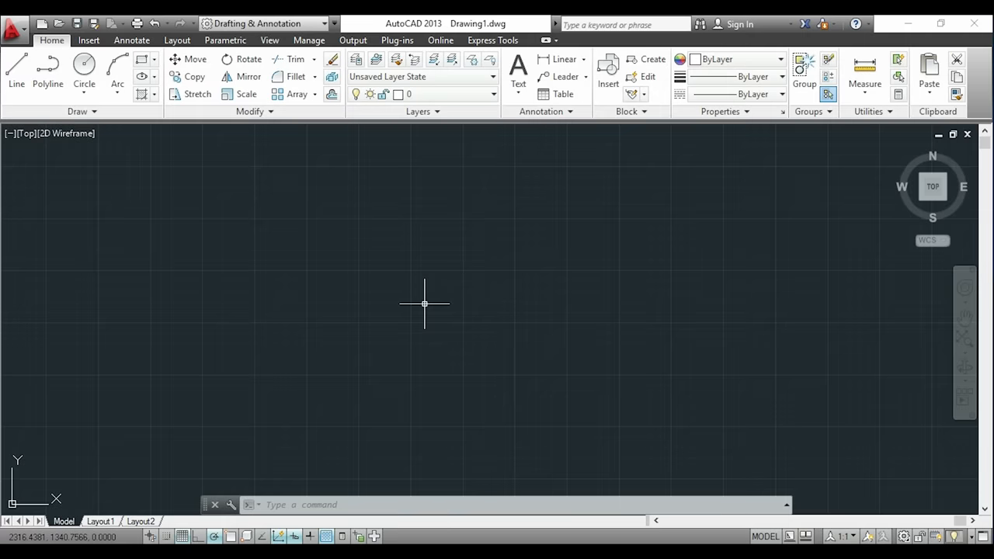
{"action": "mouse_move", "coordinate": [427, 292]}
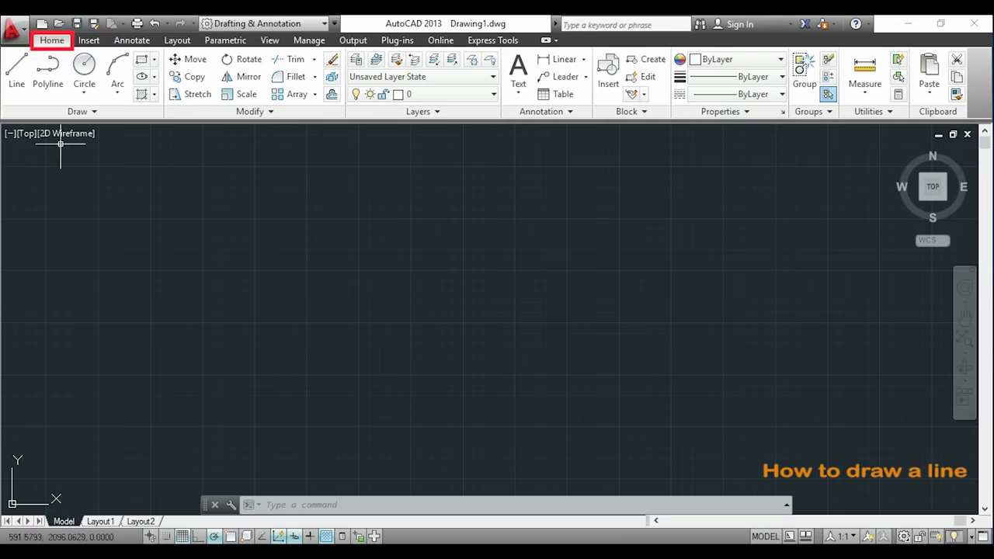
{"action": "mouse_move", "coordinate": [16, 66]}
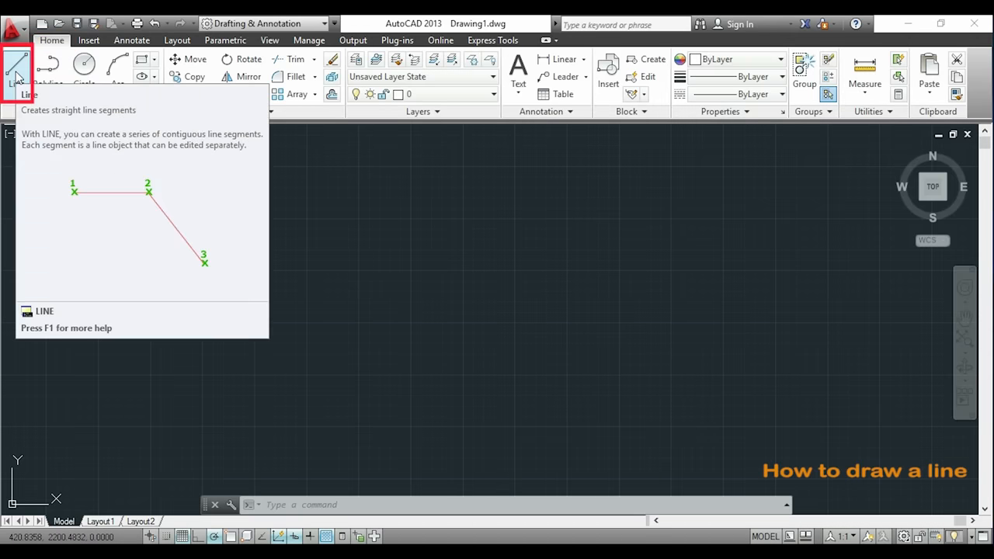
{"action": "mouse_move", "coordinate": [315, 293]}
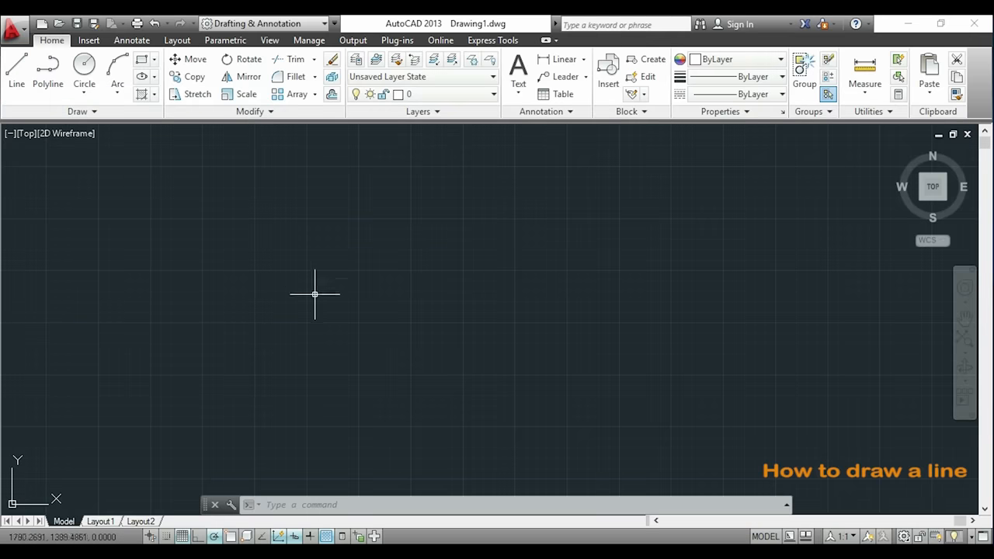
{"action": "mouse_move", "coordinate": [318, 313]}
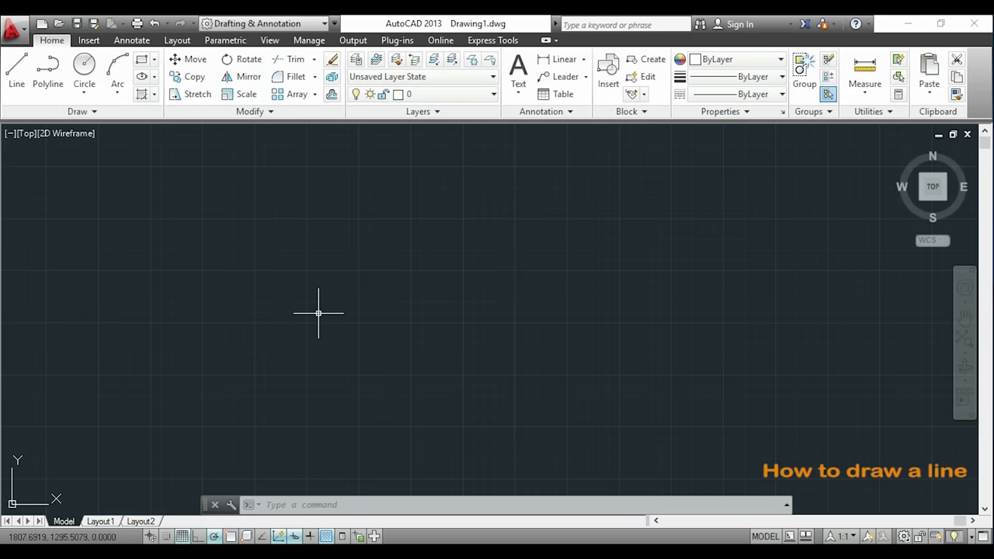
Draw one sloping line segment across the left-centre of the drawing
{"action": "type", "text": "LINE Specify first point:"}
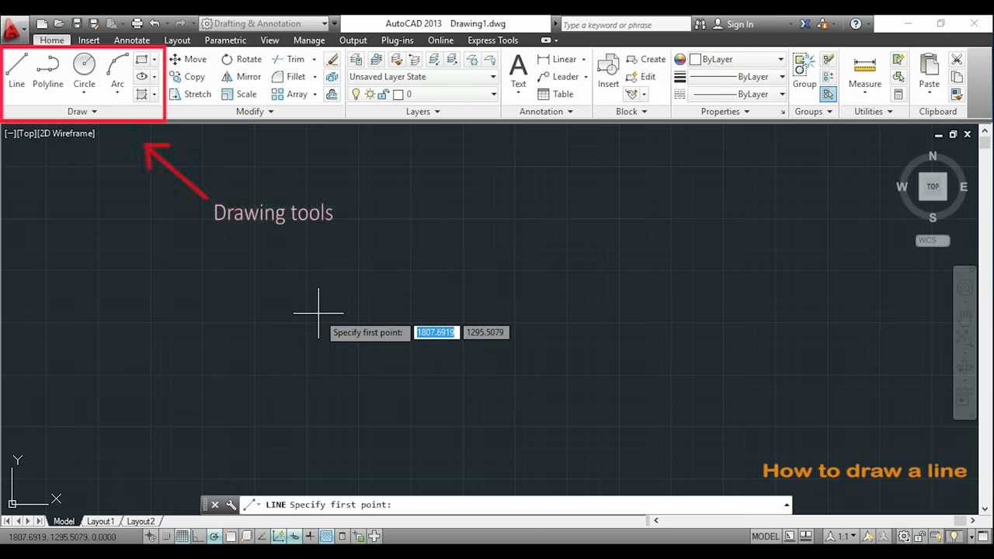
{"action": "mouse_move", "coordinate": [309, 322]}
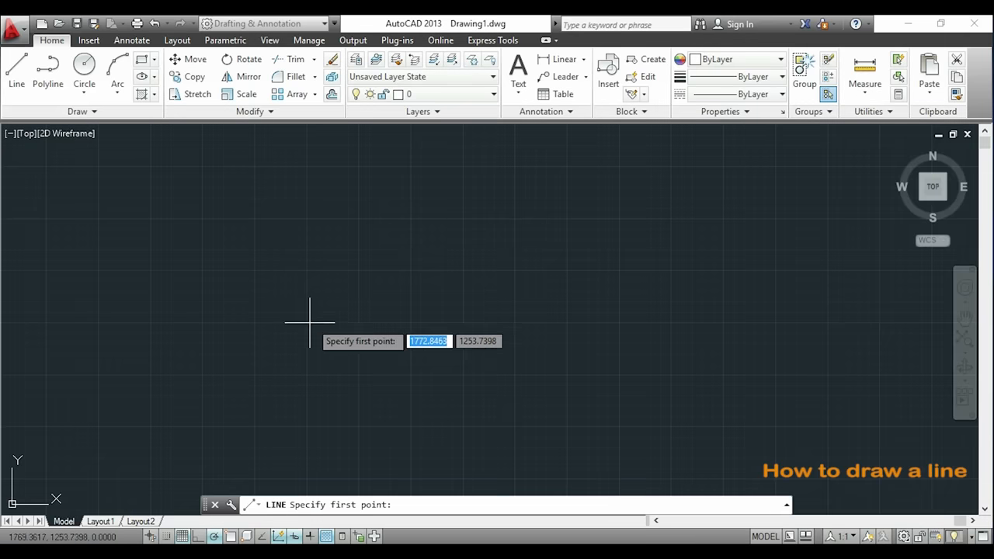
{"action": "mouse_move", "coordinate": [307, 271]}
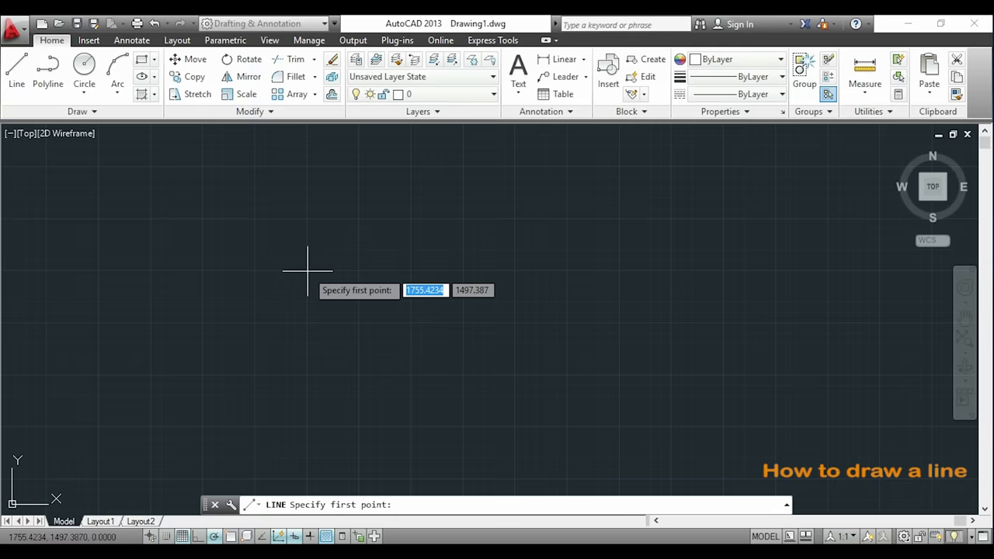
{"action": "left_click", "coordinate": [307, 272]}
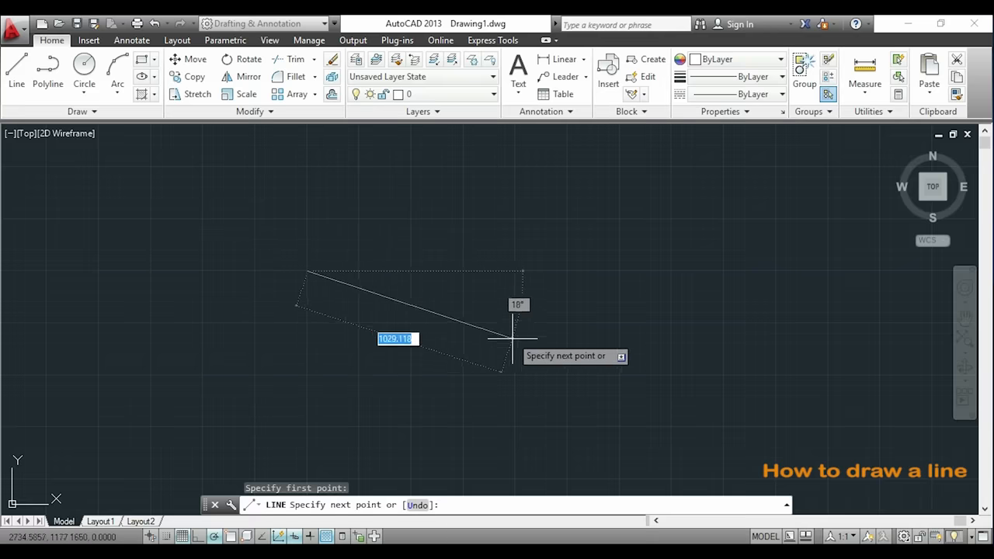
{"action": "mouse_move", "coordinate": [528, 341]}
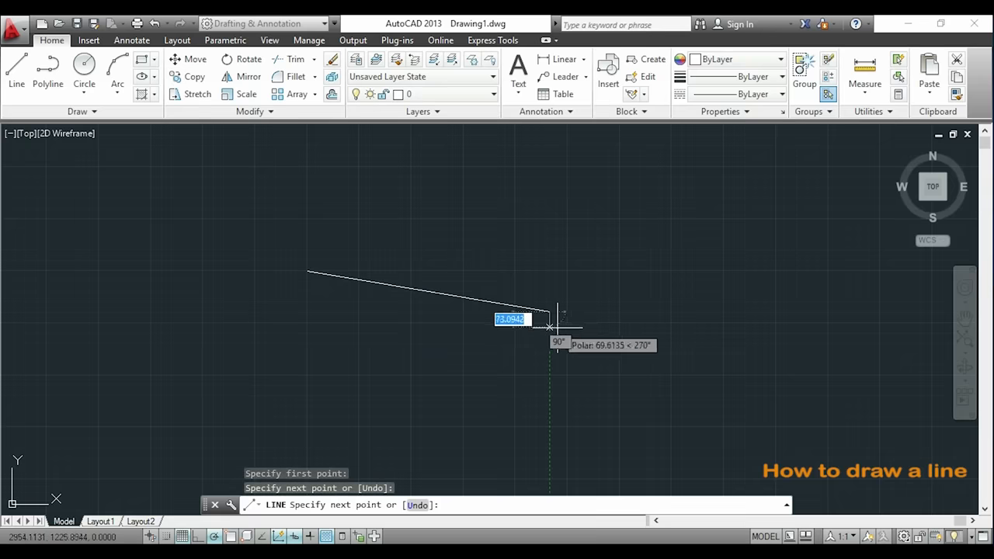
{"action": "left_click", "coordinate": [550, 317]}
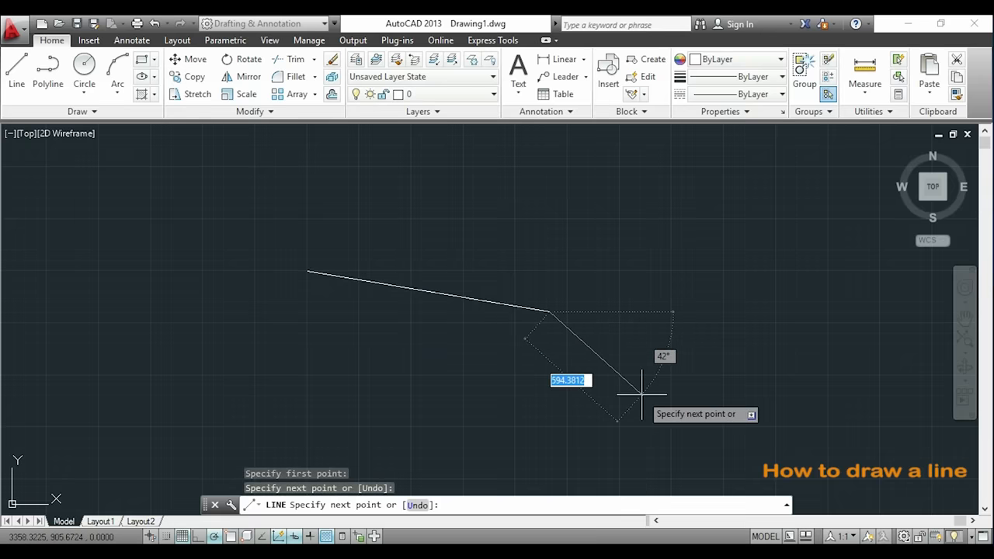
{"action": "key", "text": "Escape"}
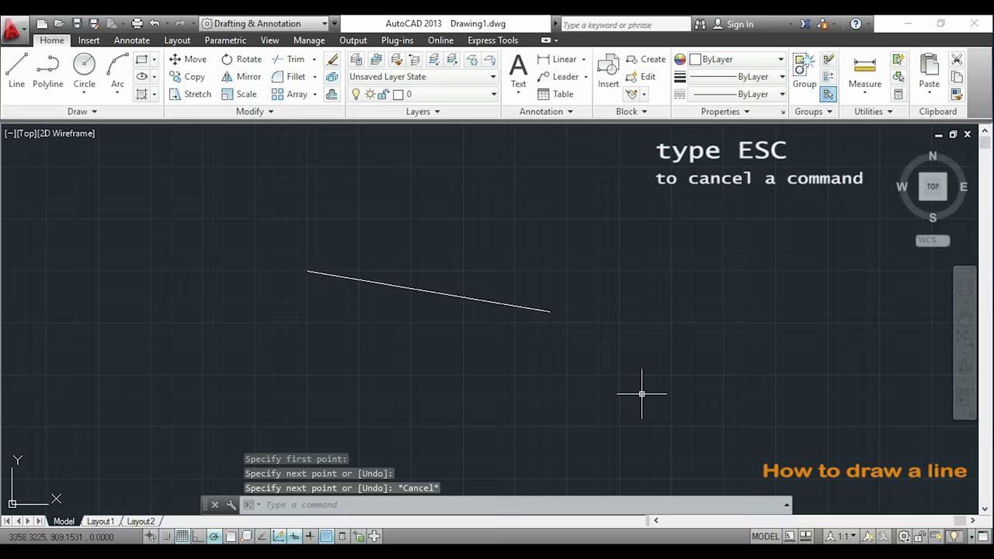
{"action": "key", "text": "Escape"}
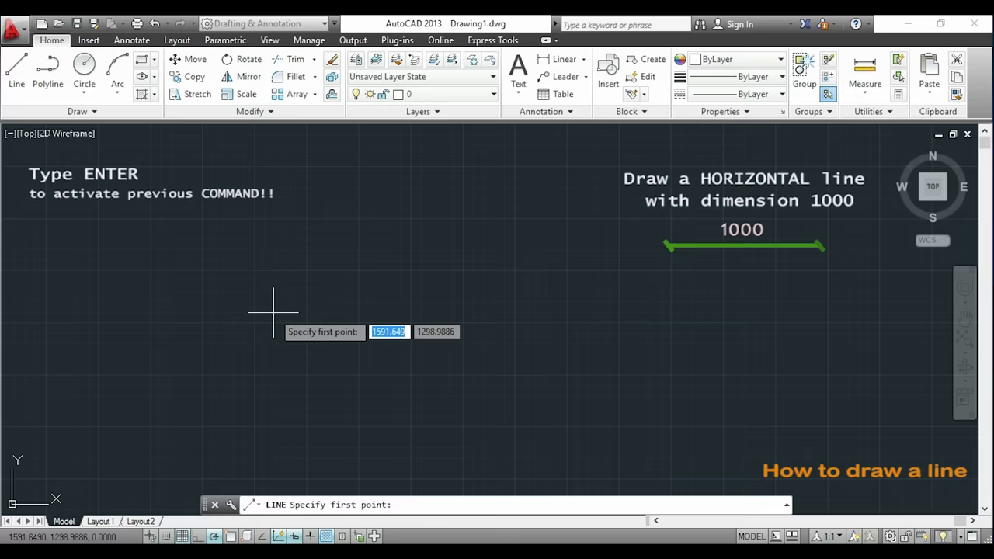
{"action": "mouse_move", "coordinate": [292, 342]}
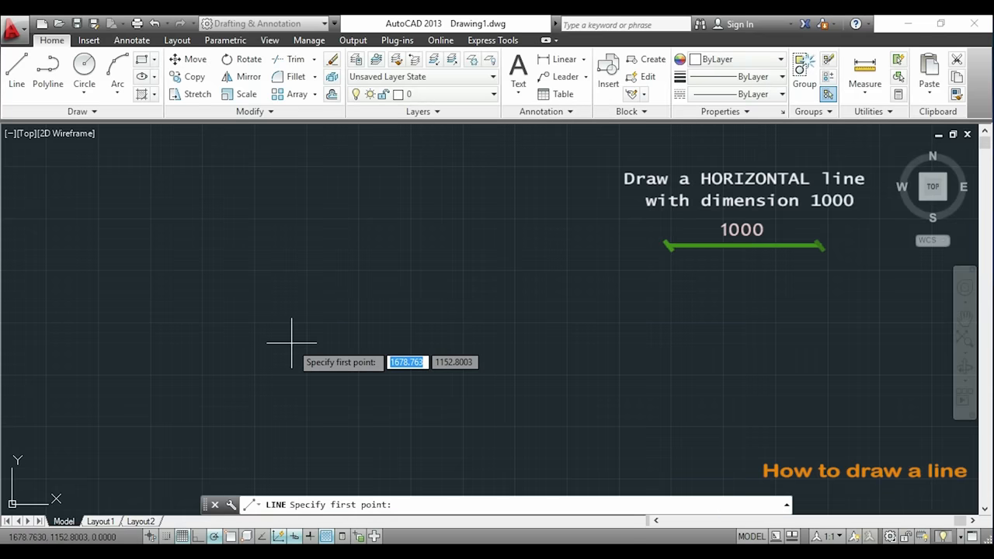
Draw a horizontal line 1000 units long across the middle of the drawing
{"action": "left_click", "coordinate": [293, 342]}
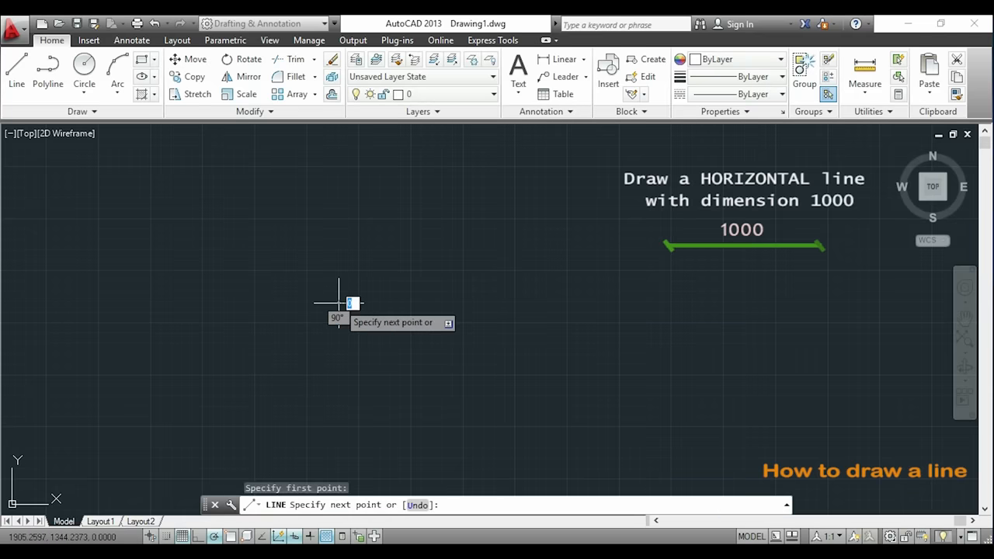
{"action": "mouse_move", "coordinate": [426, 276]}
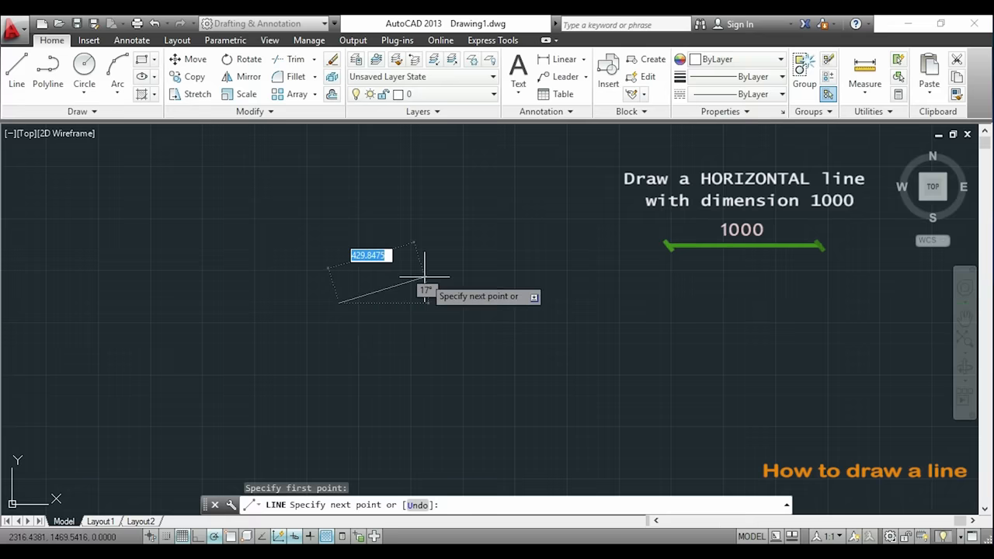
{"action": "mouse_move", "coordinate": [455, 302]}
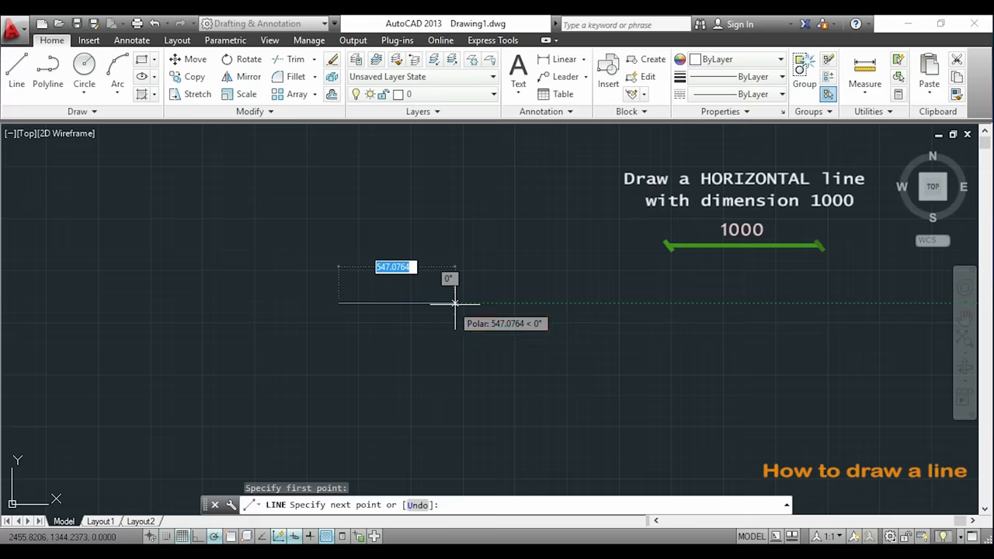
{"action": "mouse_move", "coordinate": [460, 303]}
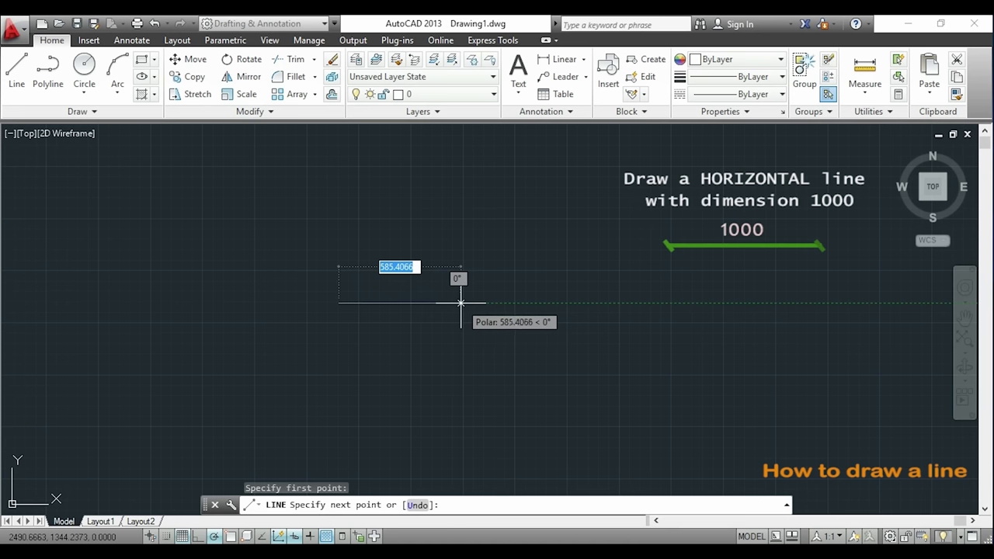
{"action": "type", "text": "1000"}
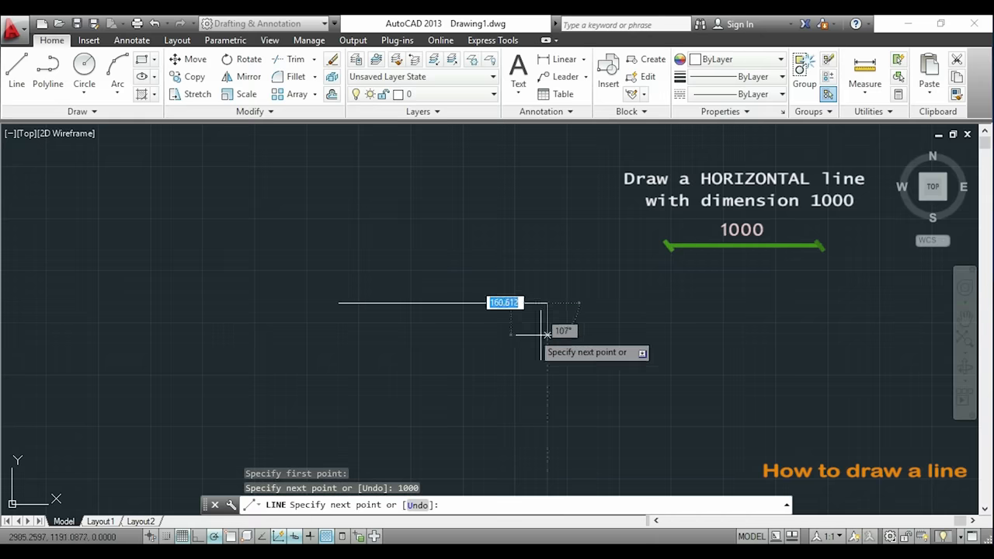
{"action": "mouse_move", "coordinate": [590, 342]}
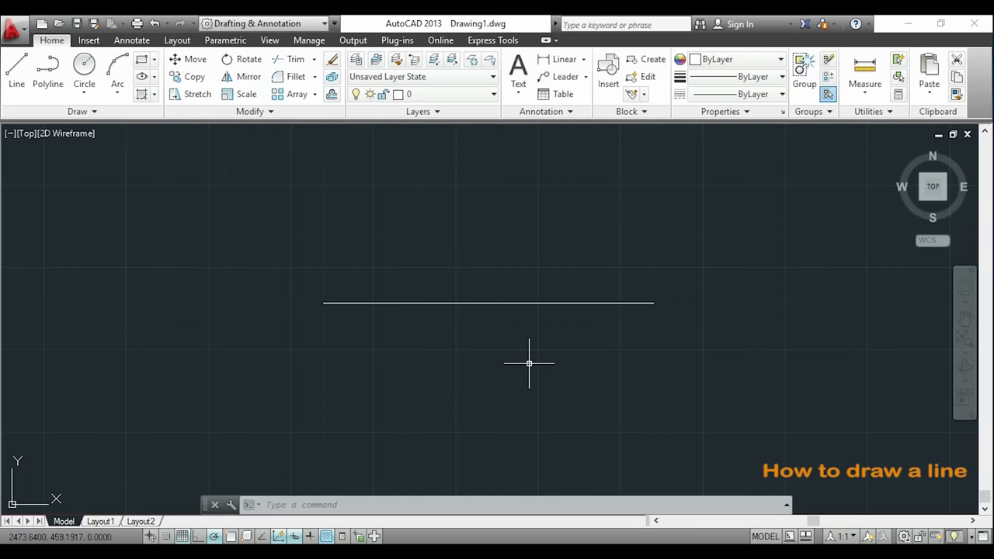
Turn polar tracking off and place the first point of a free-angle line
{"action": "left_click", "coordinate": [214, 535]}
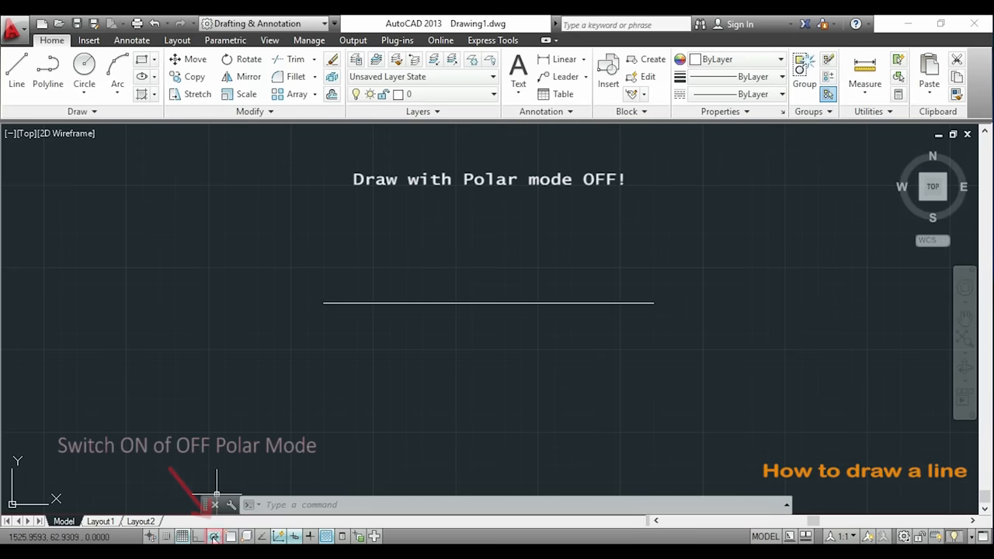
{"action": "left_click", "coordinate": [213, 536]}
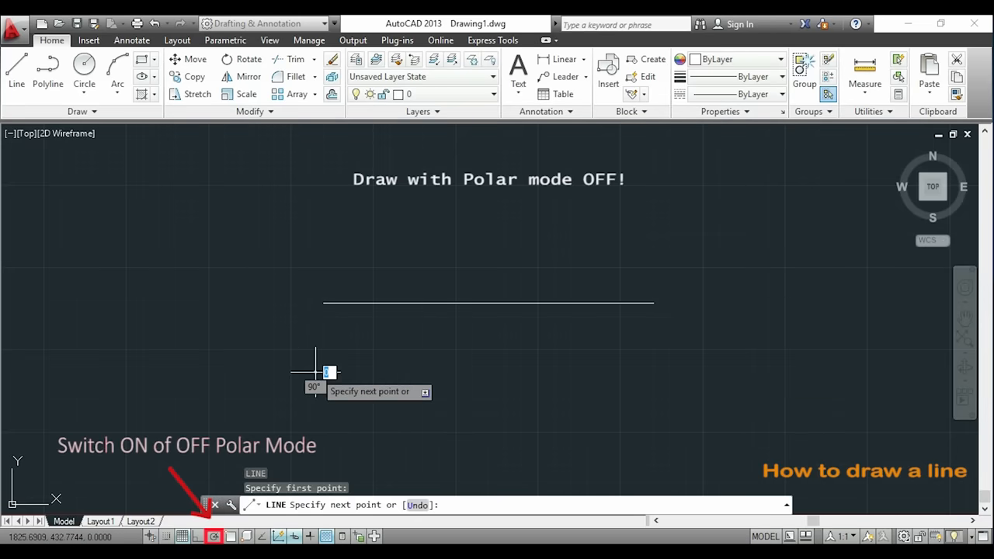
{"action": "mouse_move", "coordinate": [516, 361]}
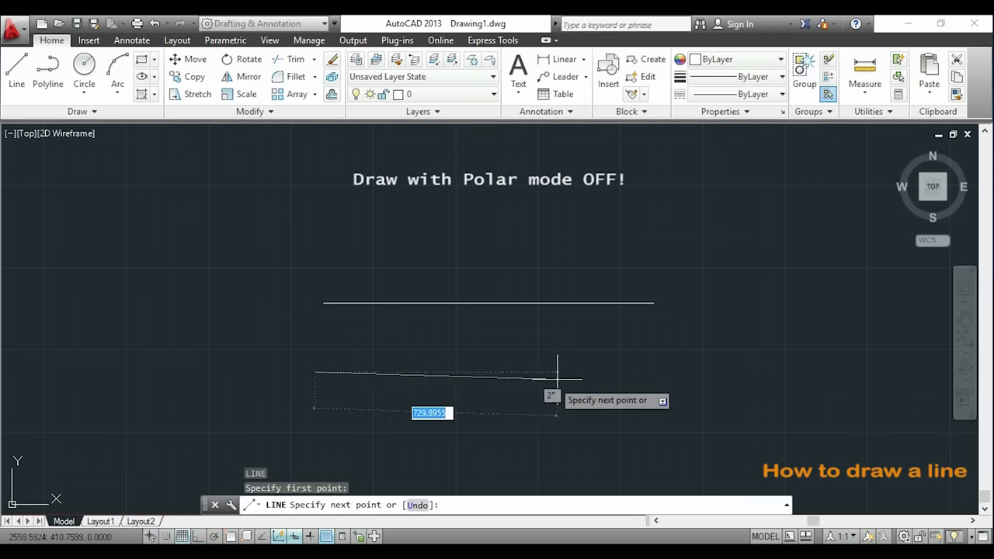
{"action": "mouse_move", "coordinate": [604, 365]}
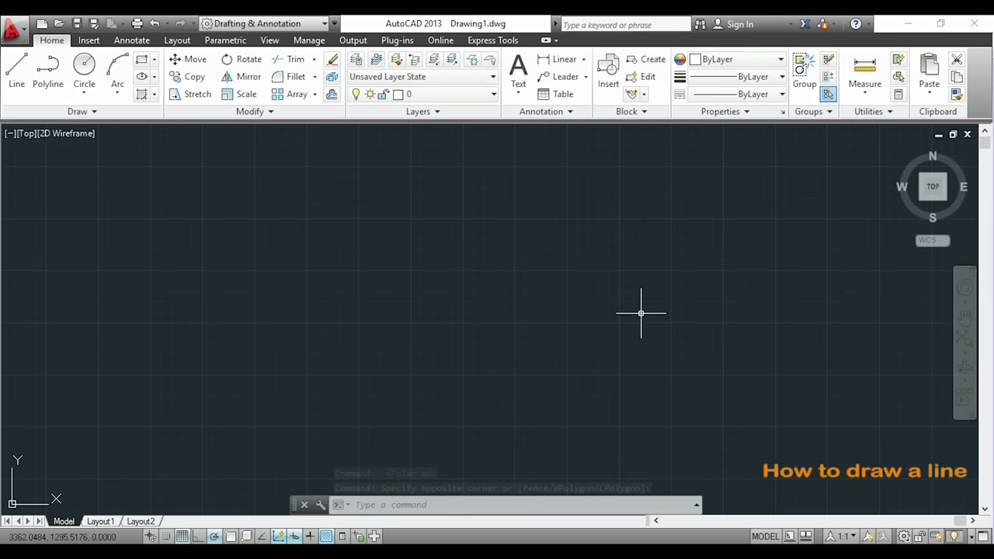
With ortho on, draw a stepped outline of segments 100, 200, 100, 300, 200
{"action": "key", "text": "f8"}
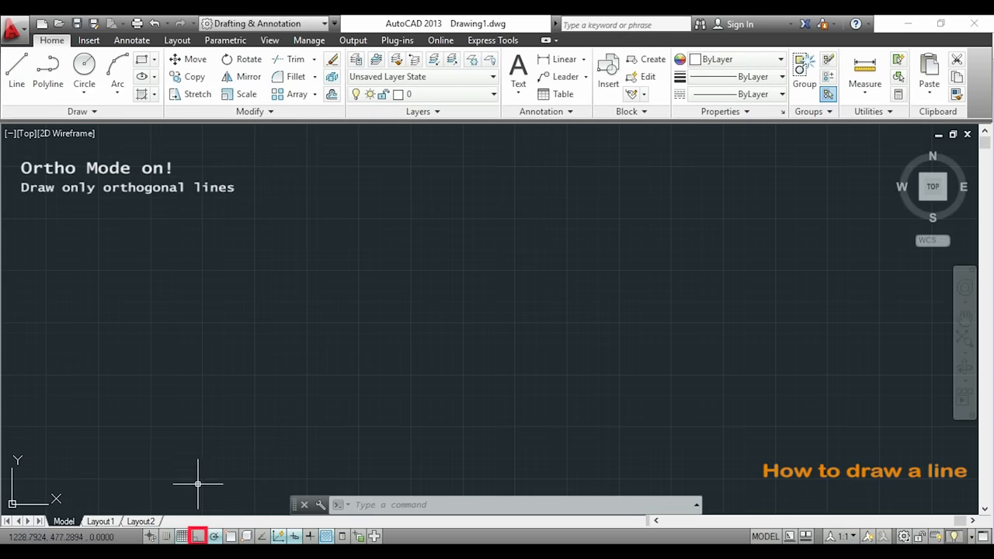
{"action": "left_click", "coordinate": [198, 536]}
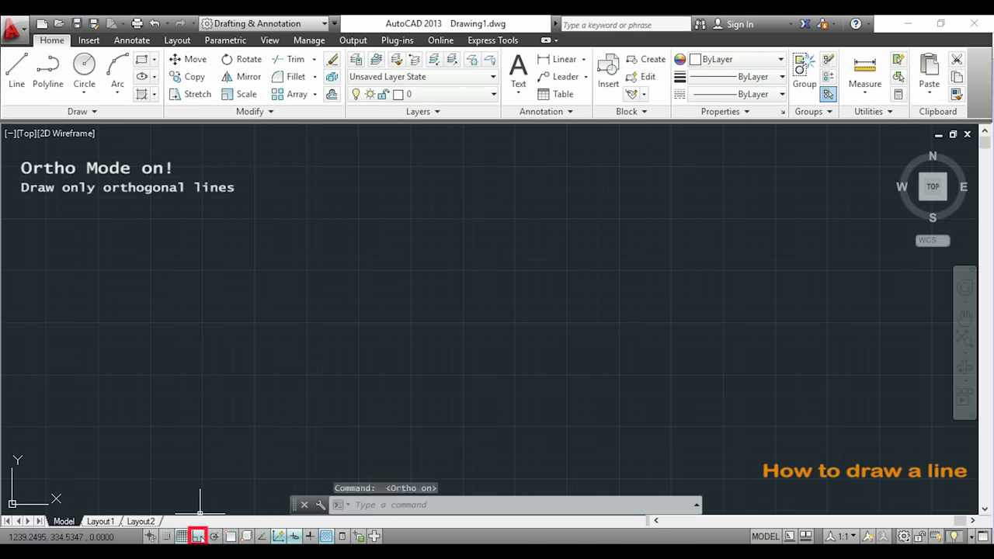
{"action": "mouse_move", "coordinate": [386, 311]}
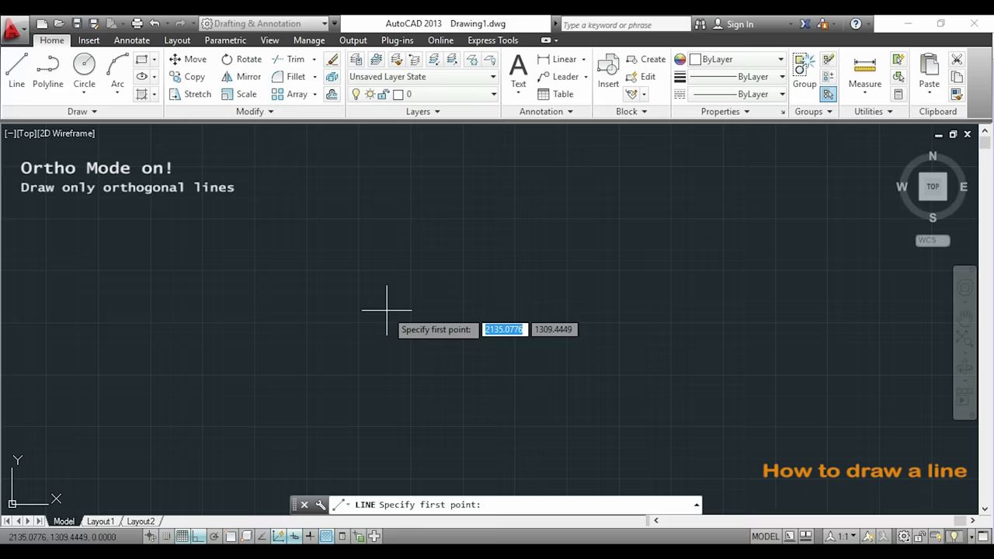
{"action": "left_click", "coordinate": [386, 310]}
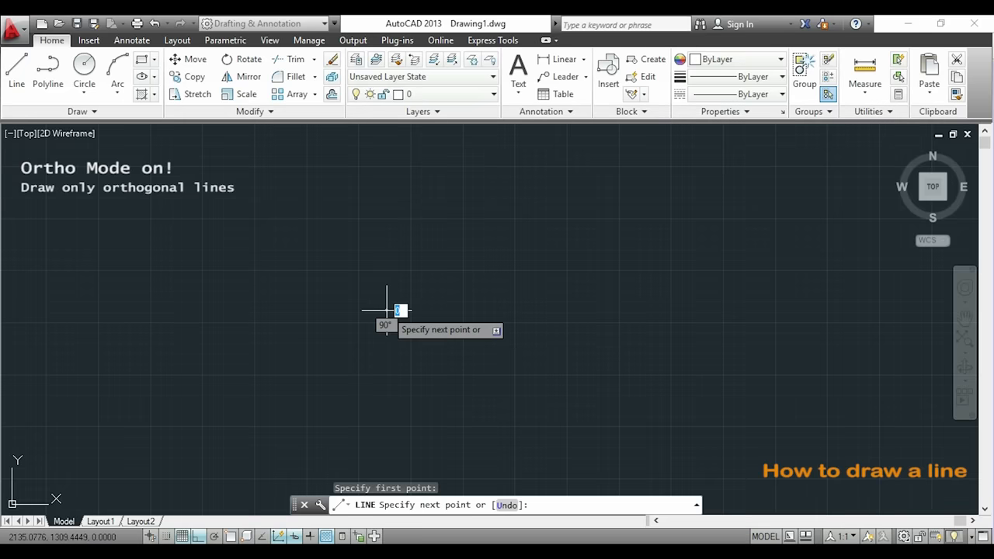
{"action": "mouse_move", "coordinate": [520, 313]}
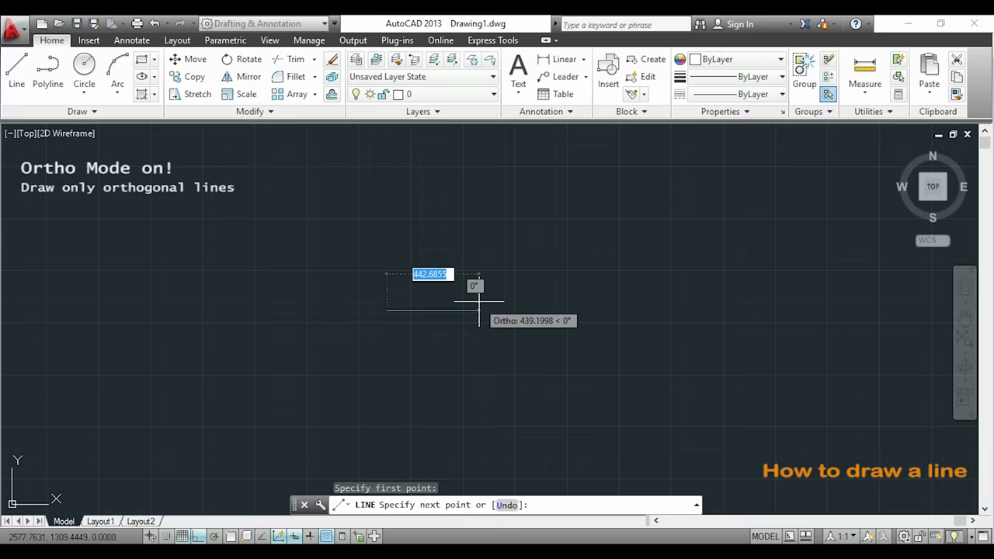
{"action": "type", "text": "1"}
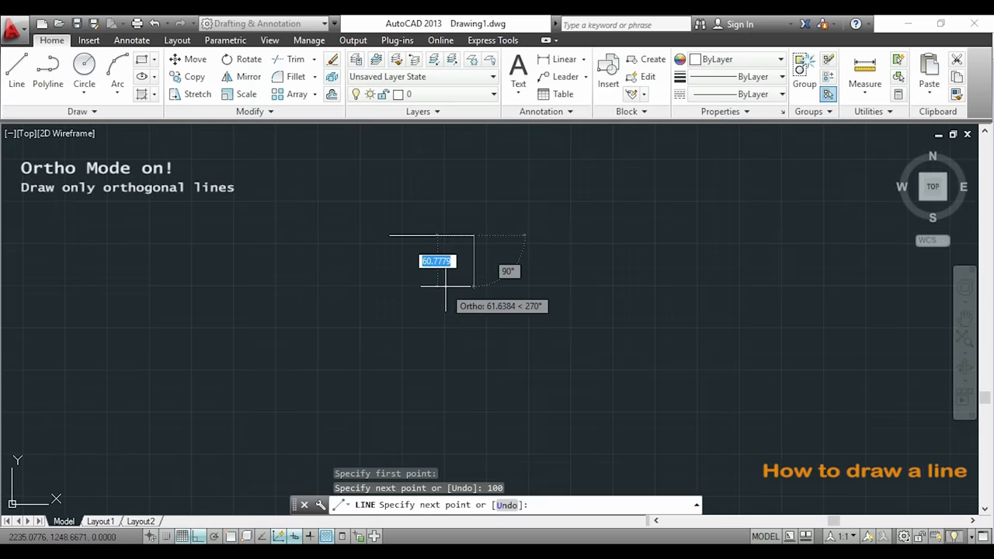
{"action": "mouse_move", "coordinate": [454, 299]}
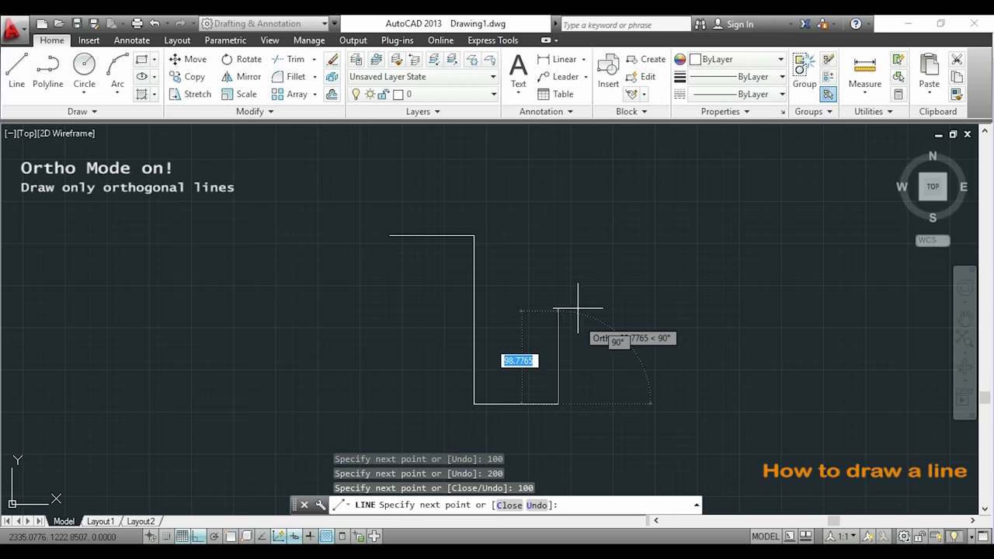
{"action": "mouse_move", "coordinate": [558, 170]}
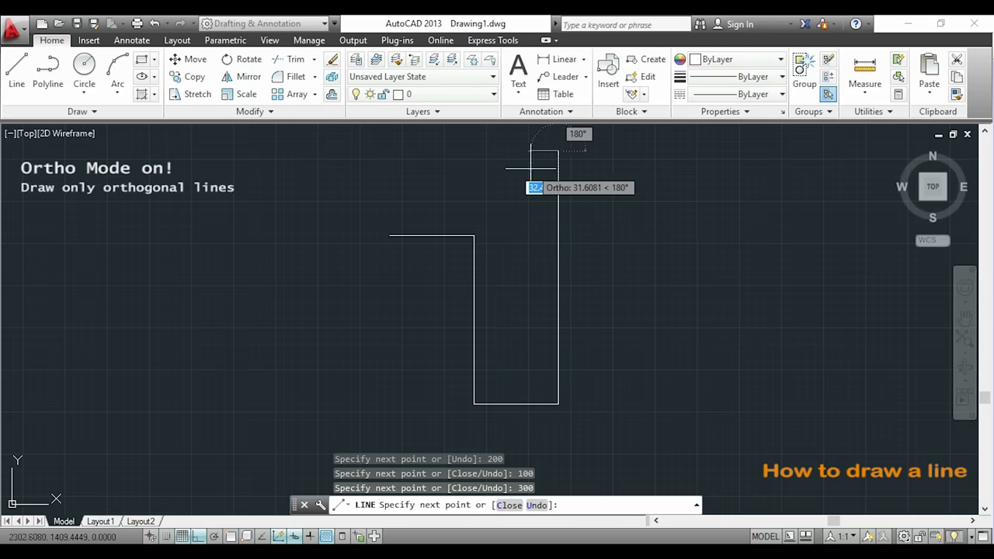
{"action": "mouse_move", "coordinate": [458, 148]}
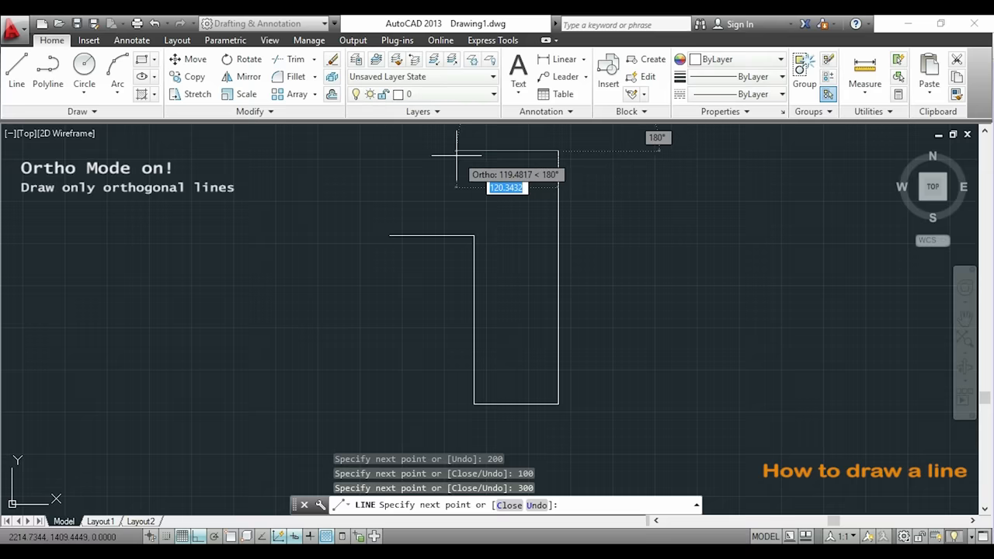
{"action": "mouse_move", "coordinate": [457, 159]}
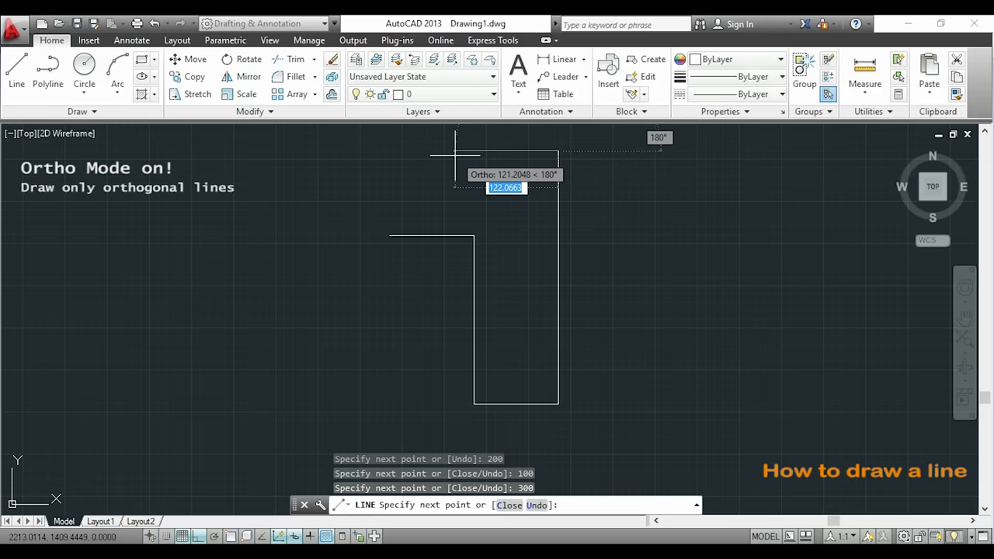
{"action": "type", "text": "200"}
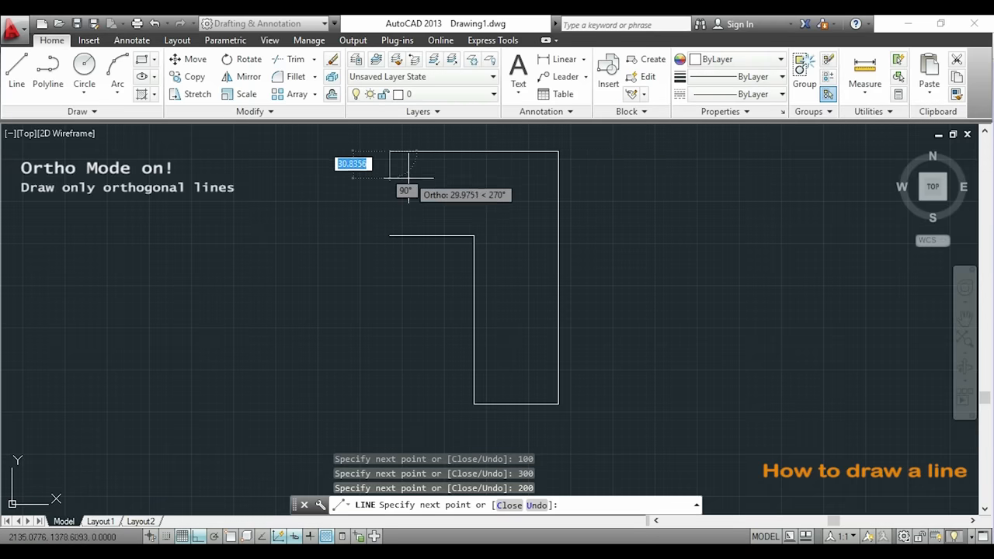
{"action": "mouse_move", "coordinate": [386, 241]}
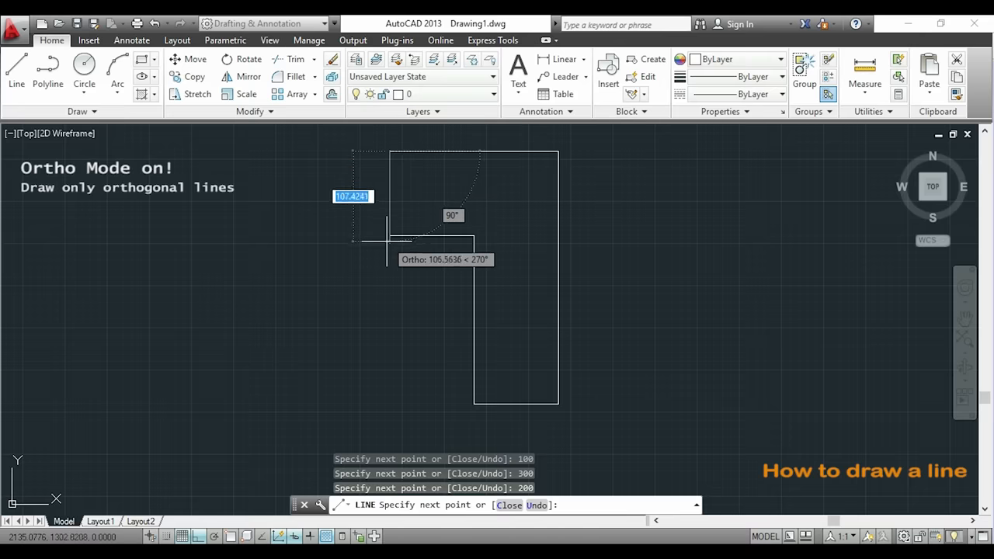
{"action": "mouse_move", "coordinate": [388, 206]}
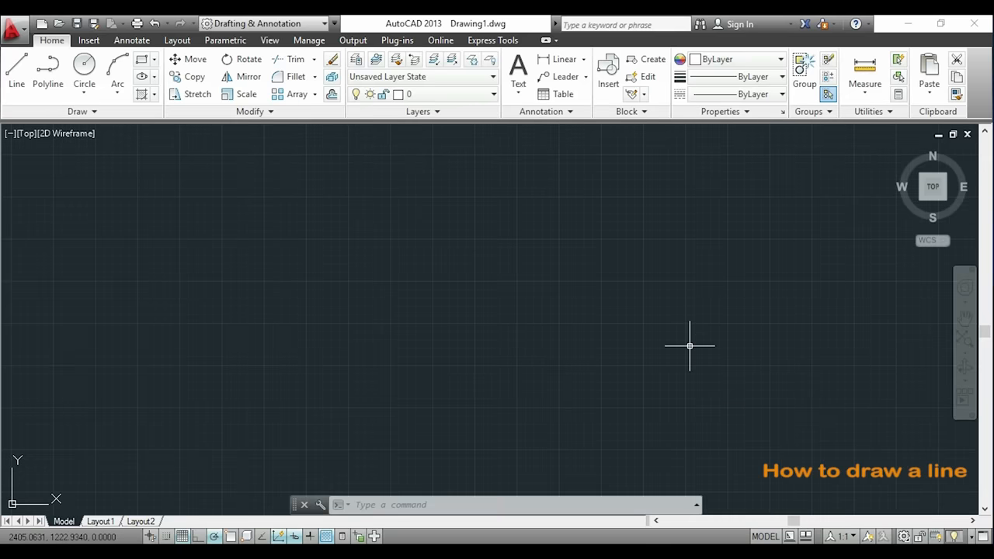
{"action": "mouse_move", "coordinate": [294, 339]}
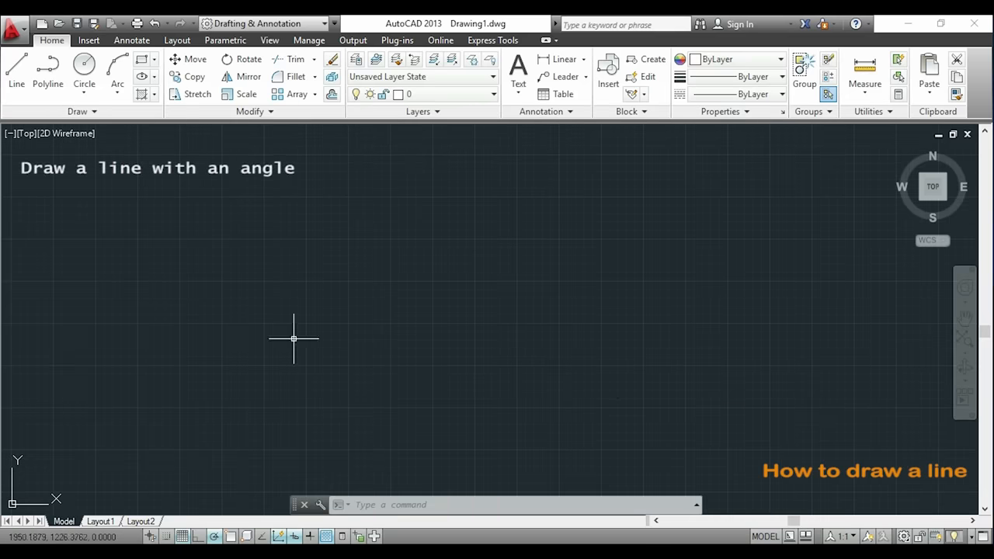
Draw a 200-unit horizontal line, then a 200-unit segment at 30 degrees
{"action": "left_click", "coordinate": [15, 70]}
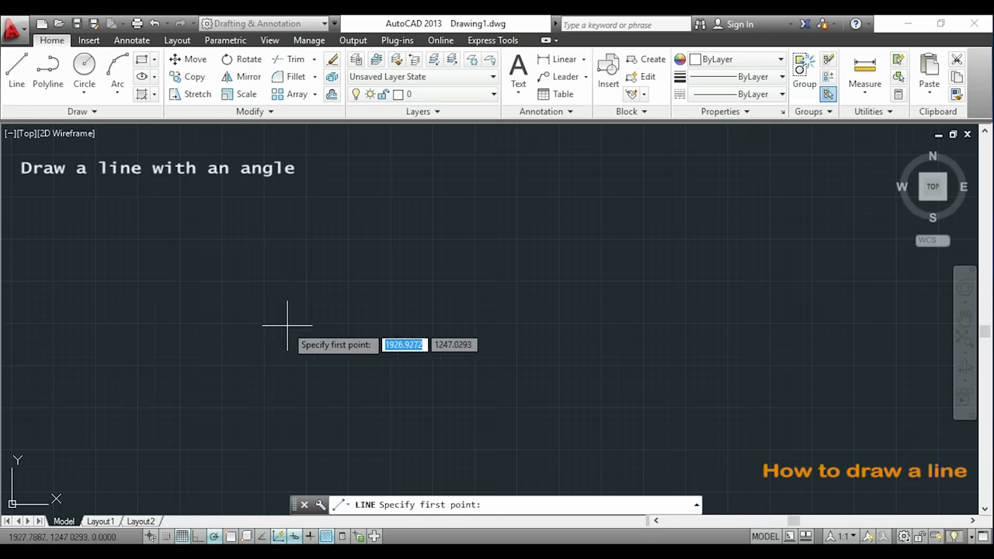
{"action": "left_click", "coordinate": [291, 324]}
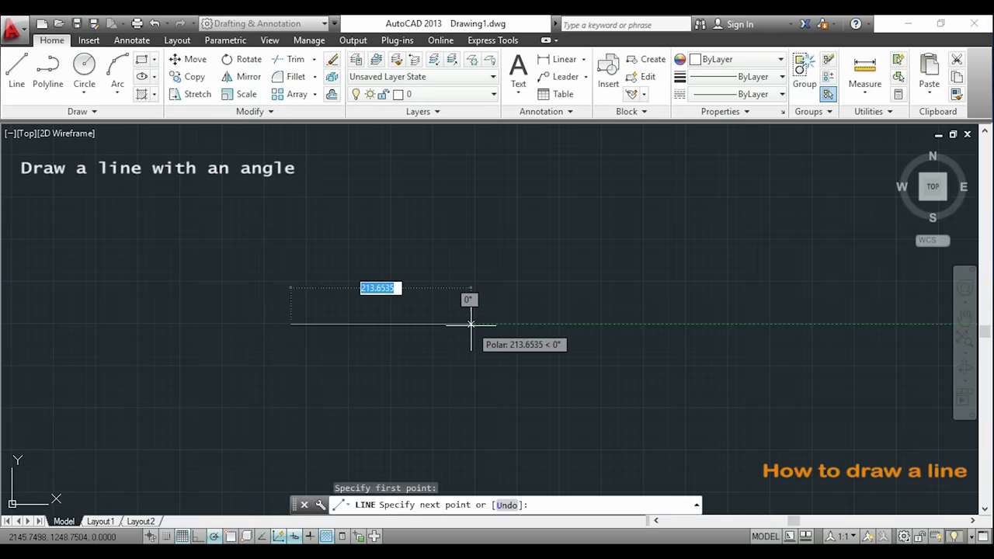
{"action": "type", "text": "200"}
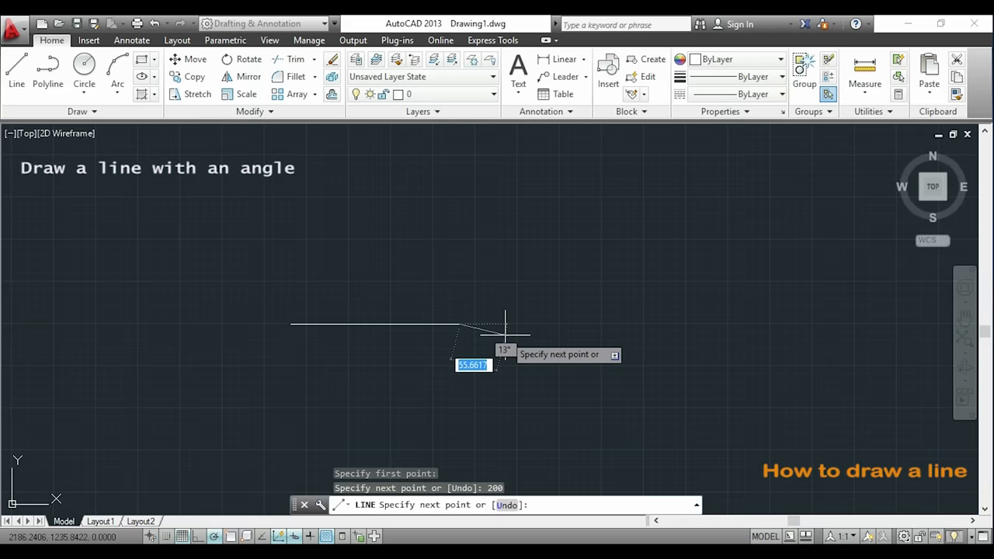
{"action": "mouse_move", "coordinate": [511, 322]}
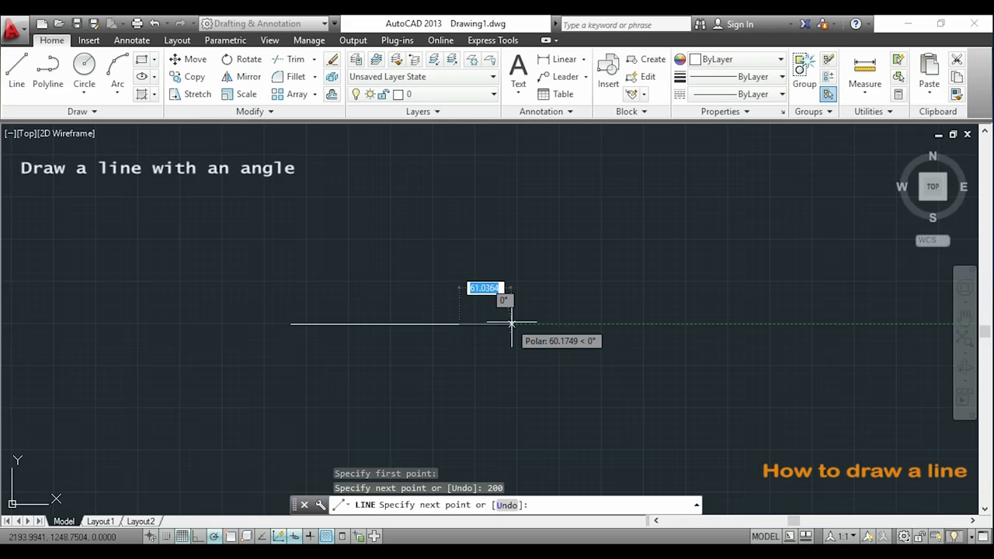
{"action": "type", "text": "200"}
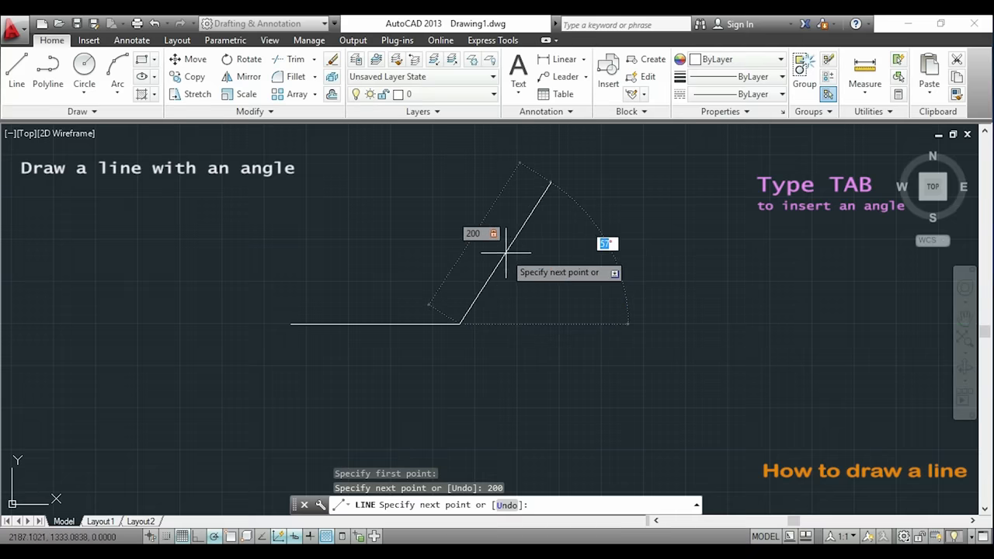
{"action": "mouse_move", "coordinate": [540, 293]}
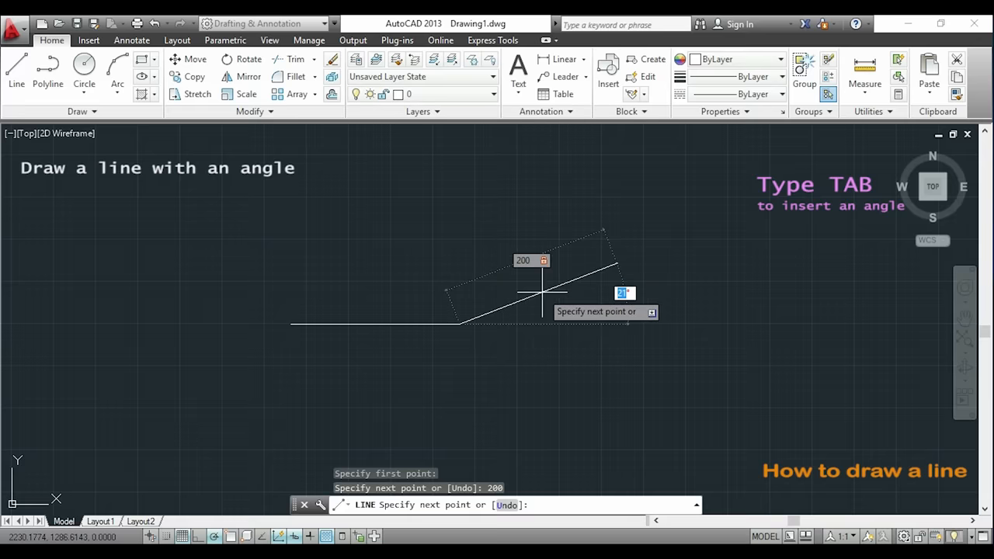
{"action": "type", "text": "30"}
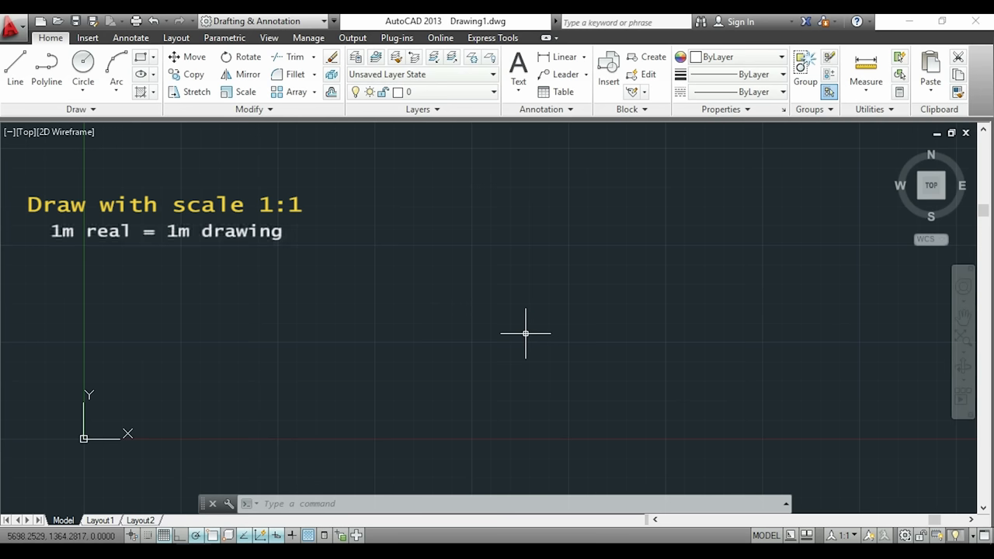
Add the note 'Easier to not get confused' while explaining 1:1 scale drawing
{"action": "type", "text": "Easier to not get confused"}
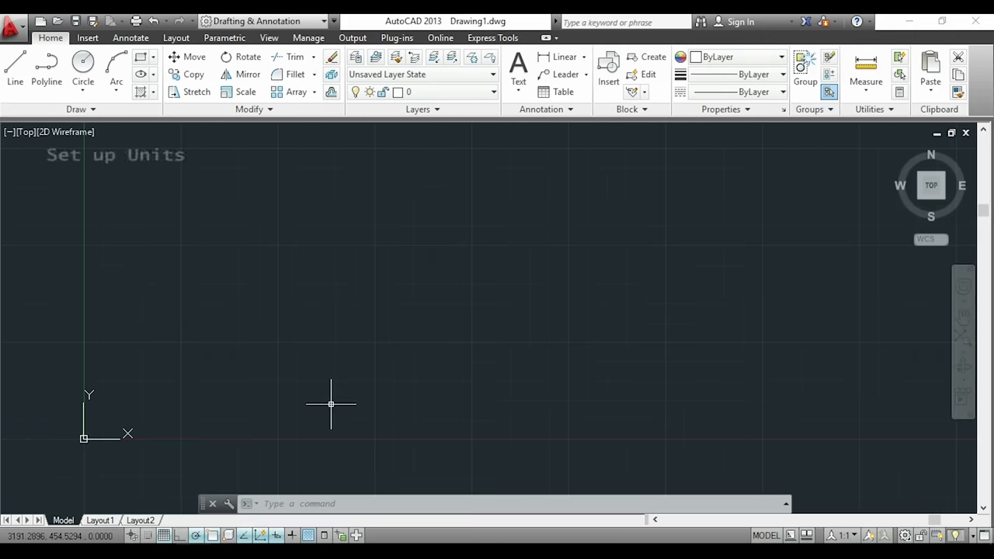
Open the Drawing Units dialog with the UN (UNITS) command
{"action": "type", "text": "un"}
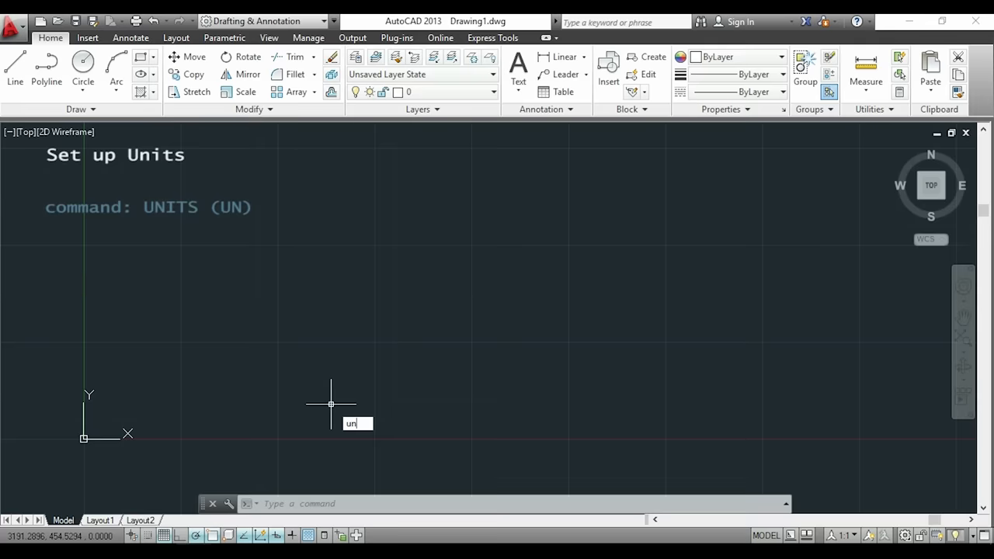
{"action": "type", "text": "UNITS"}
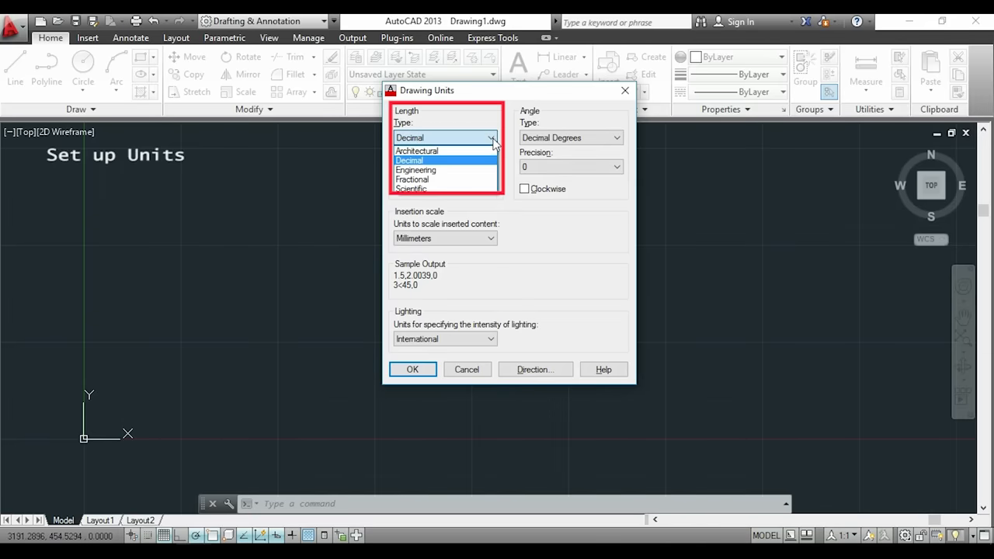
{"action": "mouse_move", "coordinate": [501, 118]}
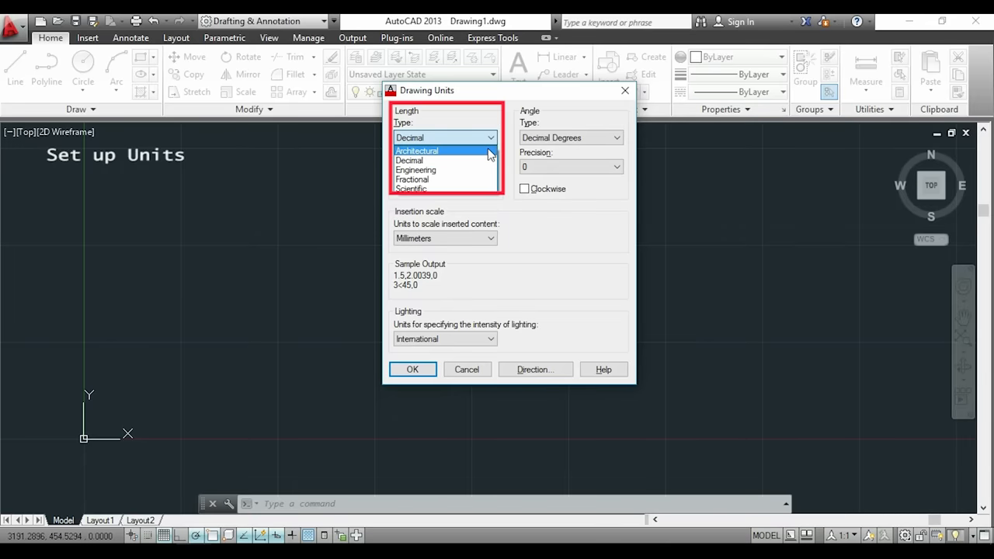
{"action": "mouse_move", "coordinate": [484, 188]}
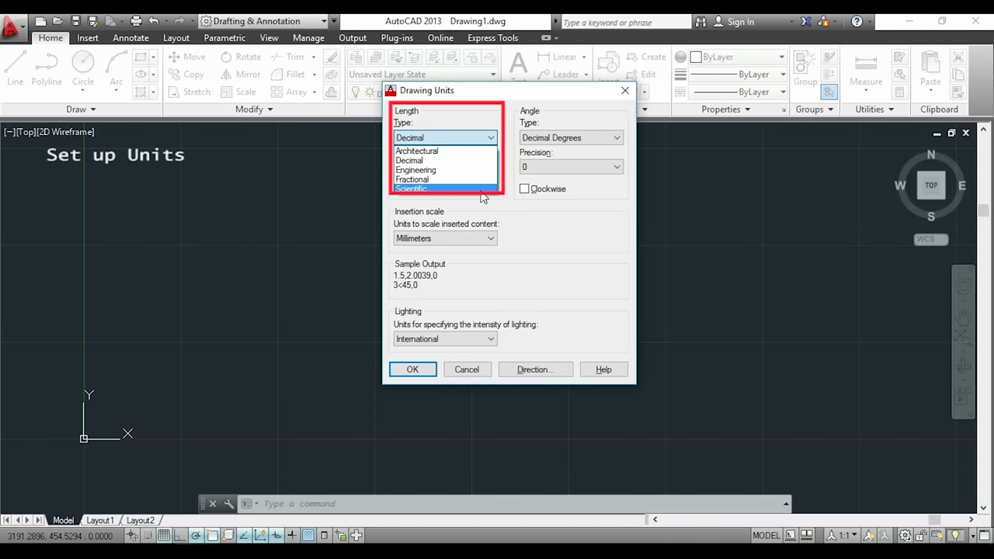
Keep Decimal length type and set length precision to 0
{"action": "left_click", "coordinate": [409, 161]}
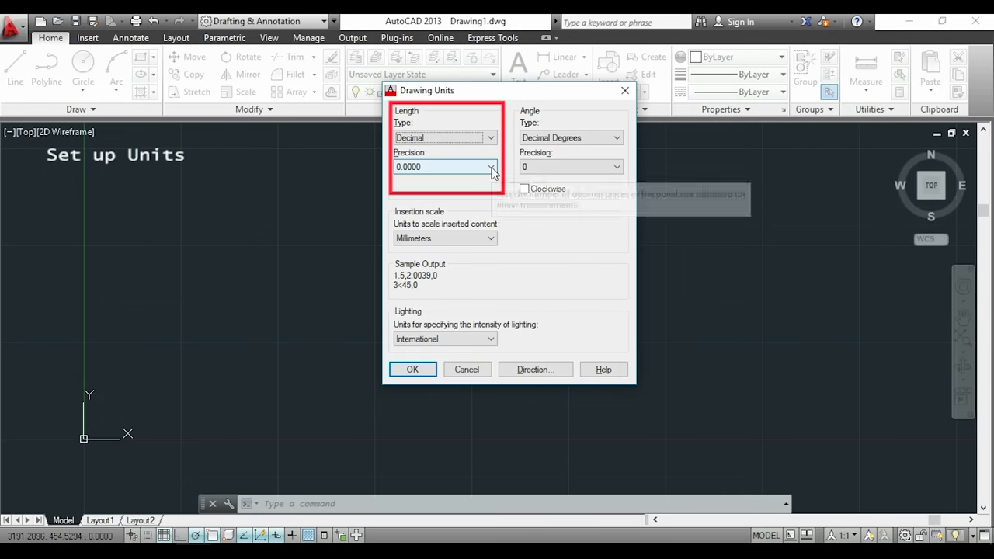
{"action": "left_click", "coordinate": [490, 166]}
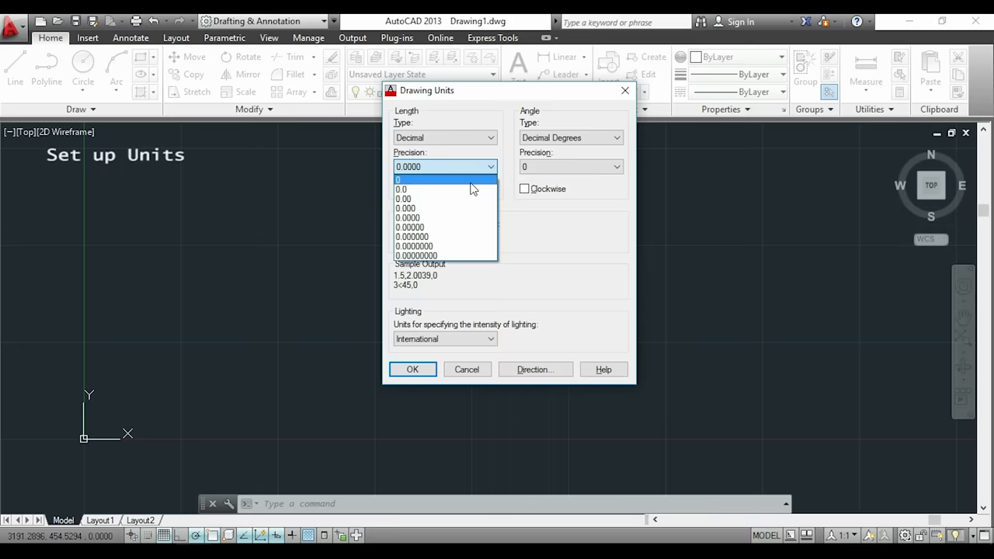
{"action": "left_click", "coordinate": [402, 180]}
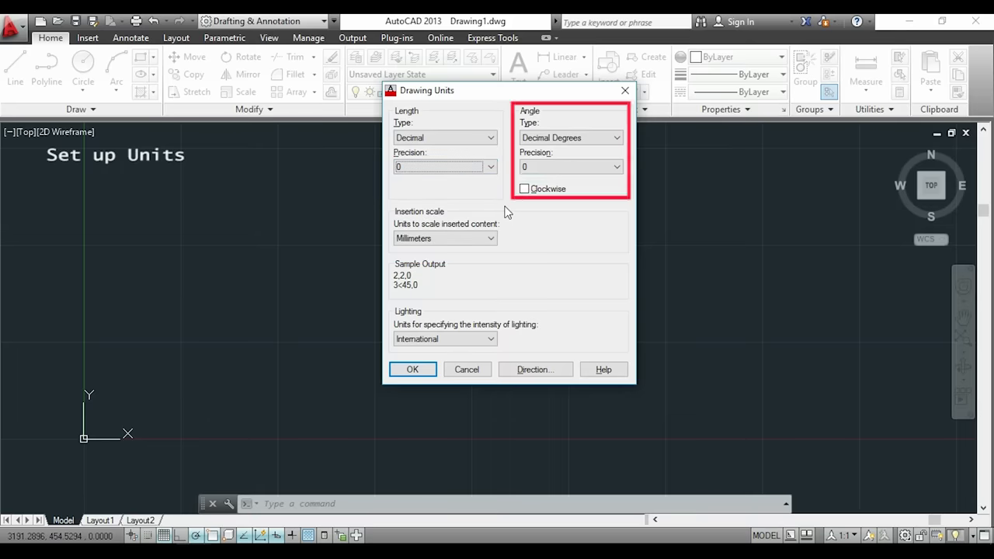
{"action": "mouse_move", "coordinate": [648, 169]}
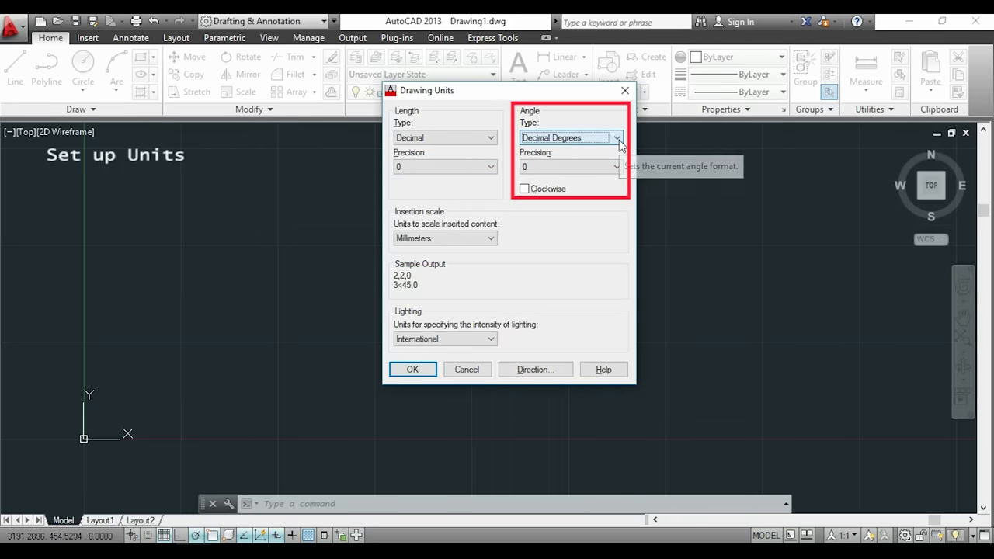
{"action": "mouse_move", "coordinate": [559, 233]}
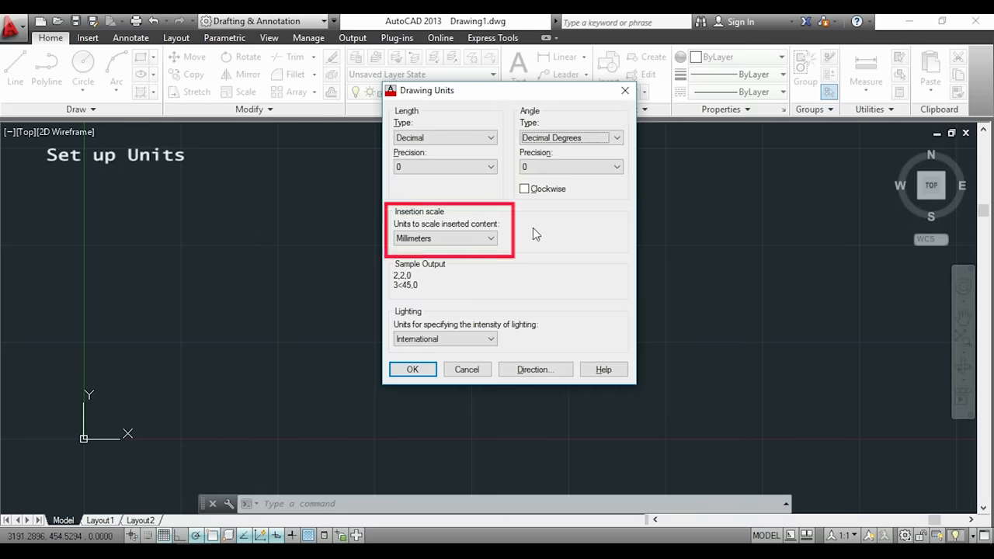
Set the insertion scale to Millimeters and accept the Drawing Units settings
{"action": "left_click", "coordinate": [490, 238]}
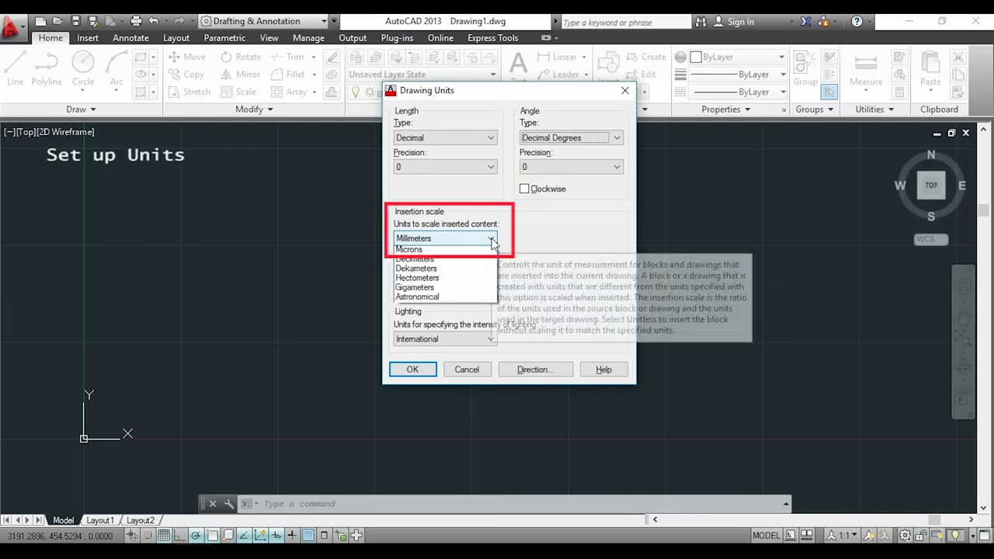
{"action": "left_click", "coordinate": [490, 238]}
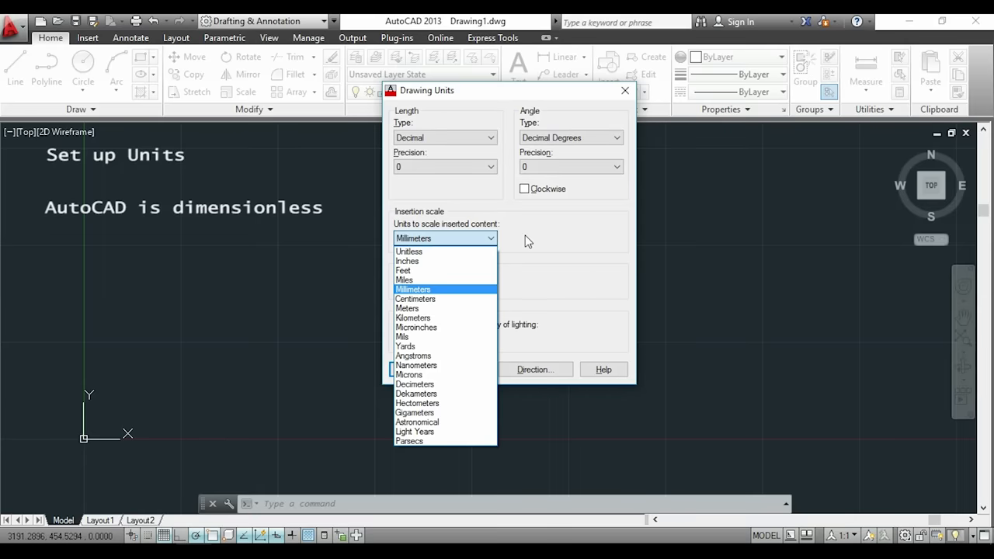
{"action": "left_click", "coordinate": [412, 289]}
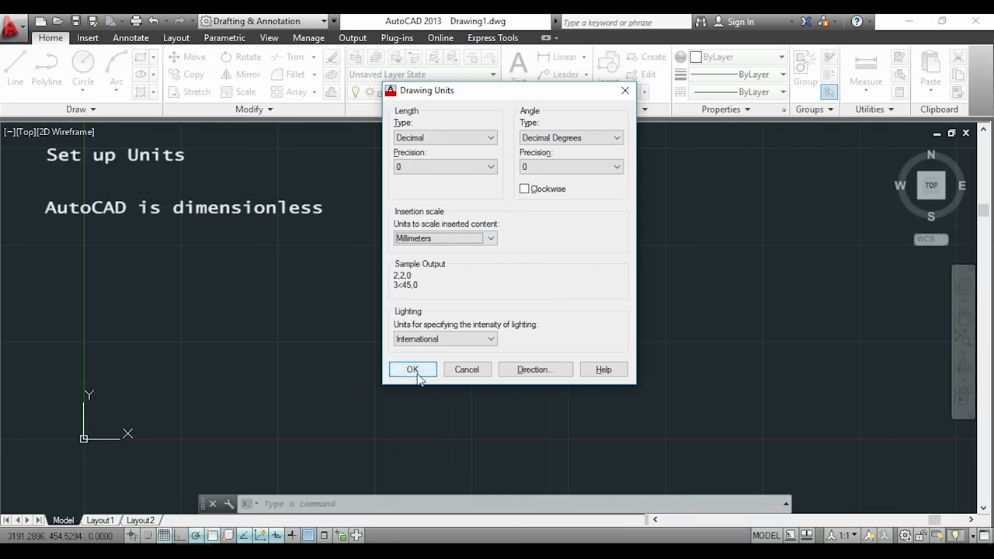
{"action": "left_click", "coordinate": [412, 369]}
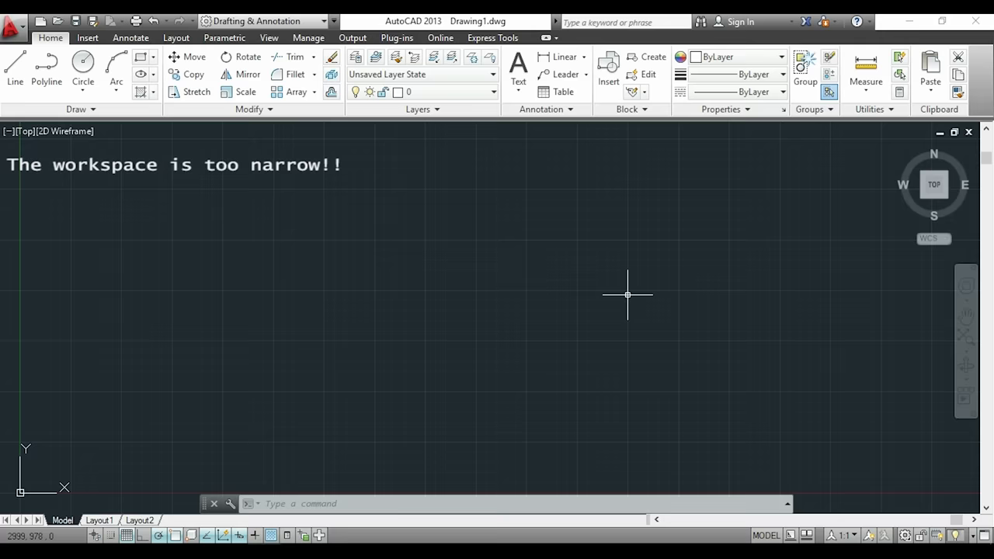
{"action": "mouse_move", "coordinate": [277, 383]}
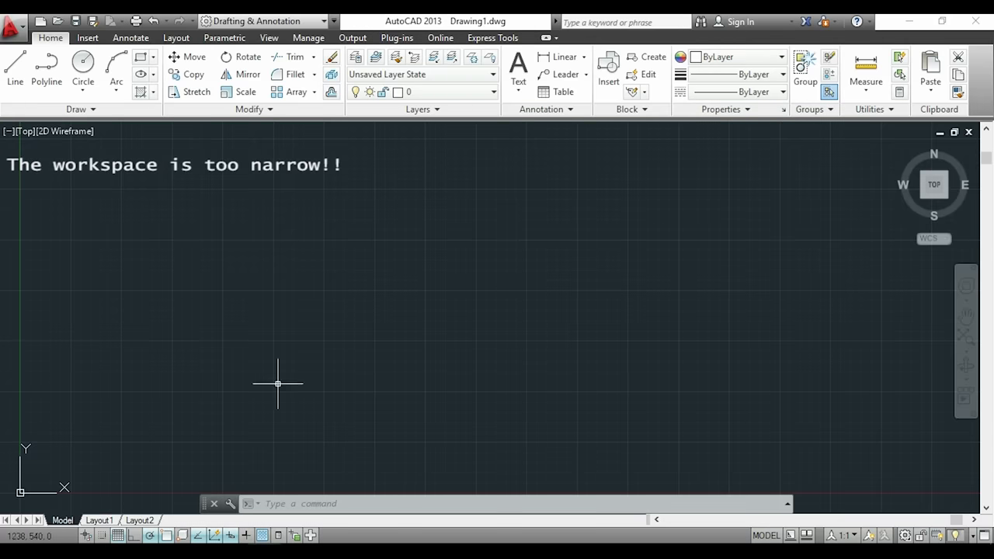
{"action": "mouse_move", "coordinate": [868, 315]}
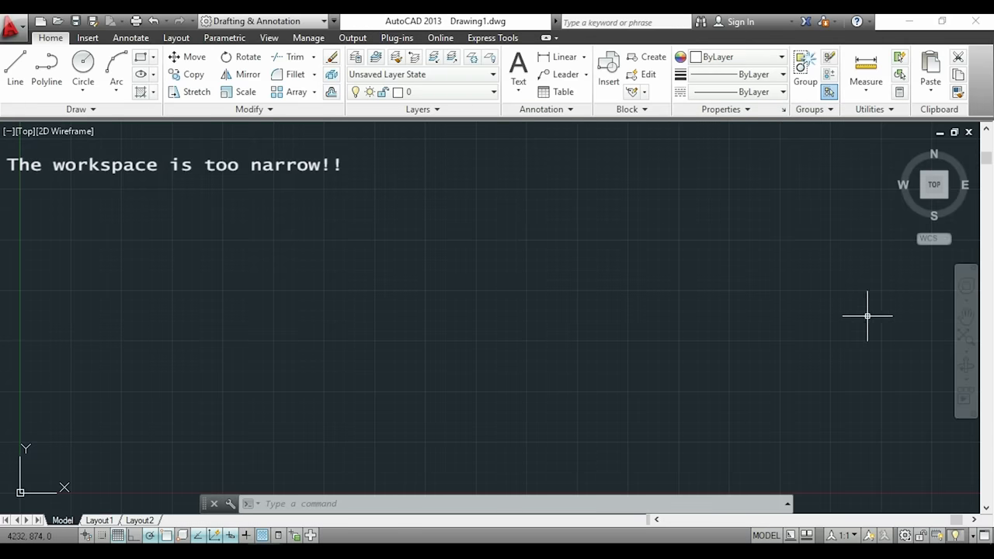
{"action": "mouse_move", "coordinate": [140, 336]}
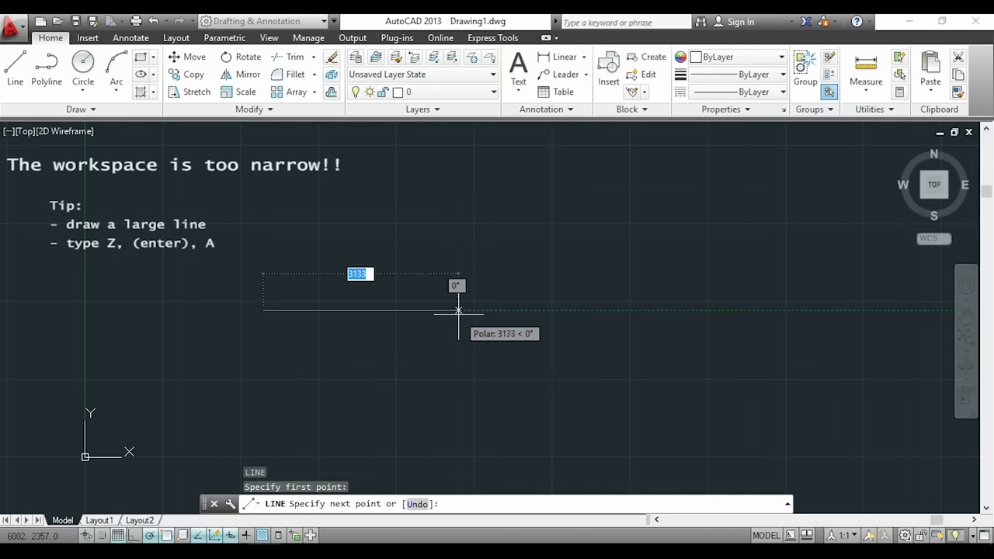
Enter a line length of 100, then Zoom All to show the drawing extent
{"action": "type", "text": "100"}
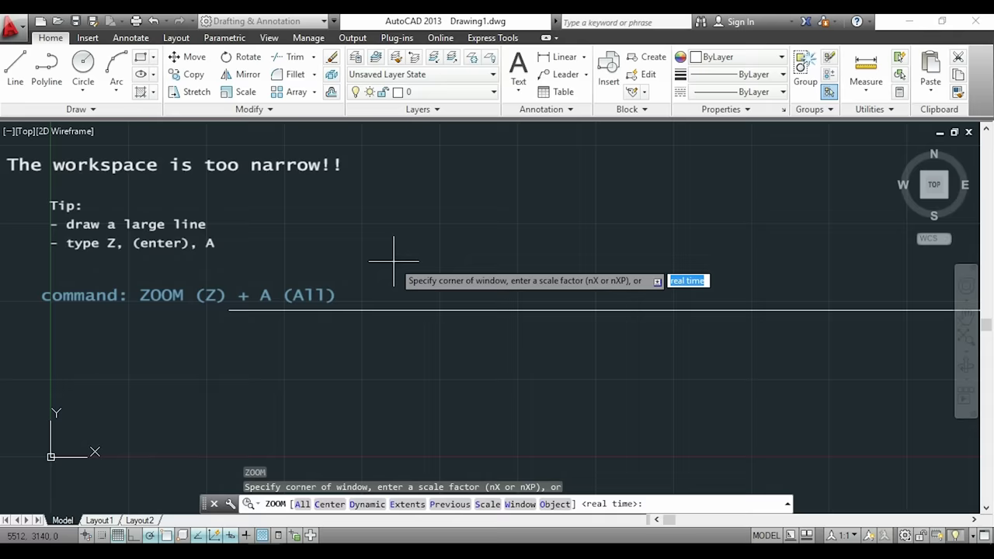
{"action": "type", "text": "a"}
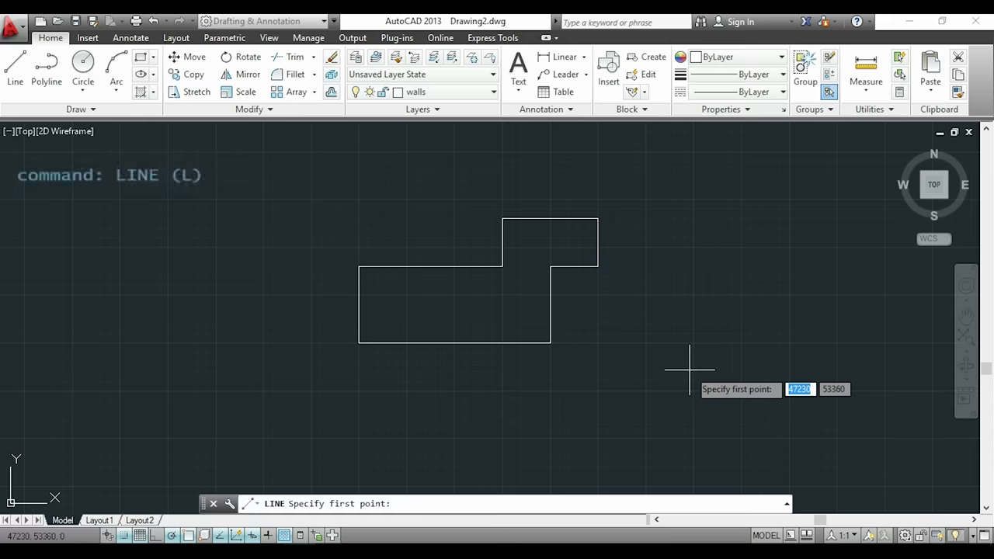
{"action": "mouse_move", "coordinate": [550, 343]}
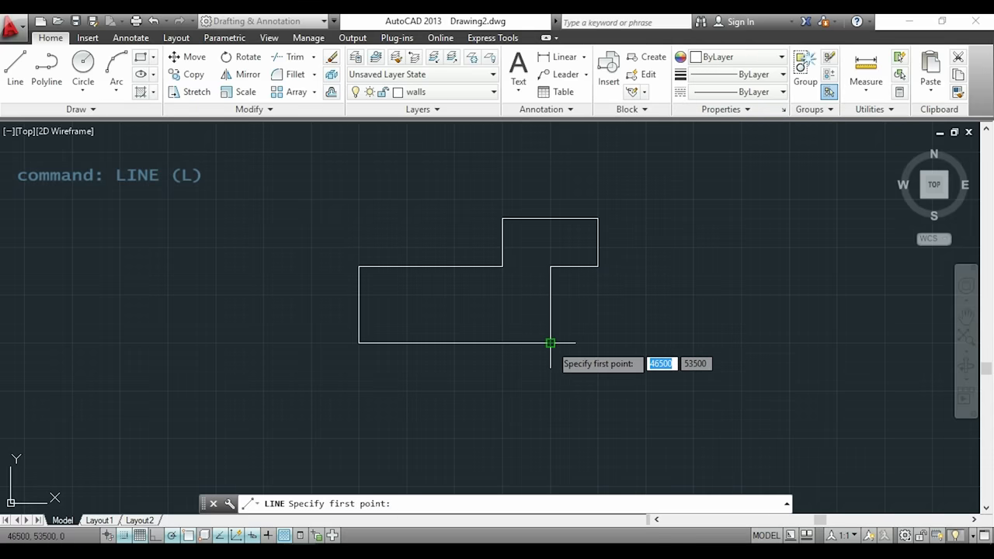
{"action": "mouse_move", "coordinate": [455, 343]}
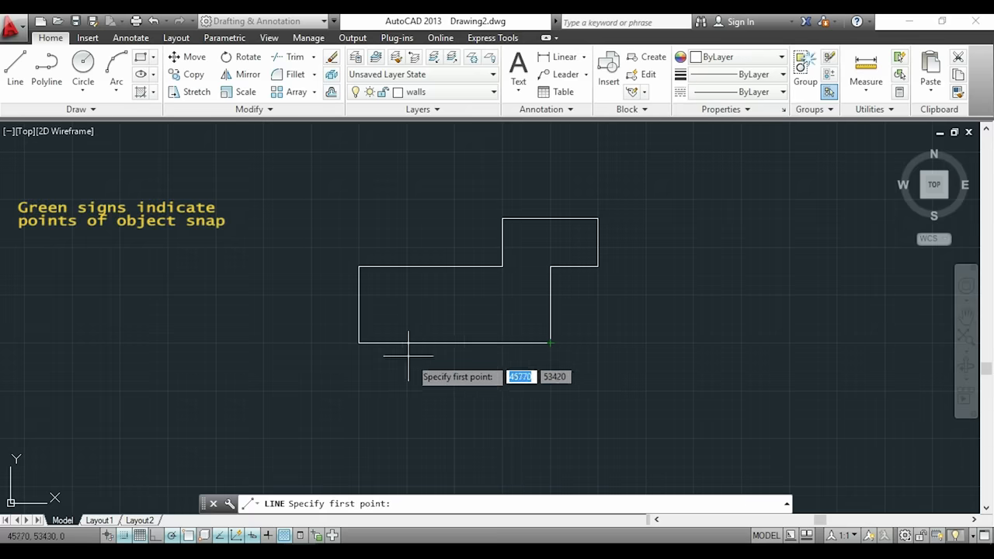
{"action": "mouse_move", "coordinate": [358, 343]}
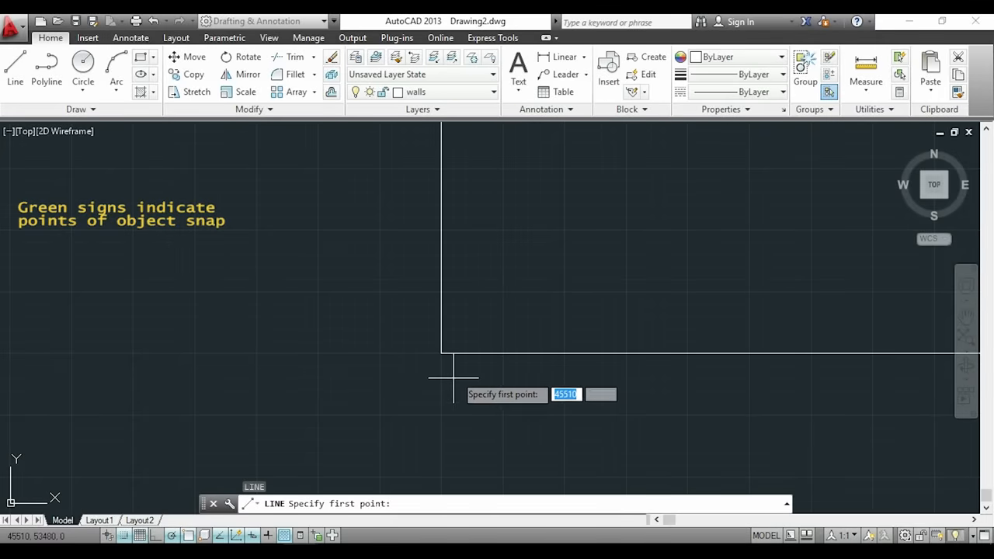
{"action": "mouse_move", "coordinate": [442, 354]}
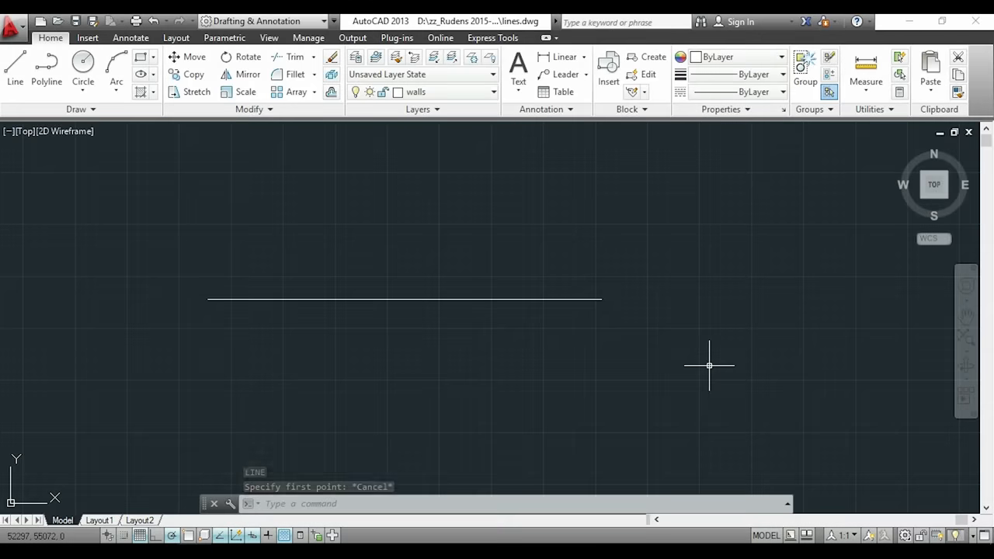
Turn off Object Snap from the status bar while drawing lines
{"action": "left_click", "coordinate": [188, 535]}
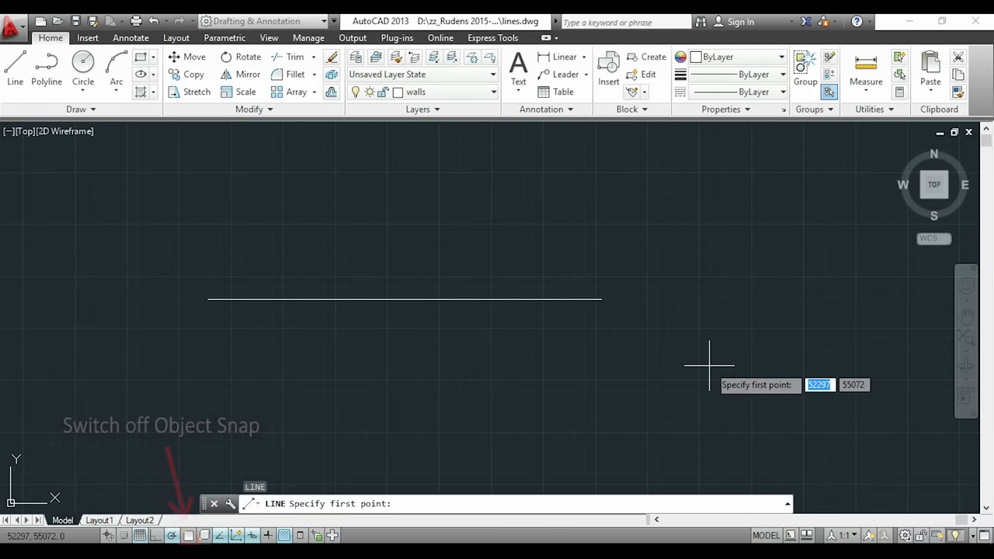
{"action": "left_click", "coordinate": [189, 535]}
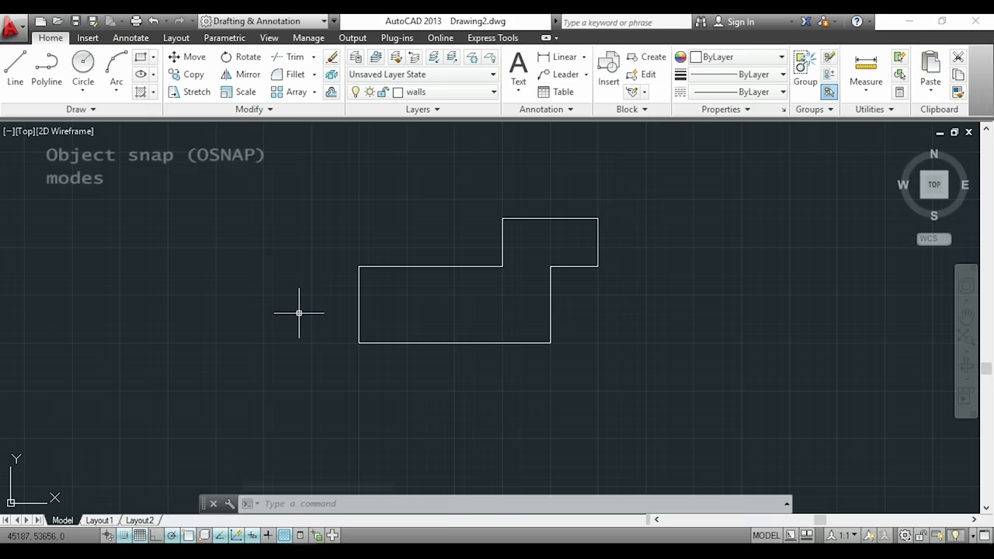
{"action": "key", "text": "Escape"}
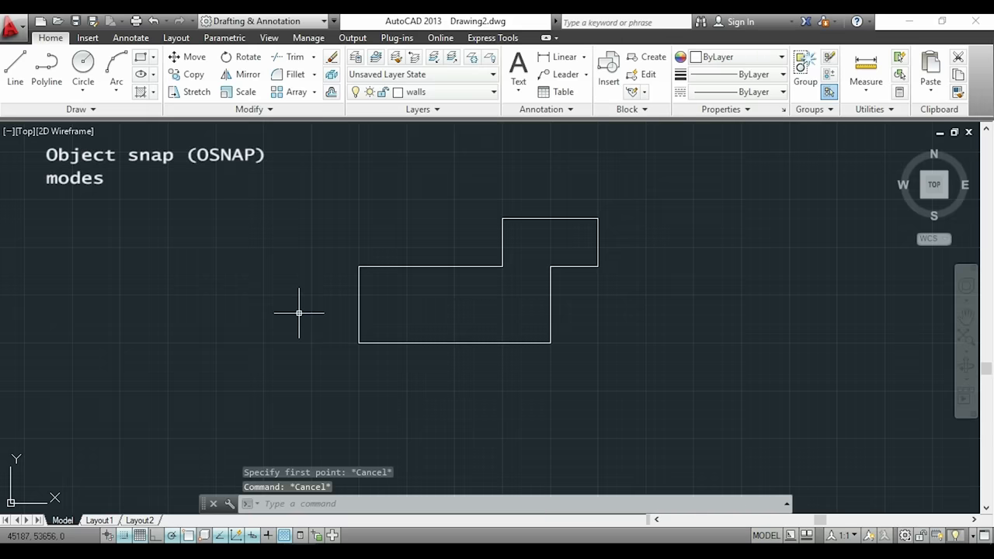
{"action": "type", "text": "osn"}
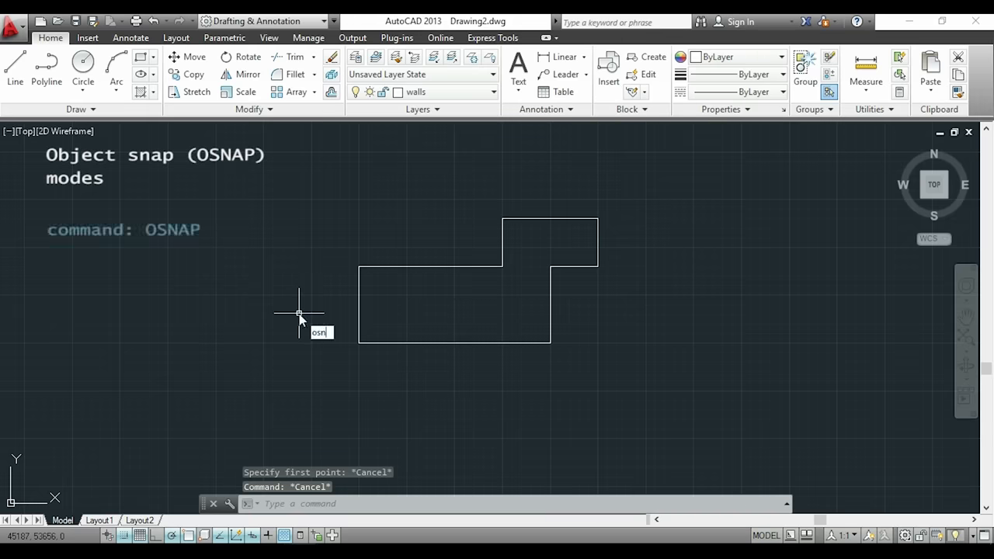
{"action": "key", "text": "enter"}
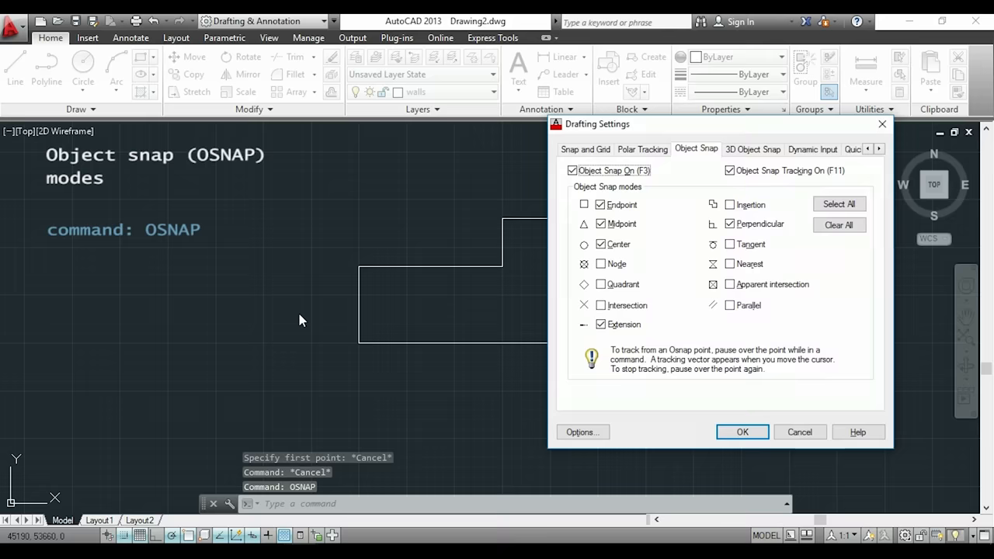
{"action": "mouse_move", "coordinate": [443, 219]}
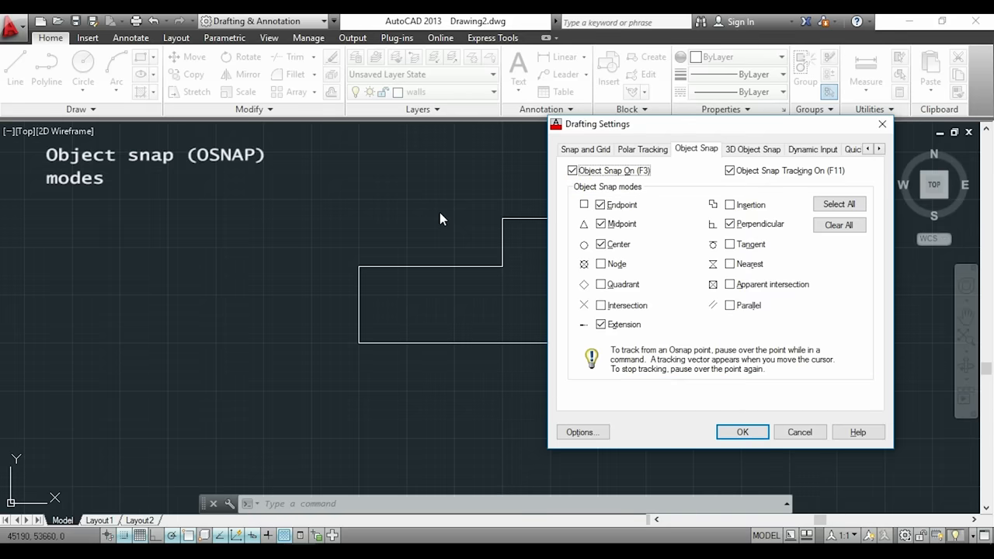
{"action": "left_click", "coordinate": [742, 432]}
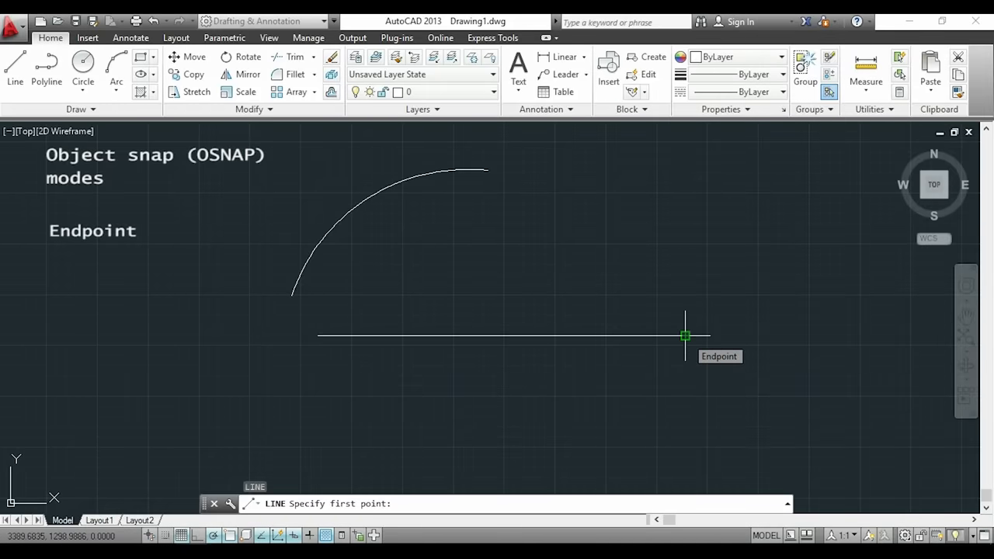
{"action": "mouse_move", "coordinate": [323, 335]}
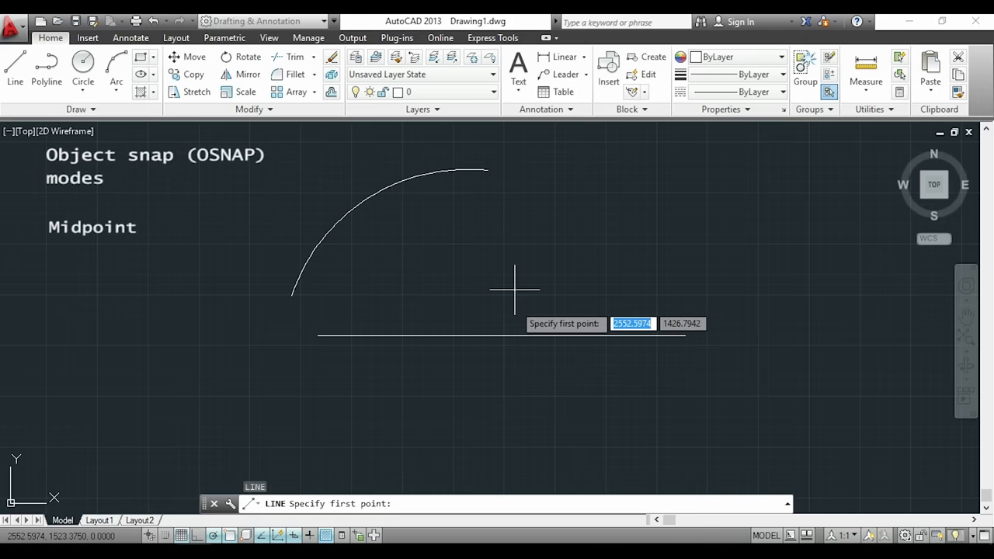
{"action": "mouse_move", "coordinate": [368, 198]}
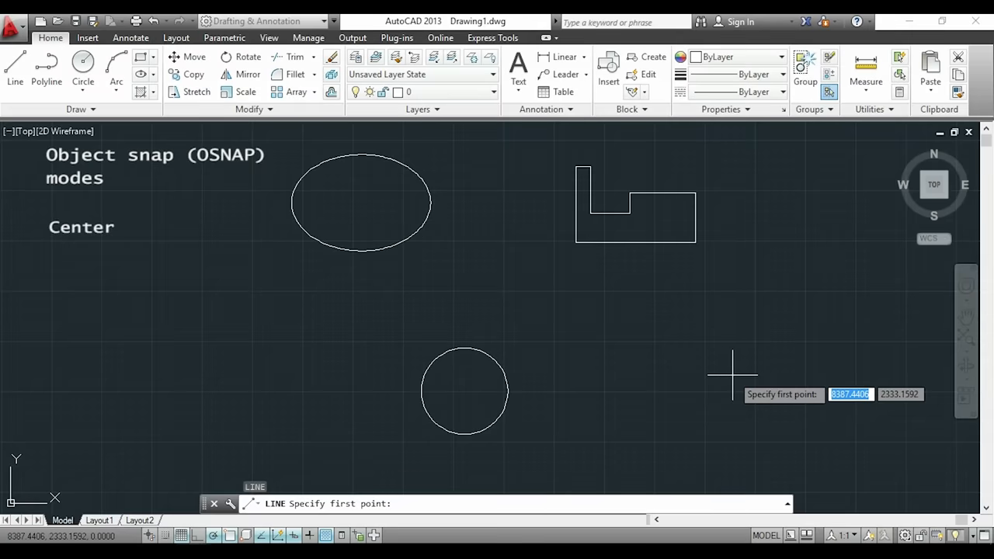
{"action": "mouse_move", "coordinate": [649, 385]}
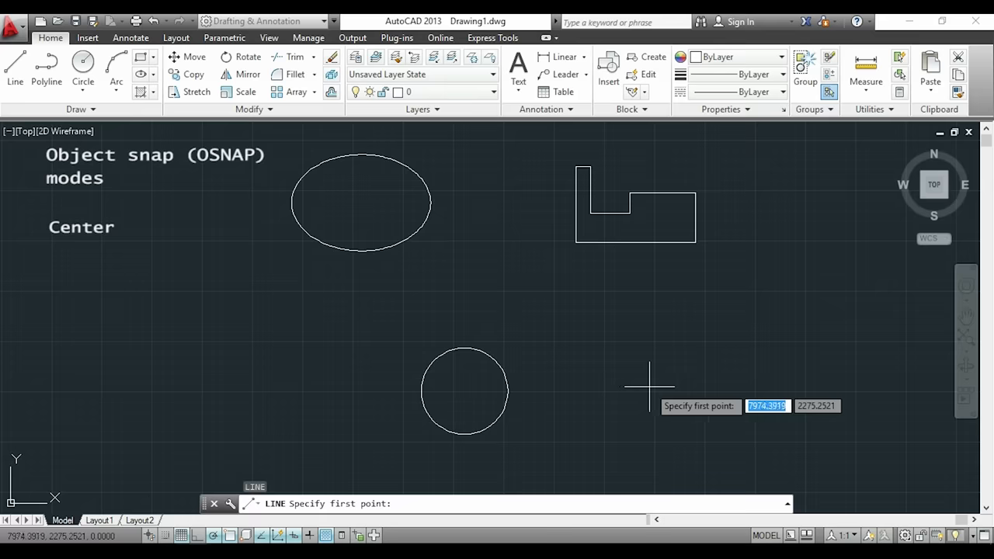
{"action": "mouse_move", "coordinate": [464, 391]}
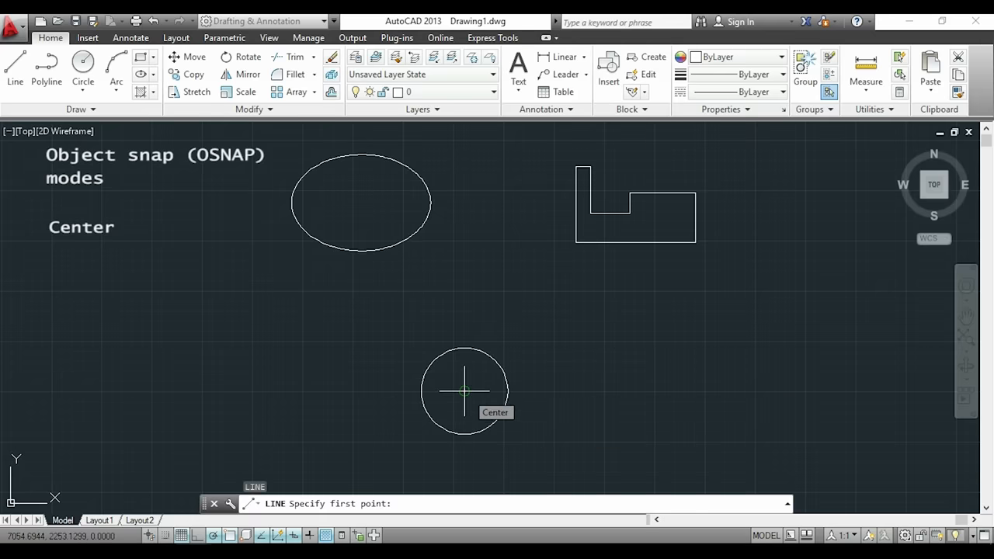
Start a line snapped to the circle's center
{"action": "left_click", "coordinate": [464, 390]}
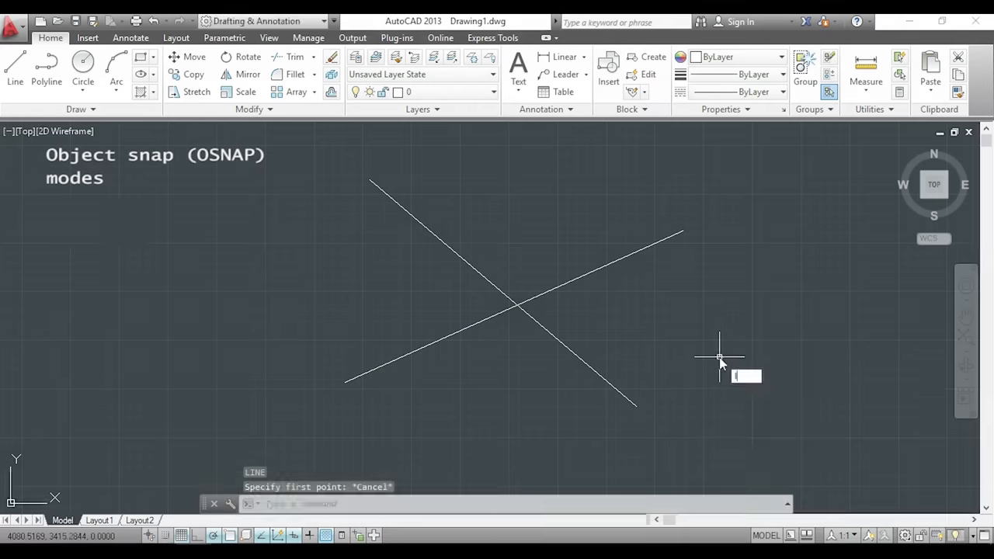
{"action": "mouse_move", "coordinate": [635, 405]}
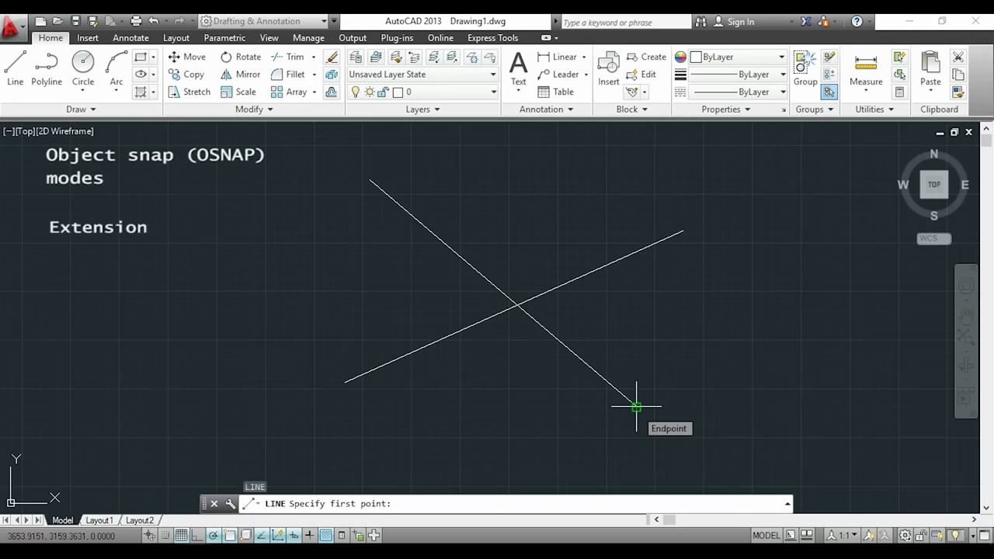
Pick a line start point tracked along the diagonal line's extension
{"action": "left_click", "coordinate": [636, 407]}
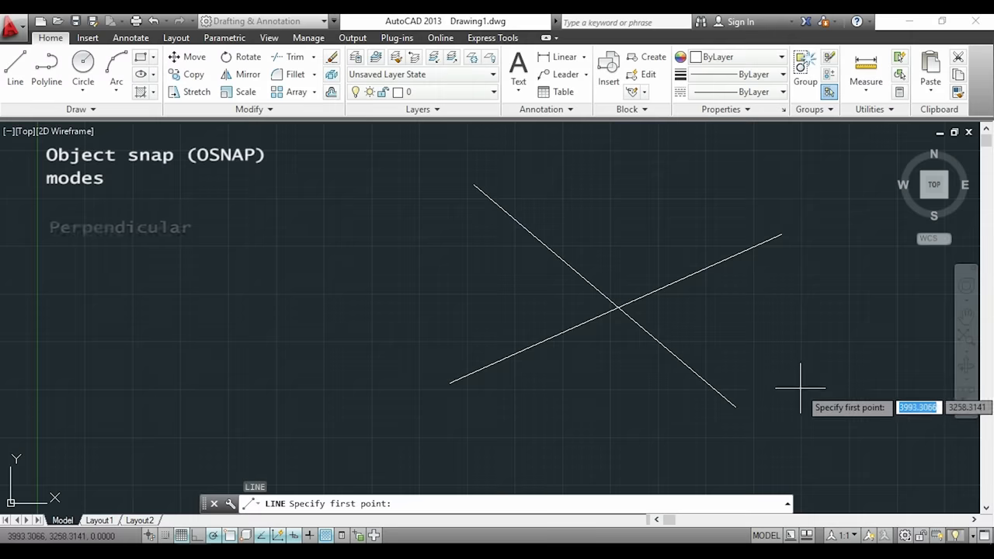
{"action": "mouse_move", "coordinate": [752, 408]}
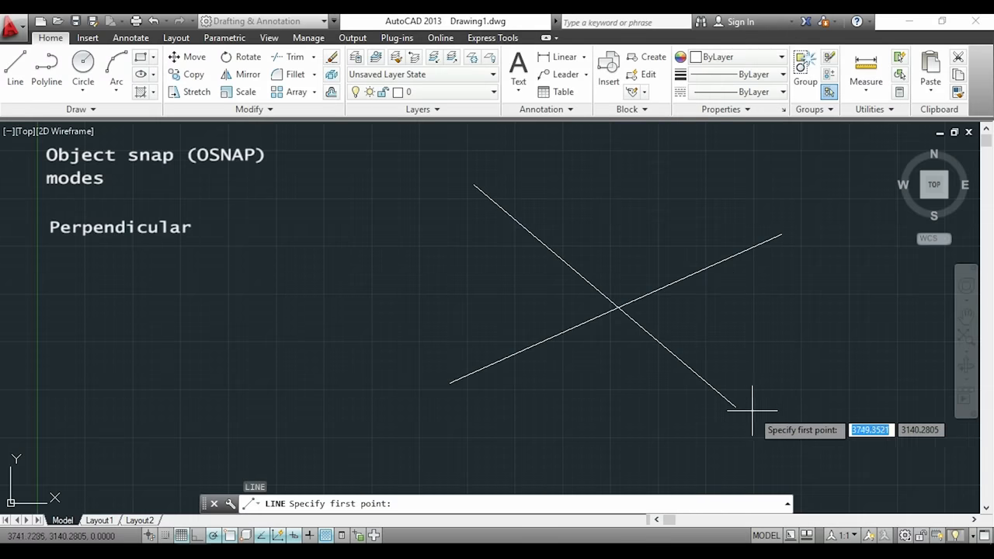
Draw a line from the diagonal's lower end perpendicular to the crossing line
{"action": "left_click", "coordinate": [734, 408]}
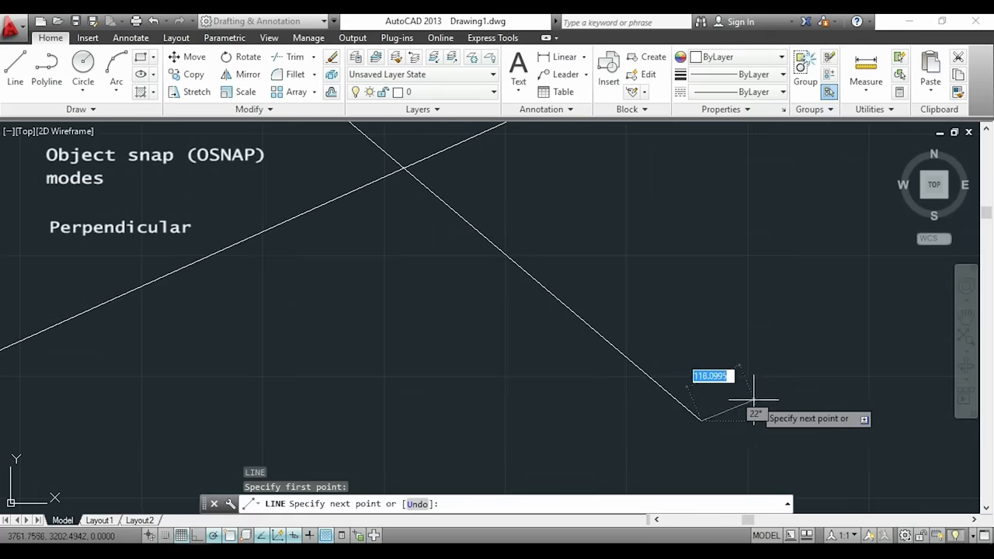
{"action": "mouse_move", "coordinate": [679, 419]}
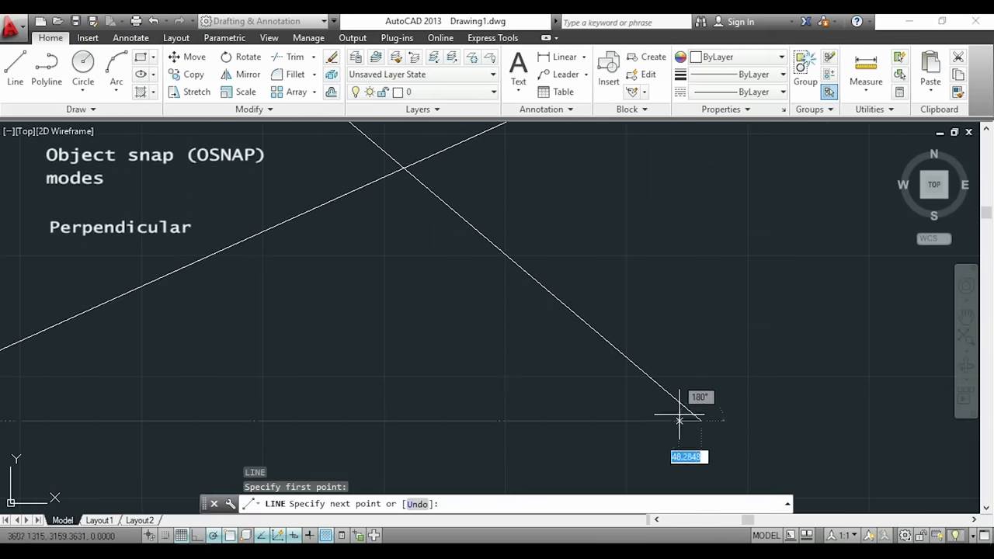
{"action": "mouse_move", "coordinate": [652, 385]}
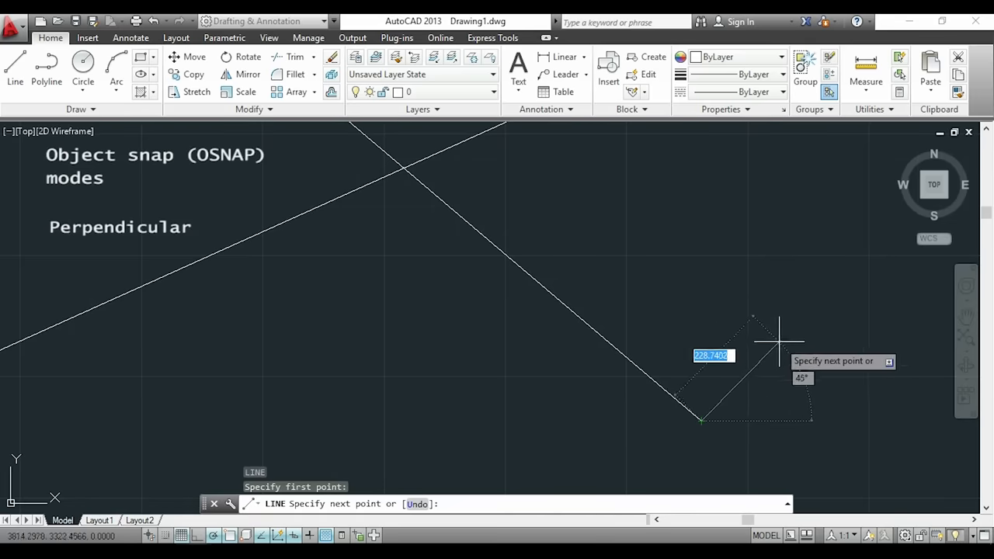
{"action": "mouse_move", "coordinate": [773, 337]}
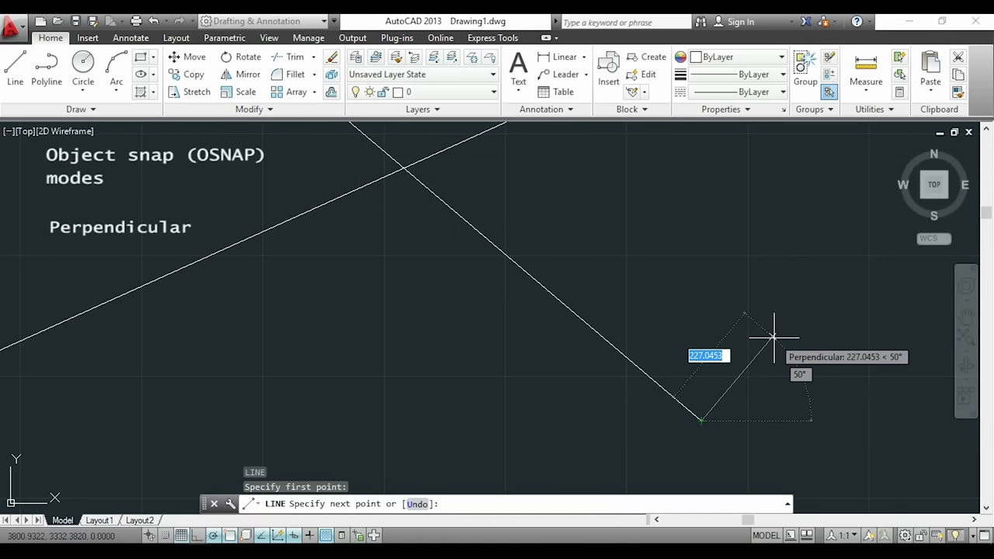
{"action": "mouse_move", "coordinate": [802, 303]}
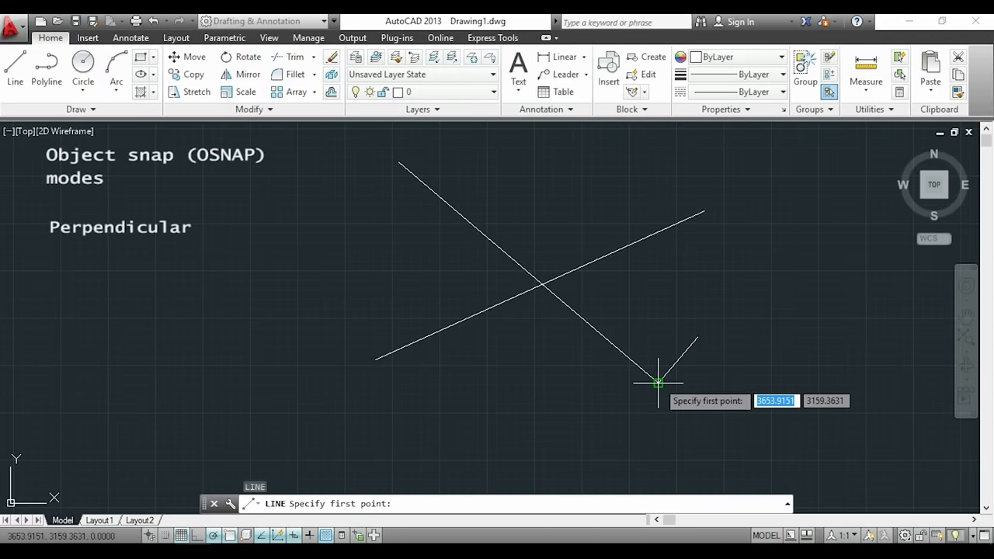
{"action": "left_click", "coordinate": [657, 382]}
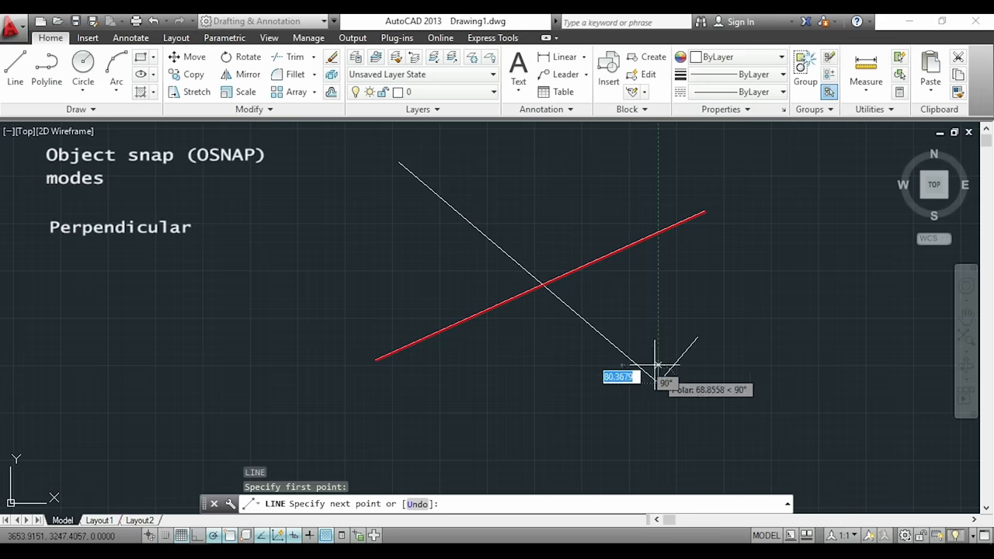
{"action": "mouse_move", "coordinate": [586, 257]}
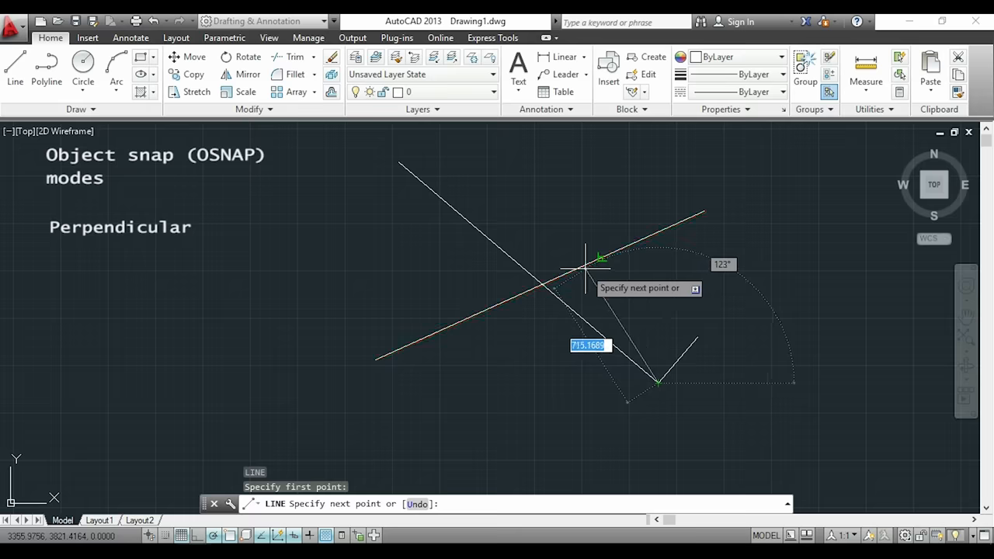
{"action": "mouse_move", "coordinate": [588, 254]}
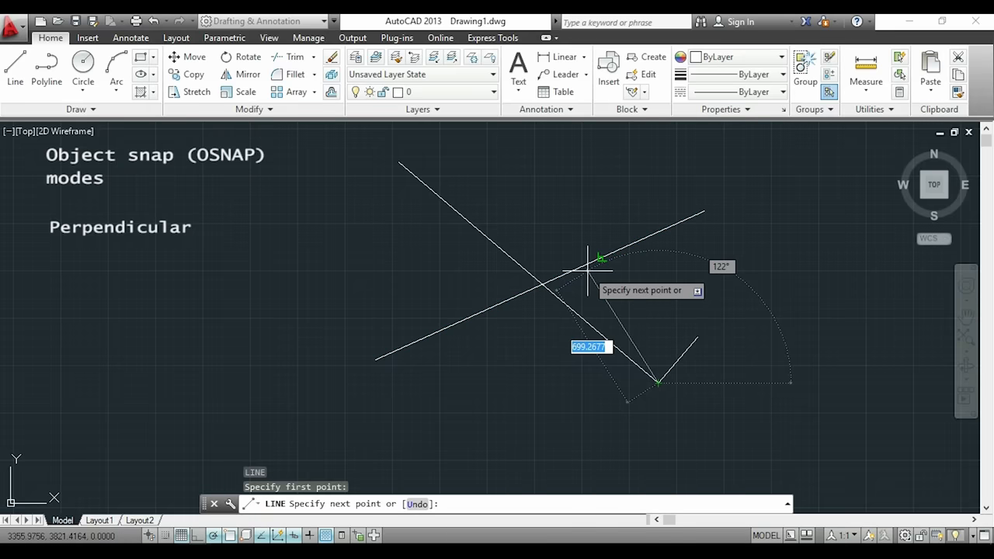
{"action": "mouse_move", "coordinate": [601, 259]}
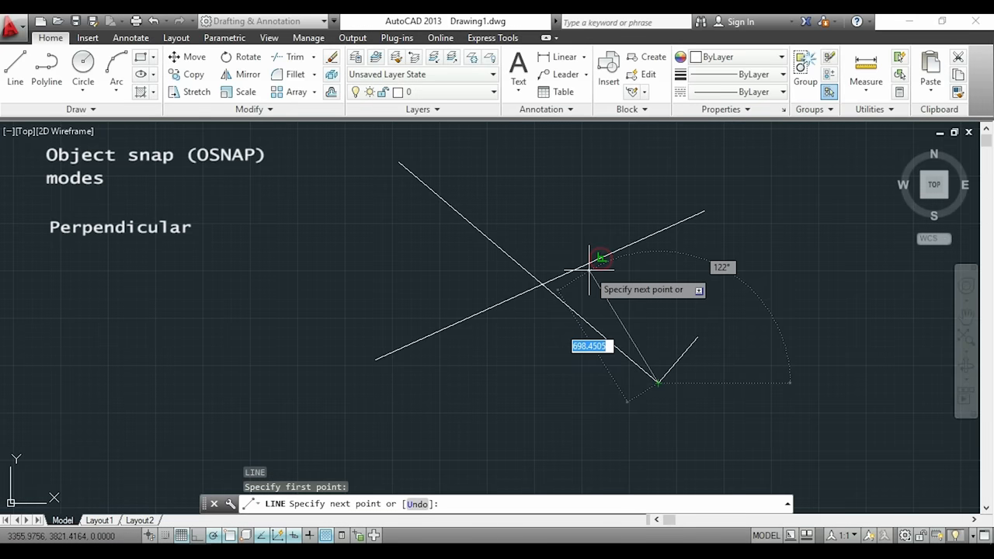
{"action": "mouse_move", "coordinate": [601, 258]}
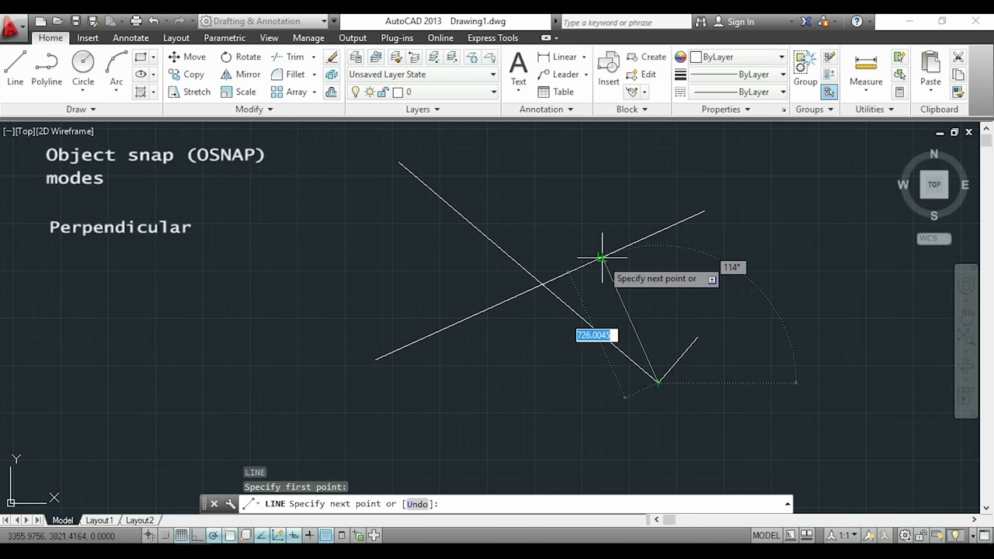
{"action": "key", "text": "Escape"}
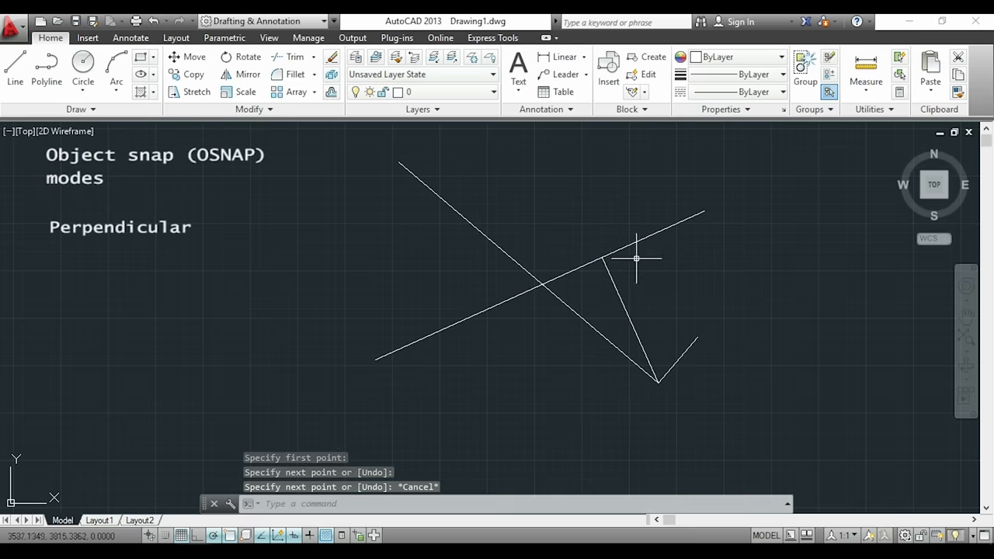
{"action": "mouse_move", "coordinate": [660, 267]}
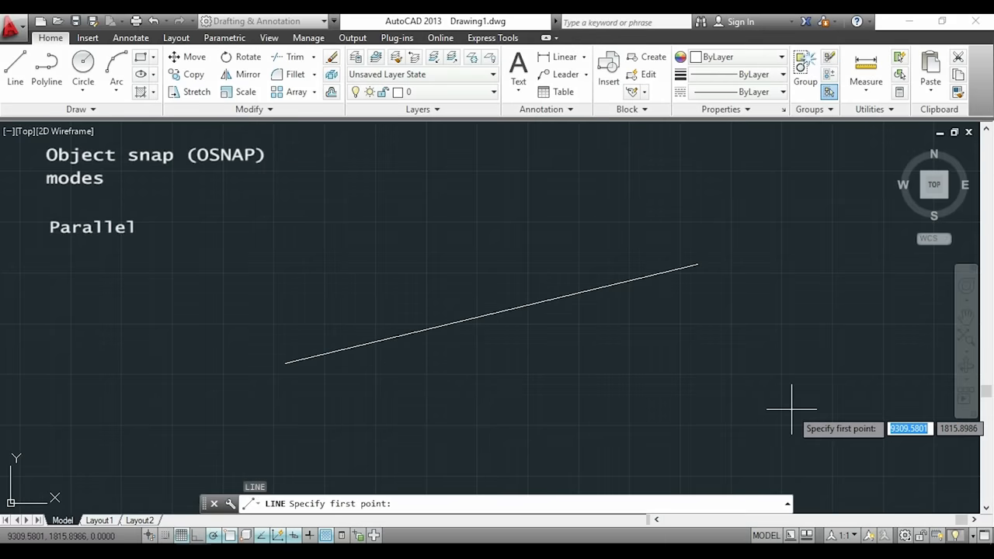
{"action": "mouse_move", "coordinate": [795, 422]}
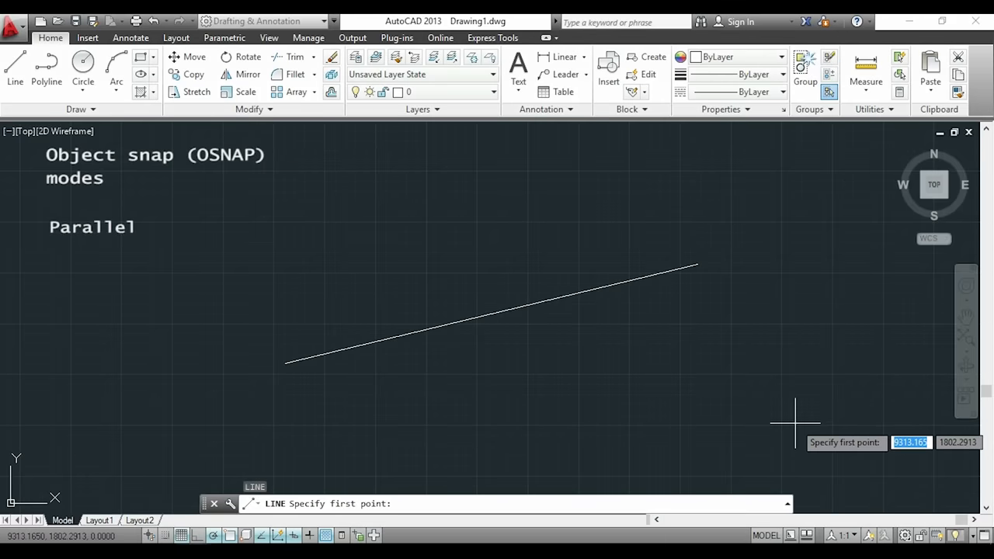
{"action": "mouse_move", "coordinate": [244, 365]}
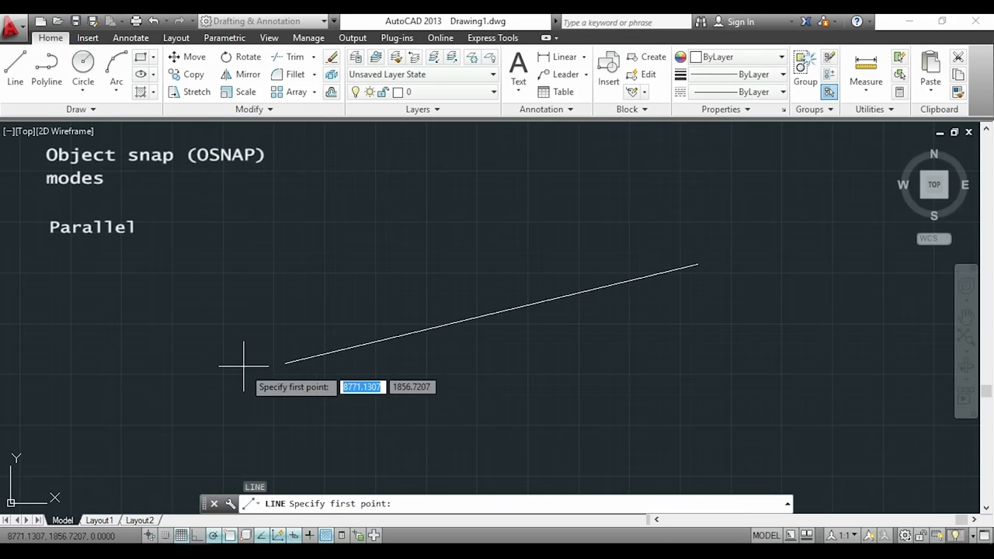
Place the new line's first point left of the sloping line
{"action": "left_click", "coordinate": [243, 363]}
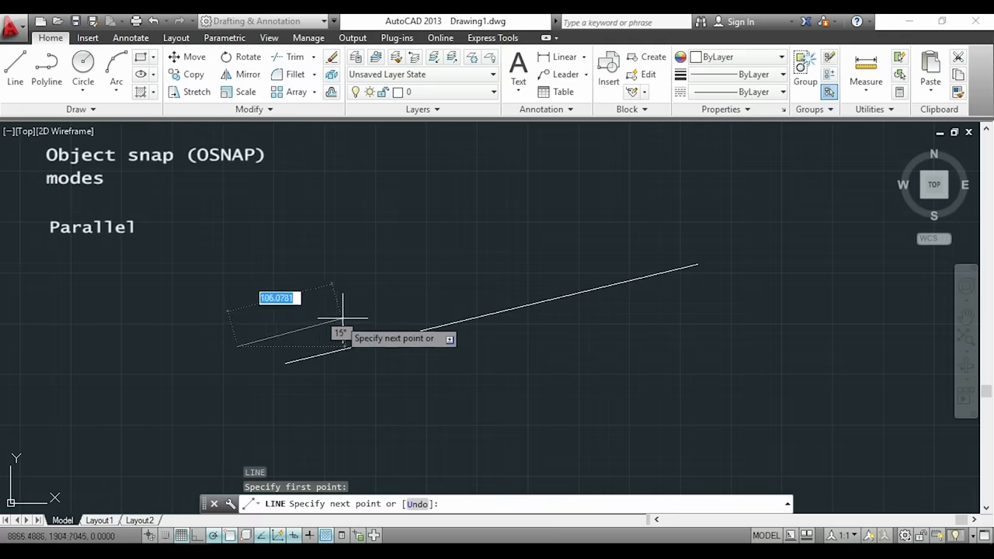
{"action": "mouse_move", "coordinate": [443, 306]}
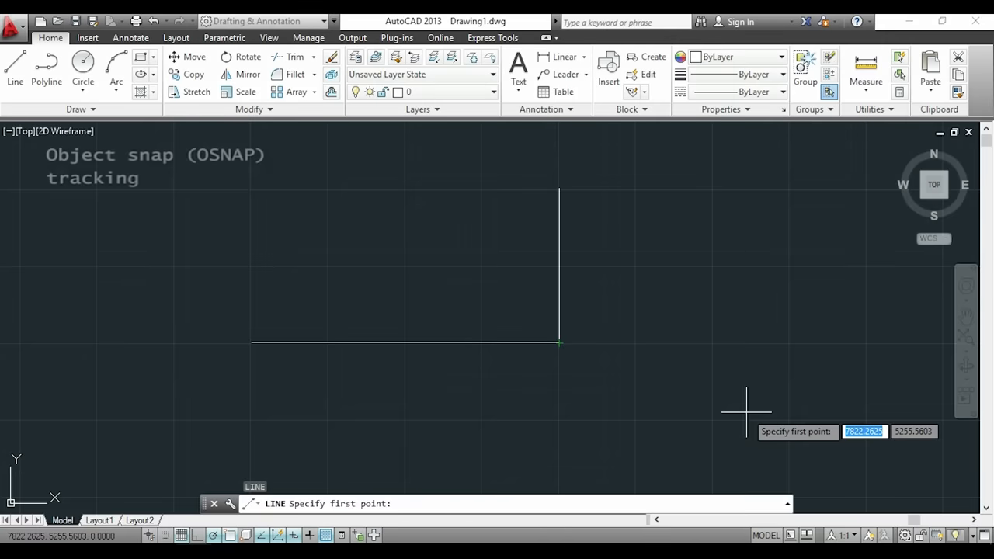
{"action": "mouse_move", "coordinate": [737, 420]}
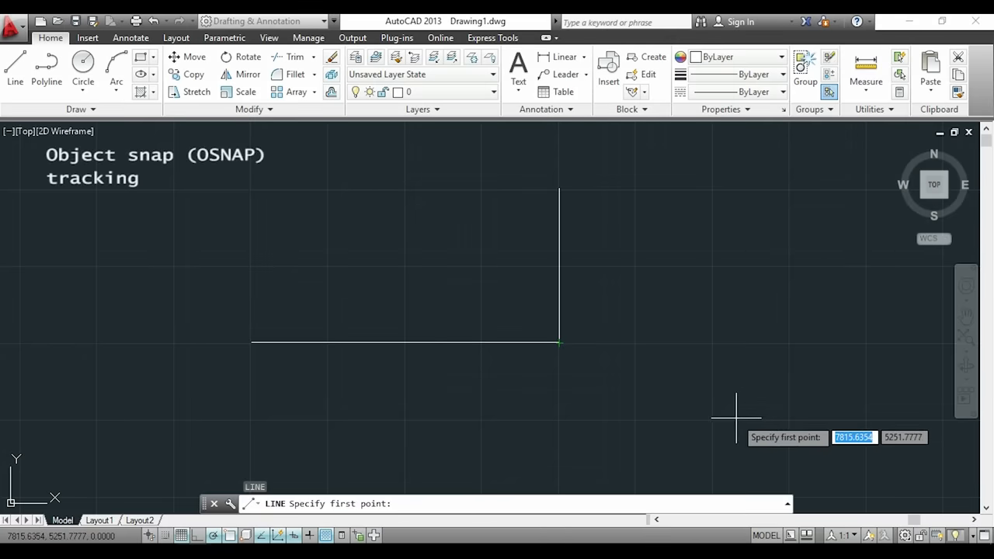
{"action": "mouse_move", "coordinate": [759, 431]}
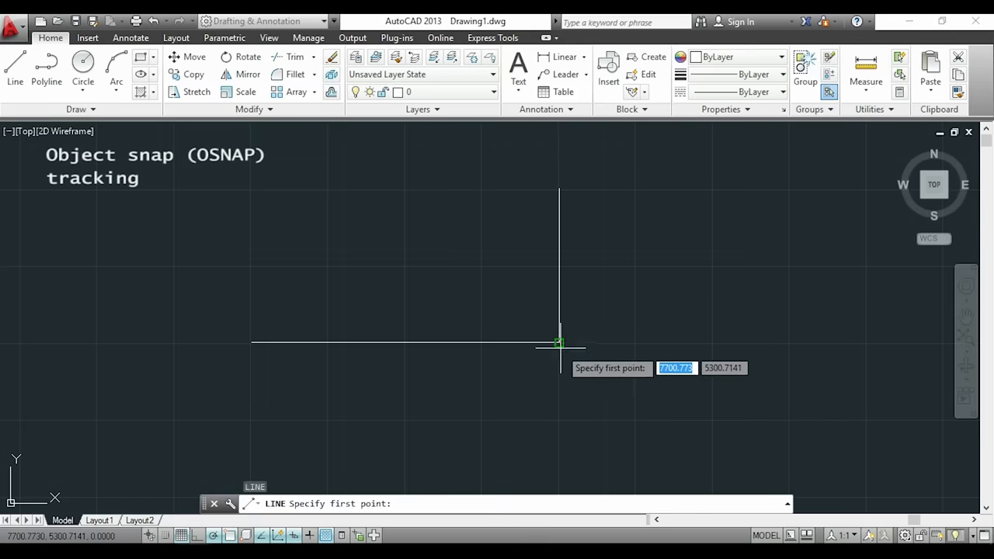
{"action": "mouse_move", "coordinate": [618, 342]}
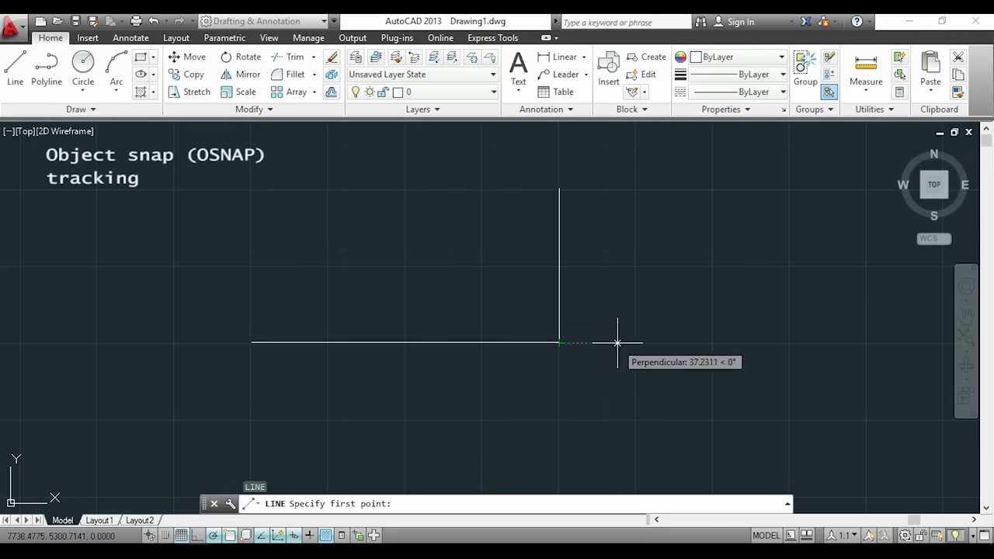
{"action": "mouse_move", "coordinate": [635, 343]}
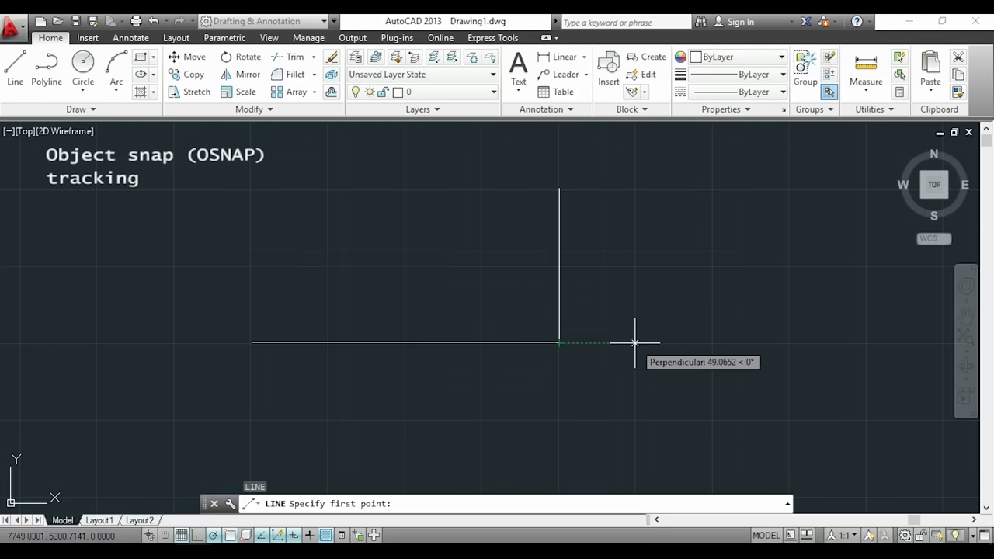
Draw a vertical line 50 units right of the corner, then track another line 100 from it
{"action": "type", "text": "50"}
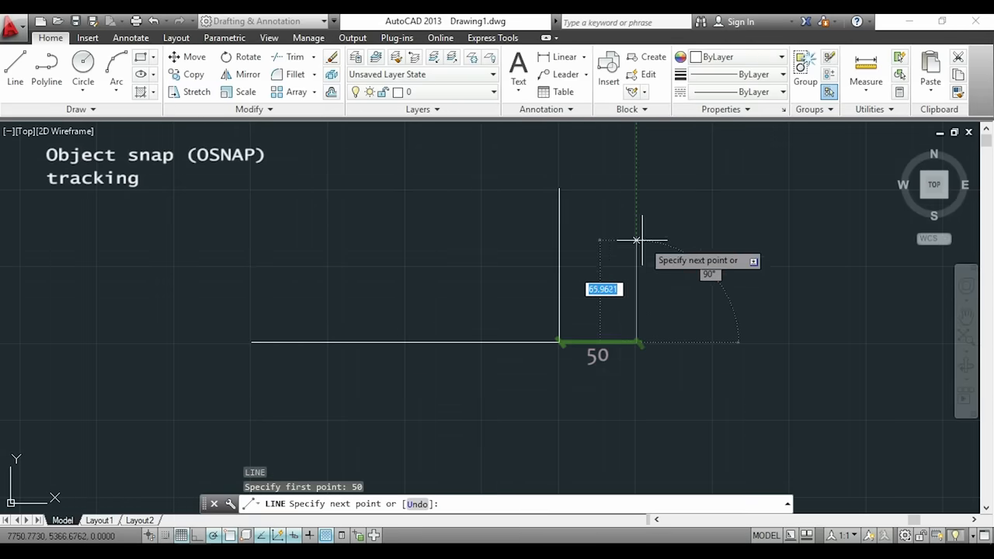
{"action": "mouse_move", "coordinate": [636, 210]}
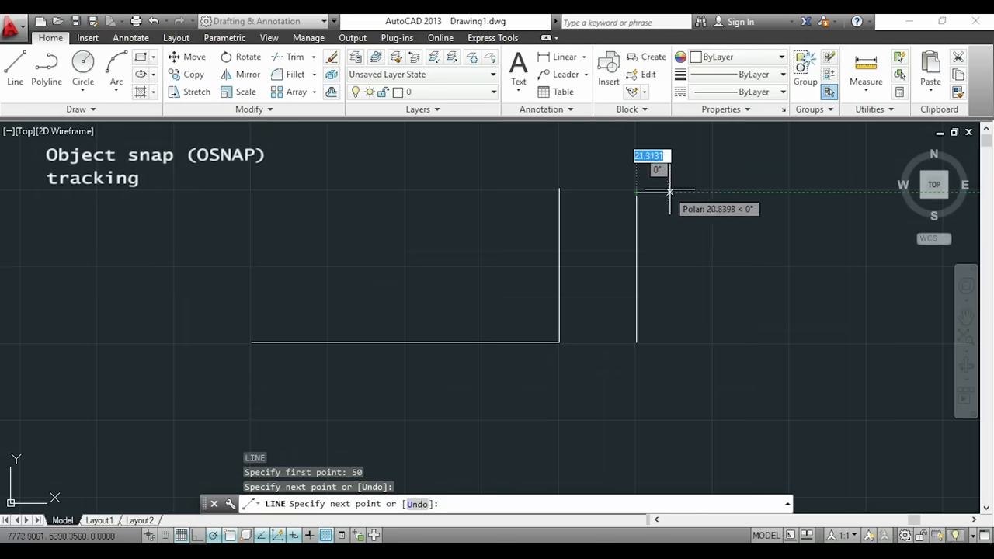
{"action": "key", "text": "Escape"}
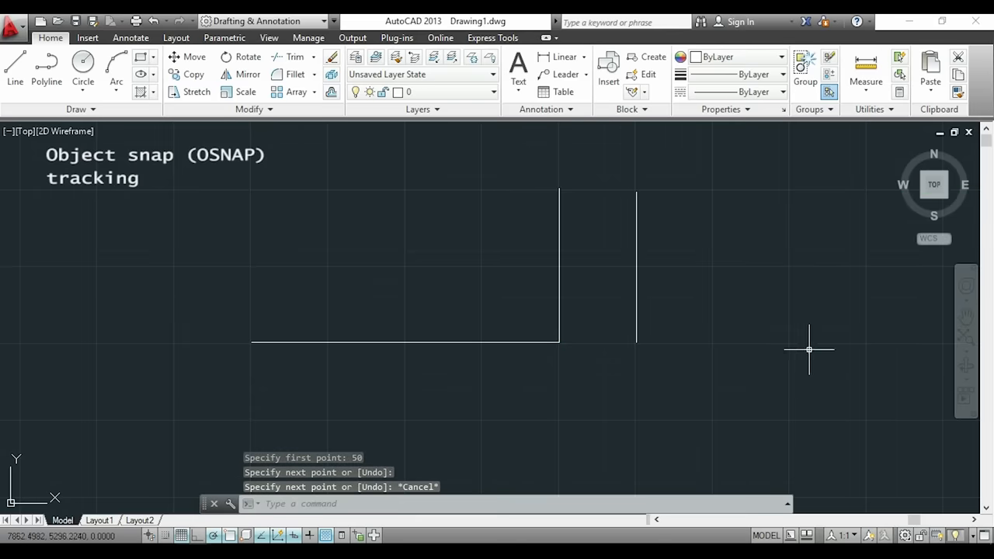
{"action": "mouse_move", "coordinate": [812, 345]}
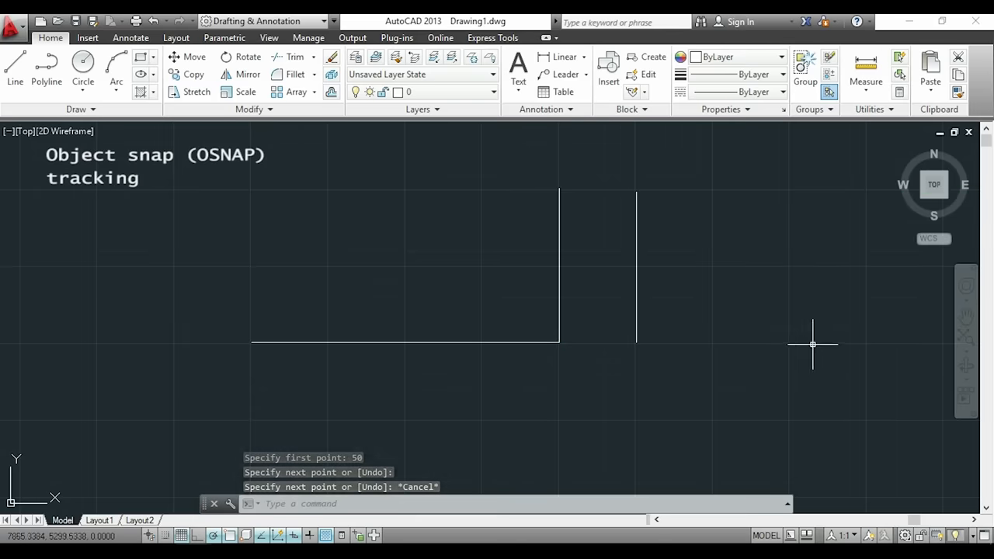
{"action": "mouse_move", "coordinate": [833, 312]}
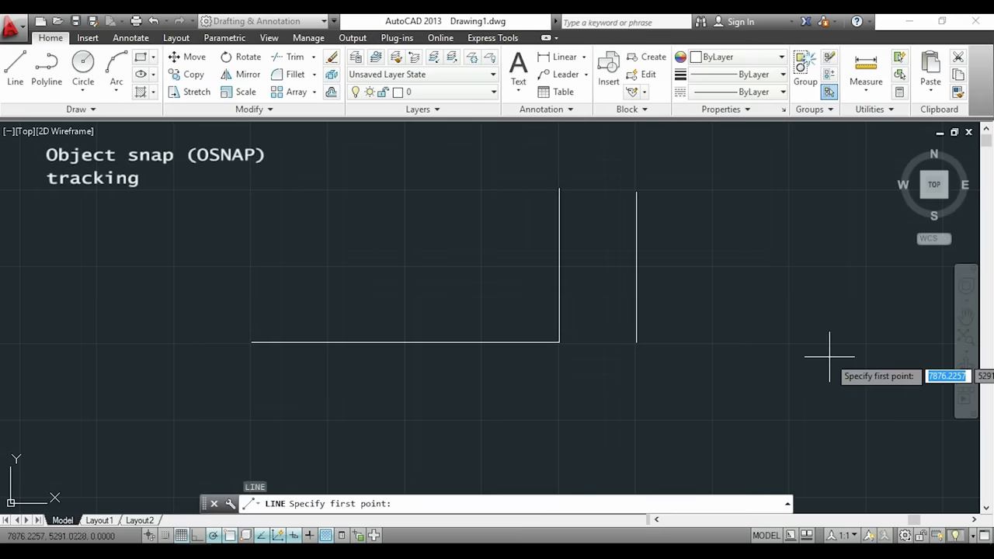
{"action": "mouse_move", "coordinate": [559, 344]}
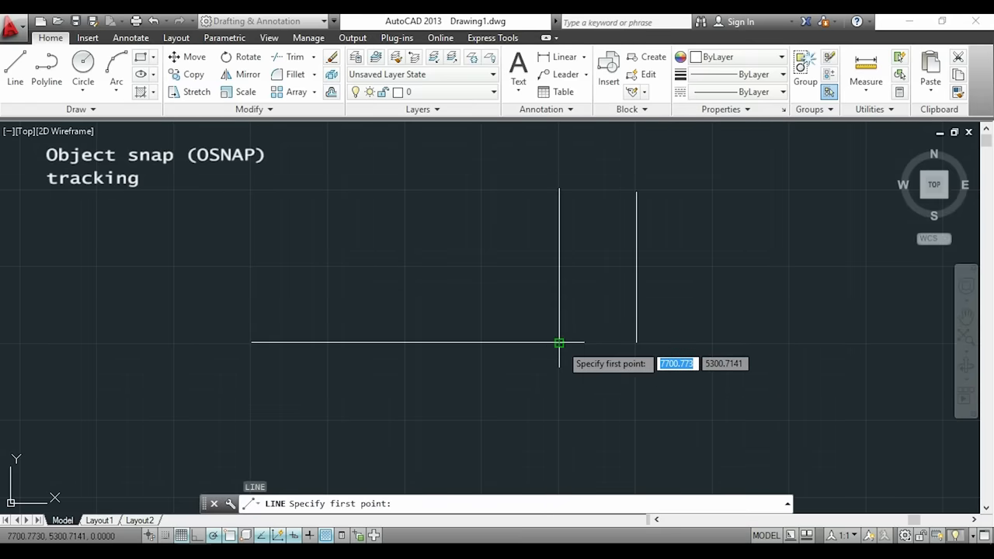
{"action": "mouse_move", "coordinate": [519, 341]}
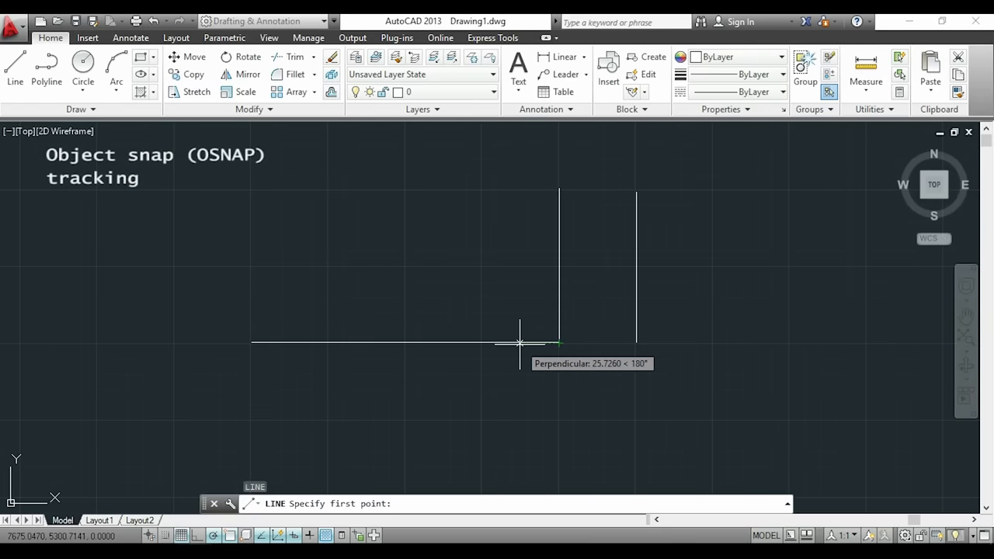
{"action": "type", "text": "100"}
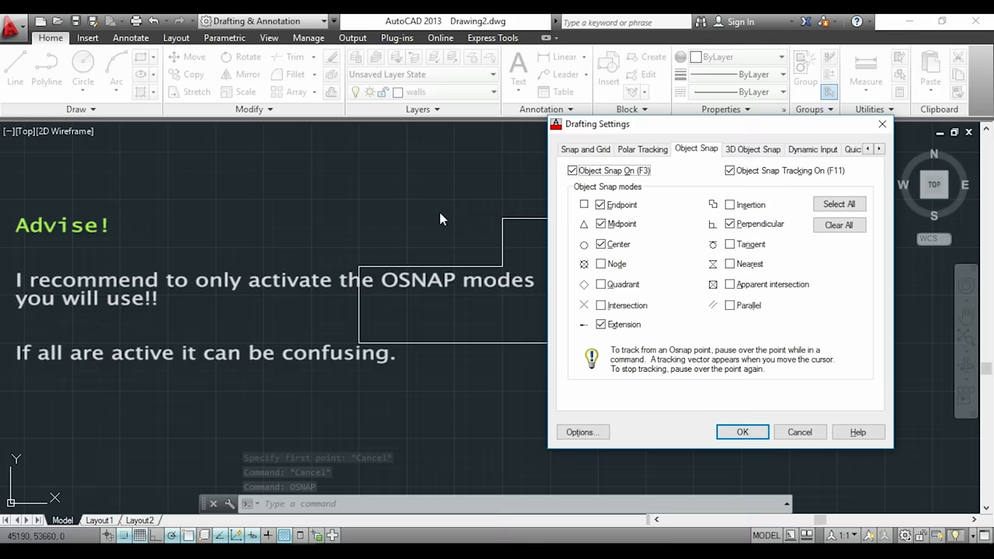
Confirm the endpoint, midpoint, center, extension and perpendicular snap selection and close Drafting Settings
{"action": "left_click", "coordinate": [741, 432]}
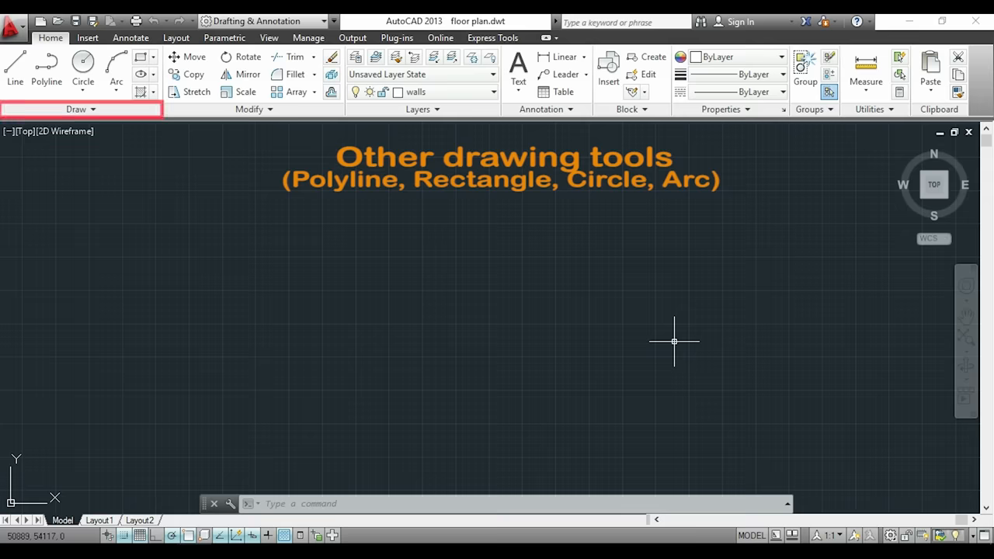
{"action": "left_click", "coordinate": [80, 108]}
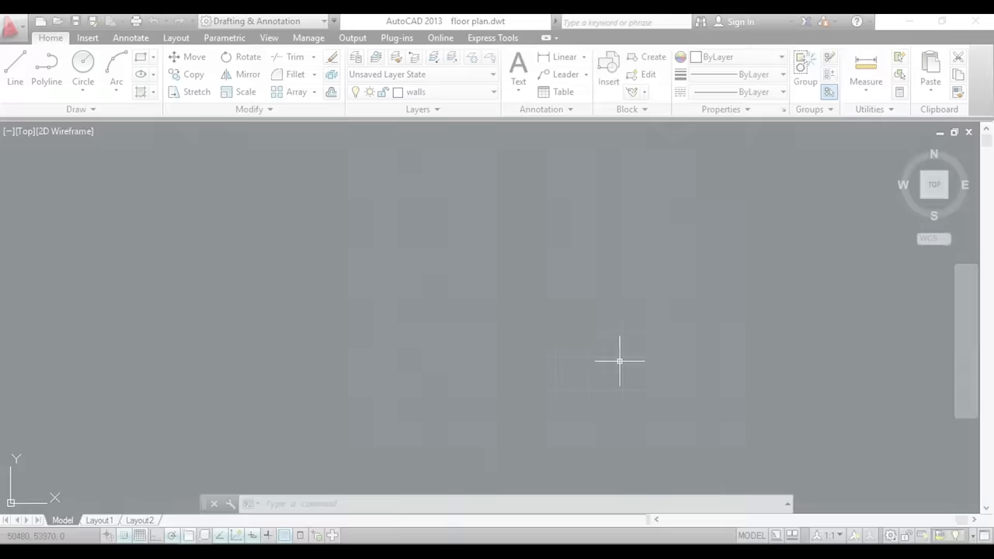
Draw a stepped polyline with 500 and 250 segments, close it with CL, then select it
{"action": "left_click", "coordinate": [46, 74]}
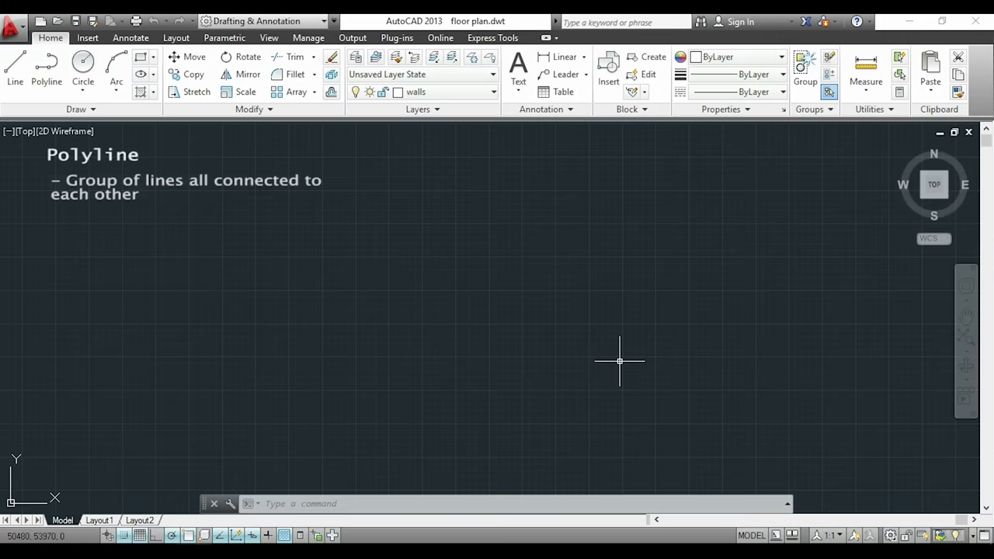
{"action": "mouse_move", "coordinate": [620, 363]}
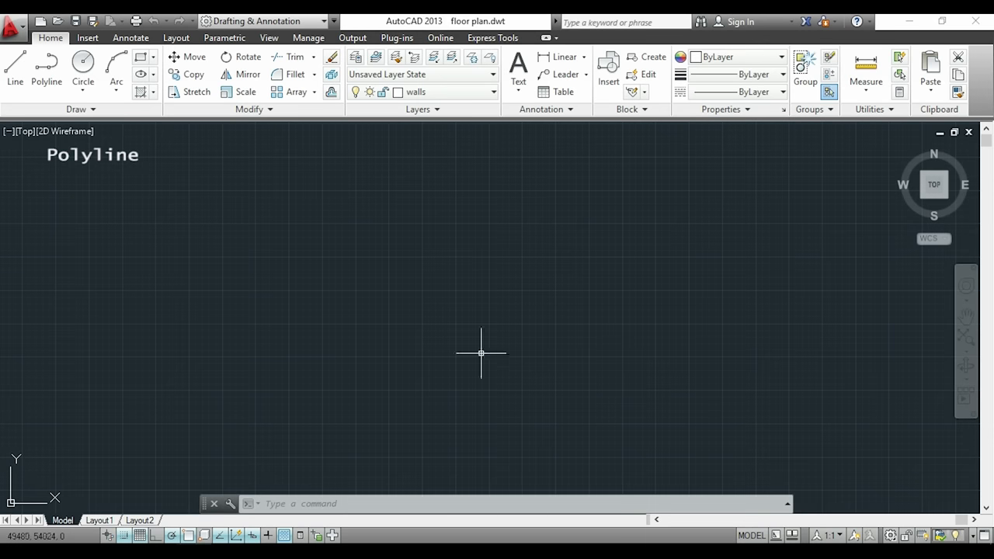
{"action": "left_click", "coordinate": [46, 70]}
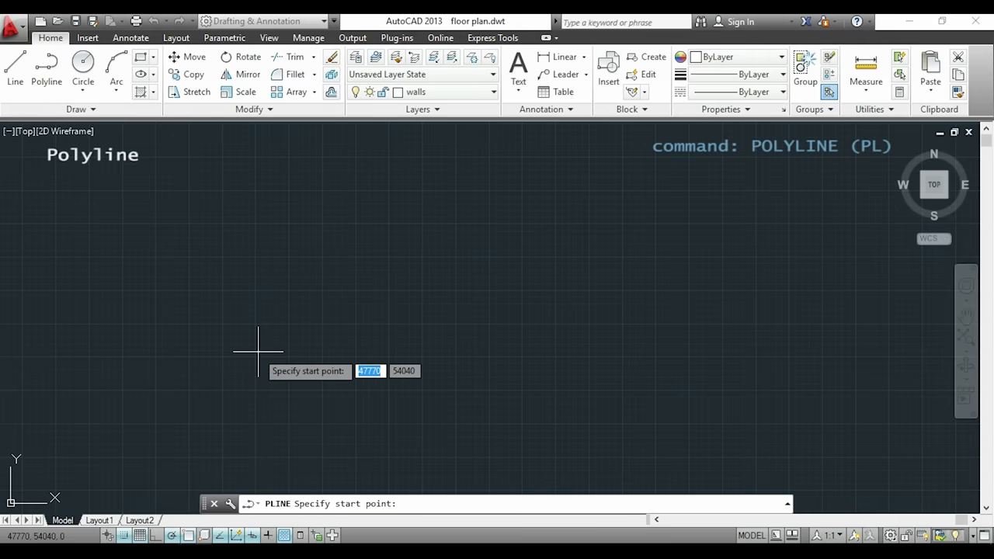
{"action": "left_click", "coordinate": [258, 354]}
{"action": "type", "text": "1000"}
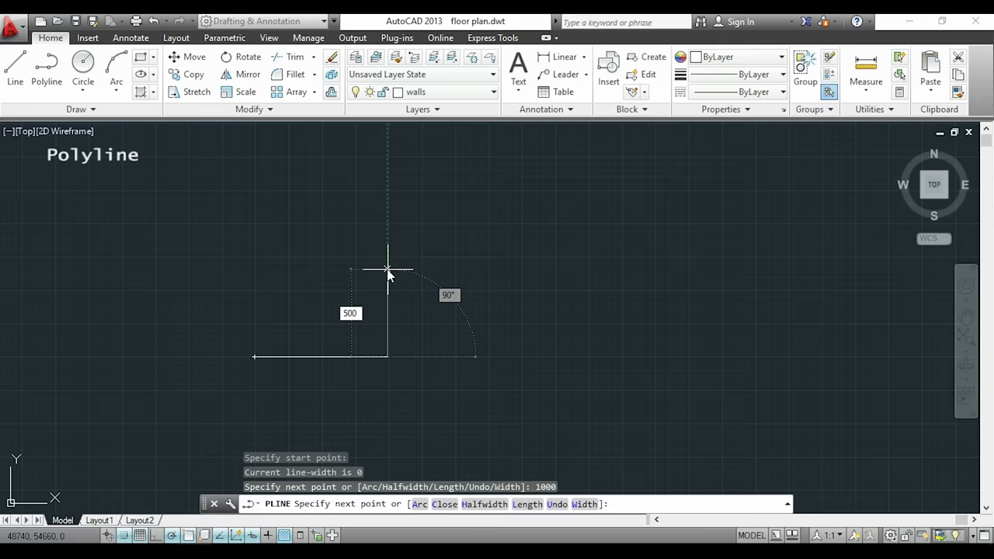
{"action": "type", "text": "500"}
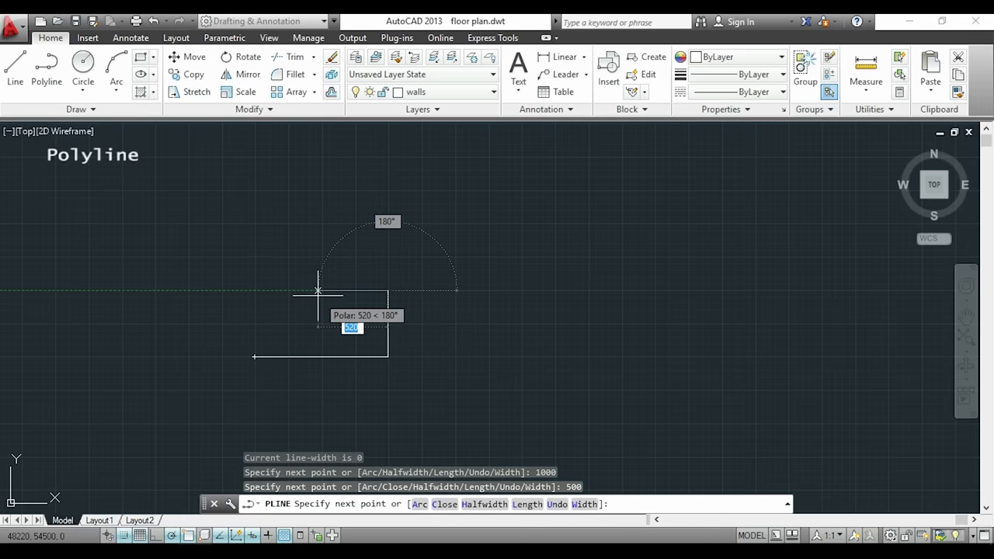
{"action": "type", "text": "250"}
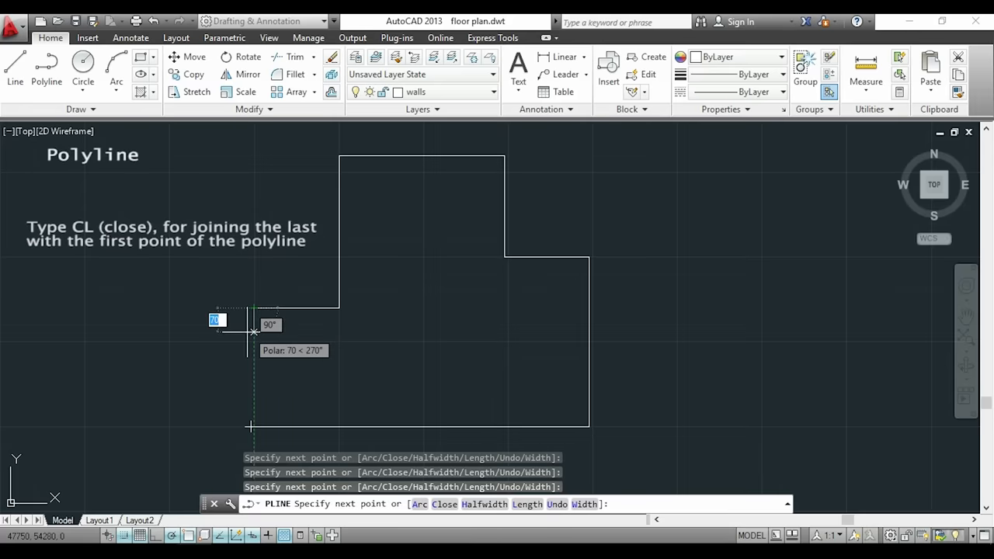
{"action": "type", "text": "cl"}
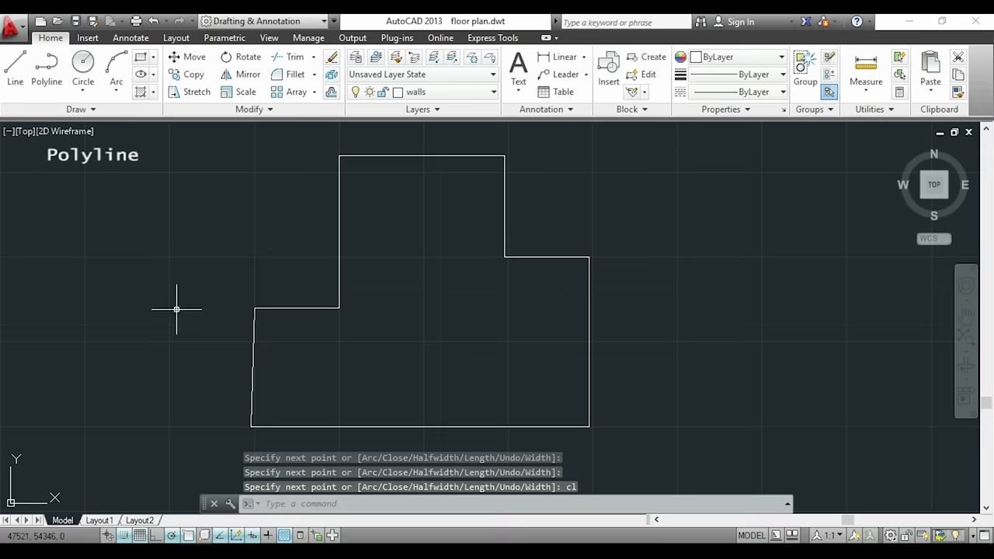
{"action": "mouse_move", "coordinate": [185, 306]}
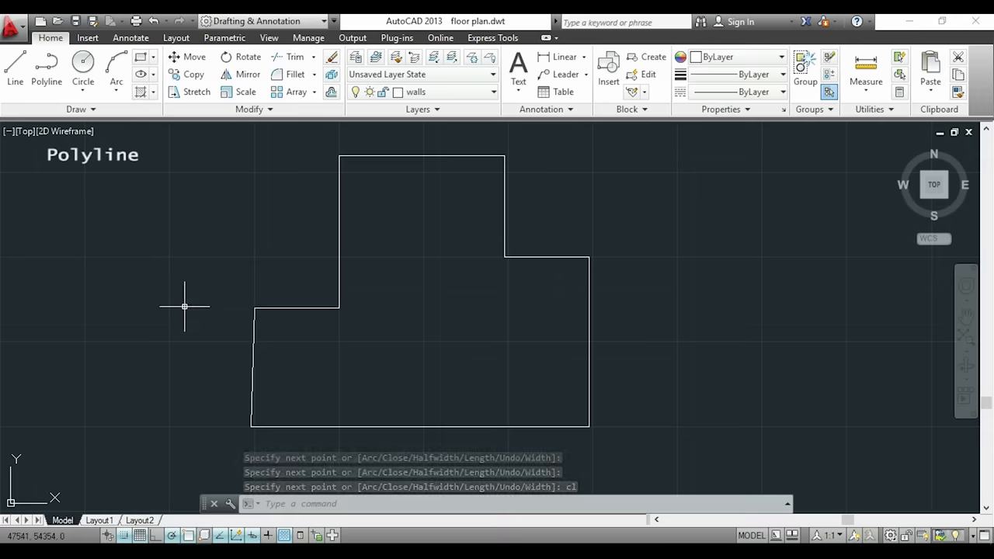
{"action": "key", "text": "Enter"}
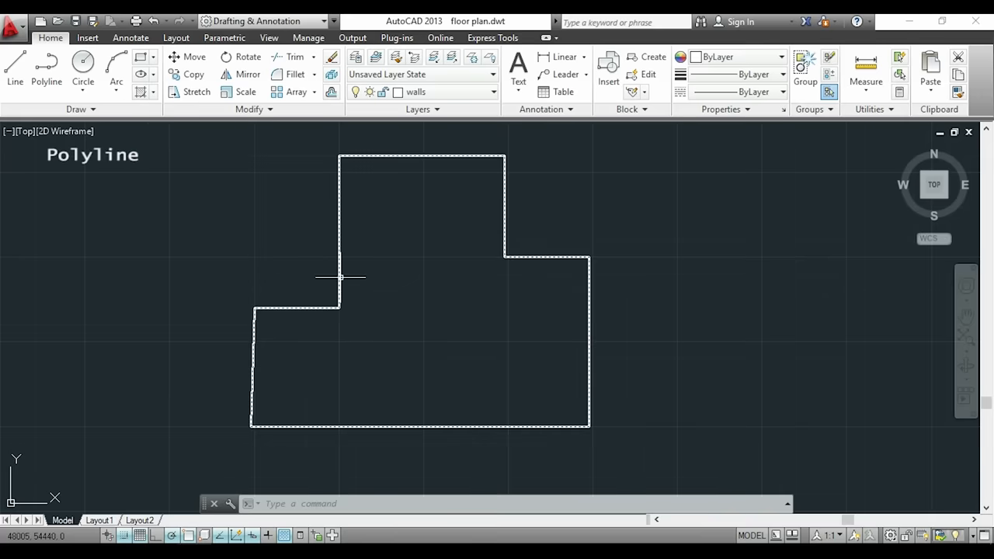
{"action": "left_click", "coordinate": [338, 277]}
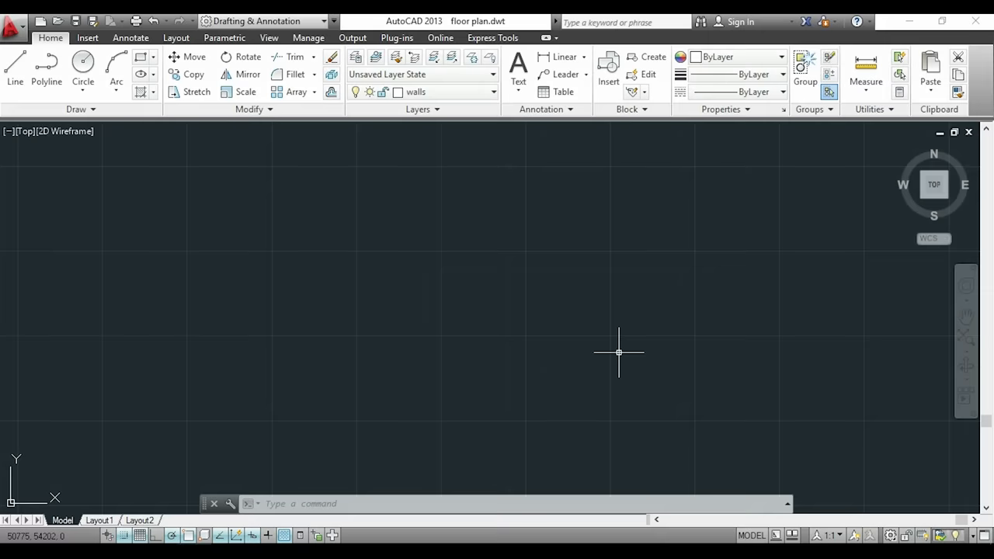
Draw a 300 by 500 rectangle with REC from a picked first corner
{"action": "type", "text": "REC"}
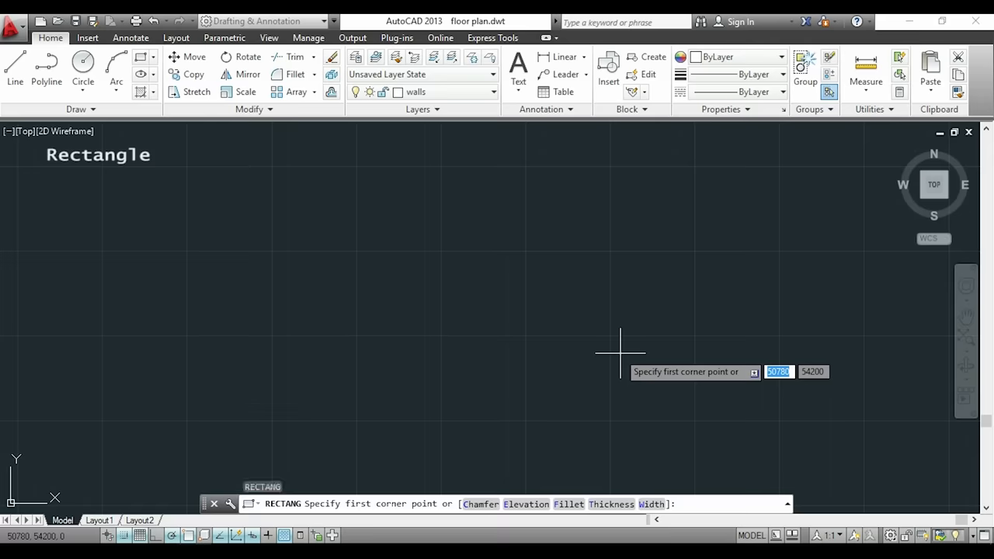
{"action": "mouse_move", "coordinate": [322, 359]}
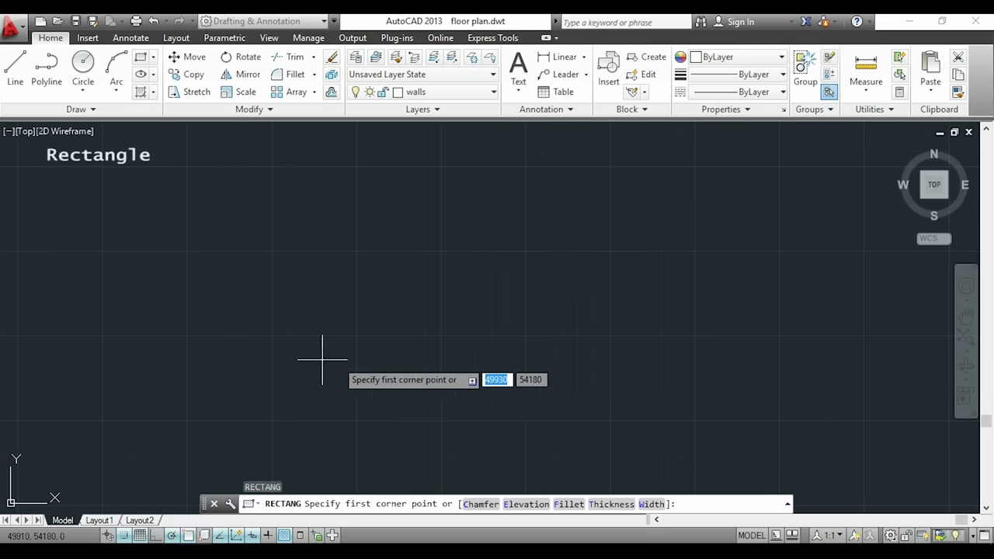
{"action": "left_click", "coordinate": [322, 359]}
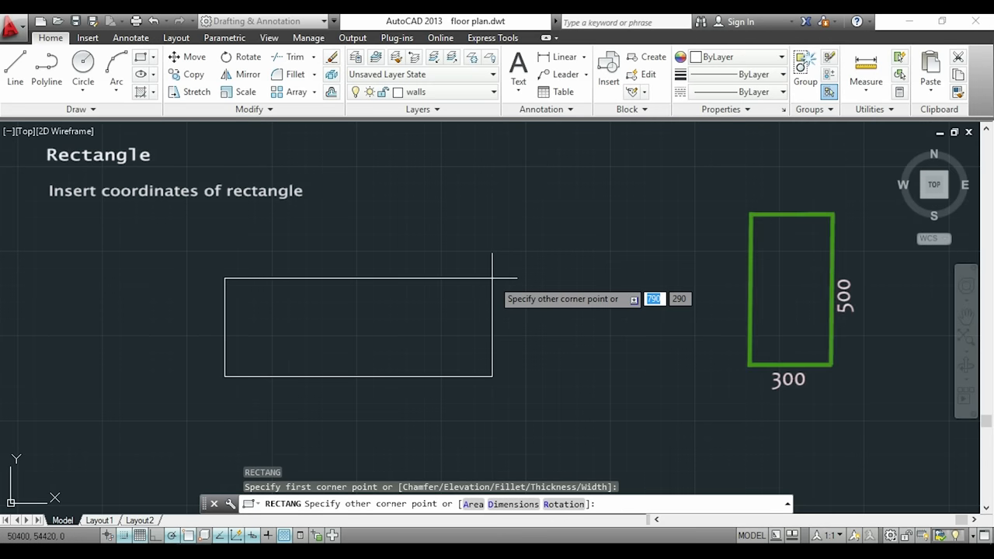
{"action": "type", "text": "300"}
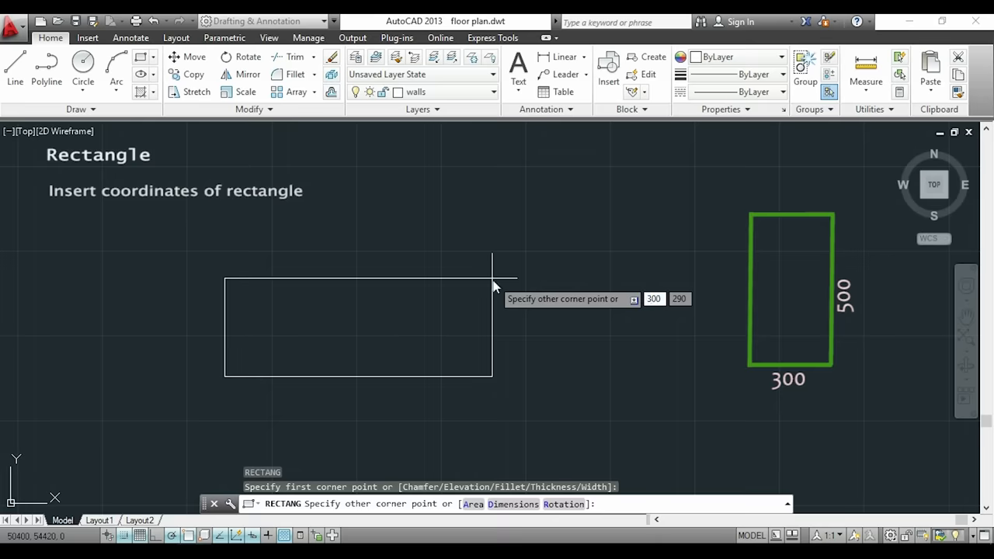
{"action": "key", "text": "Tab"}
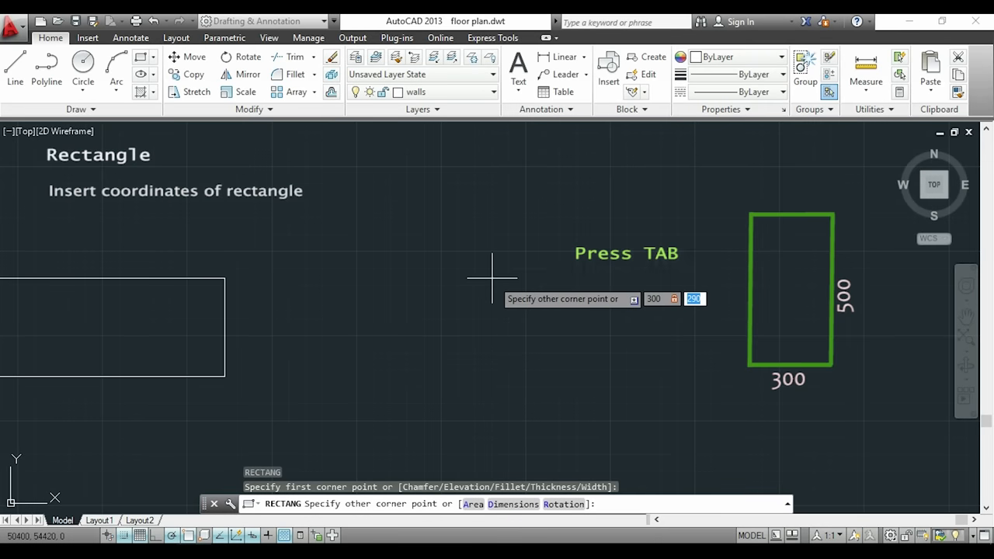
{"action": "type", "text": "500"}
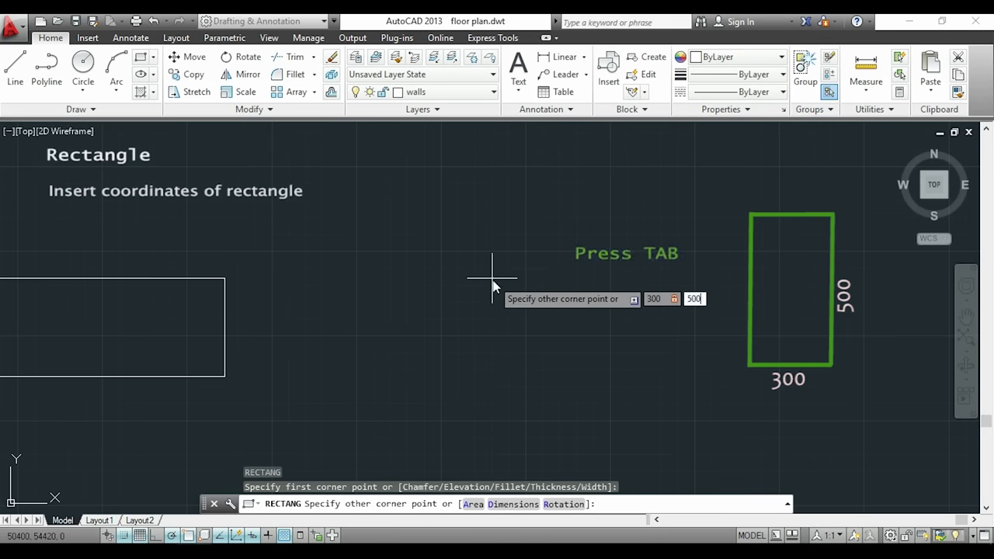
{"action": "key", "text": "enter"}
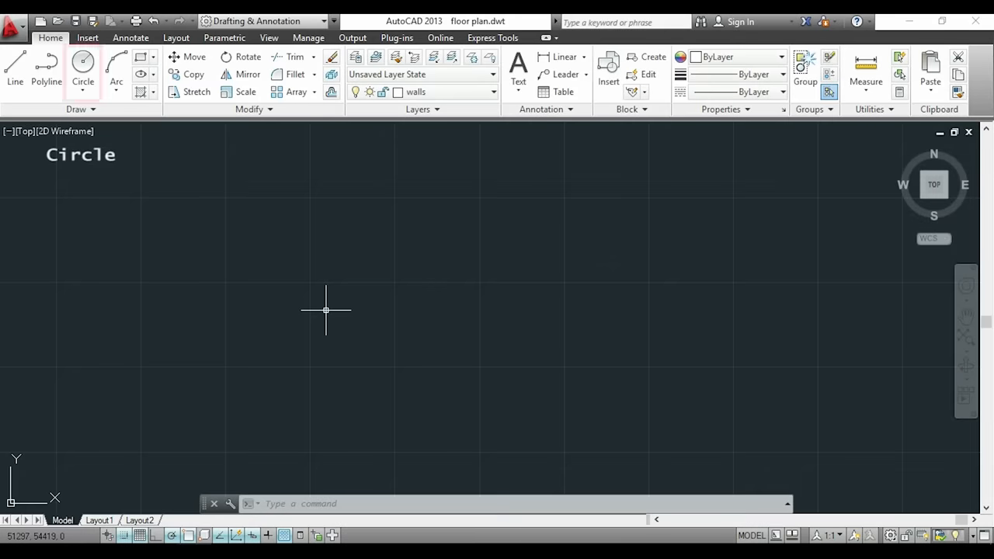
Draw a circle with radius 250 using the C command
{"action": "left_click", "coordinate": [82, 70]}
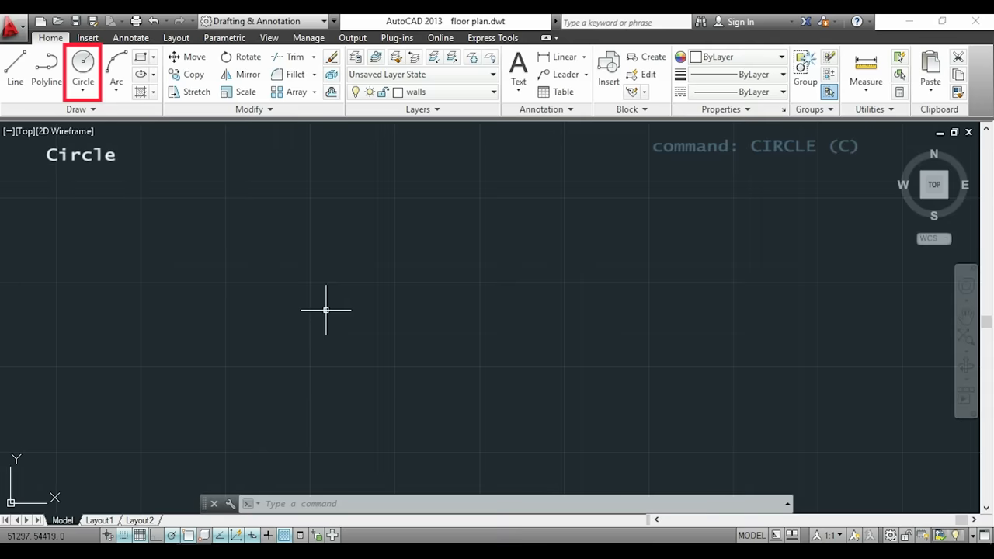
{"action": "type", "text": "c"}
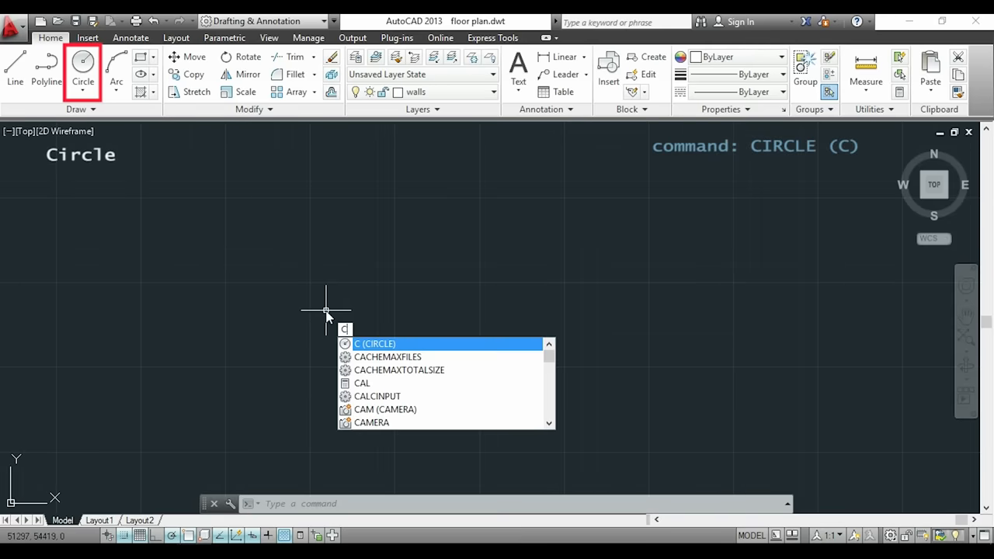
{"action": "key", "text": "enter"}
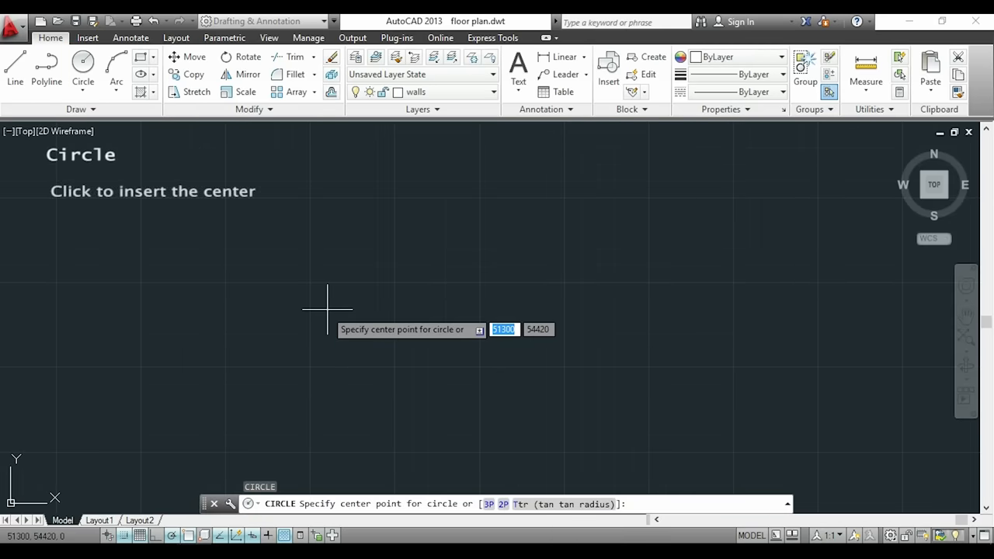
{"action": "mouse_move", "coordinate": [391, 282]}
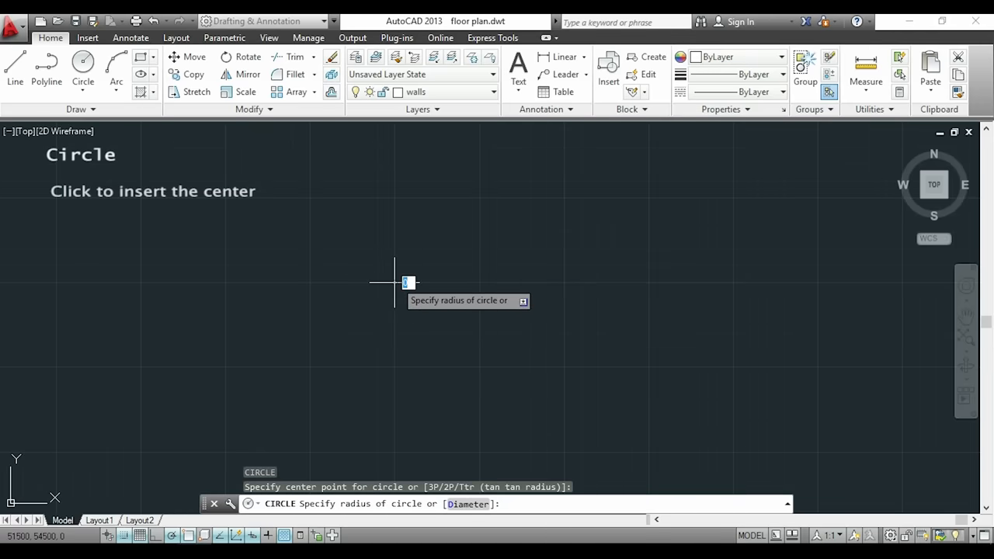
{"action": "type", "text": "180"}
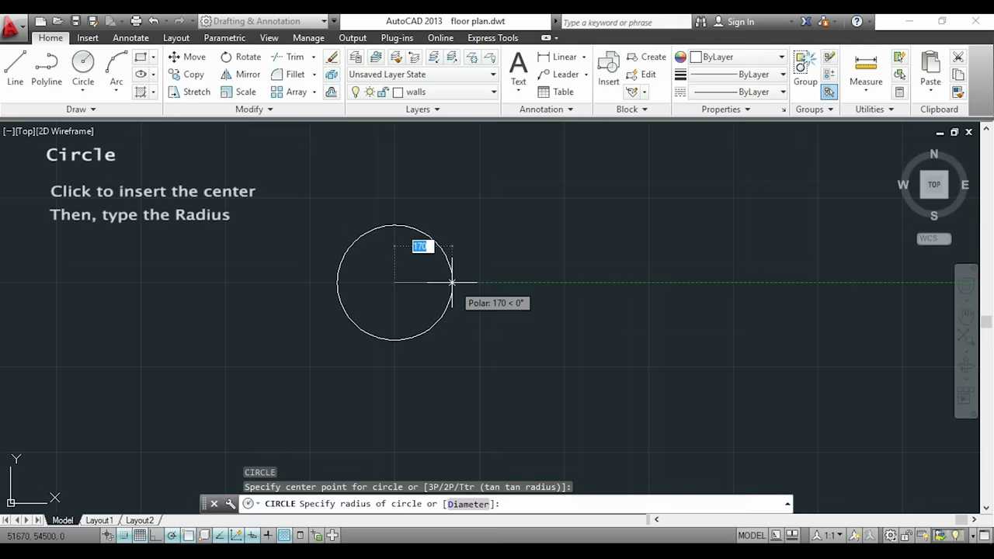
{"action": "type", "text": "250"}
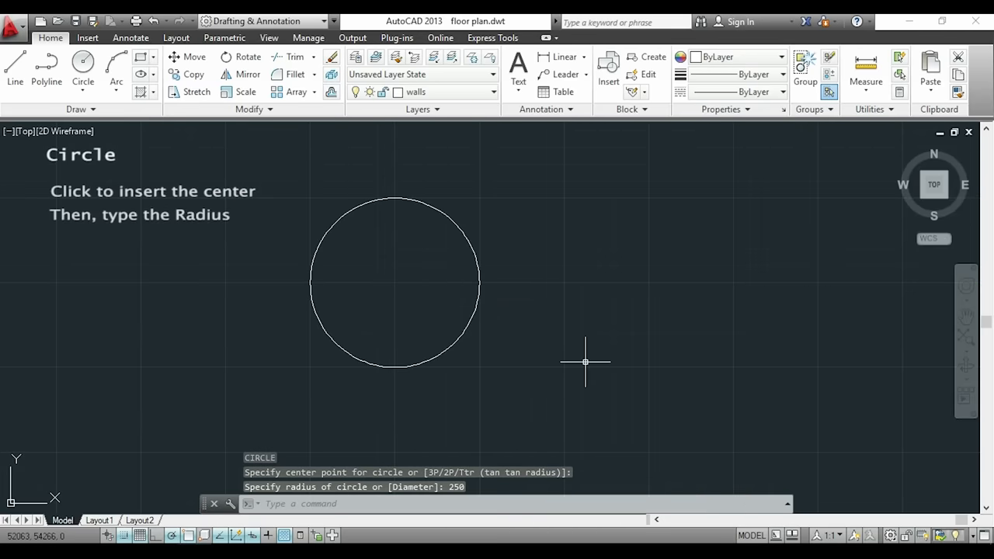
{"action": "mouse_move", "coordinate": [573, 380]}
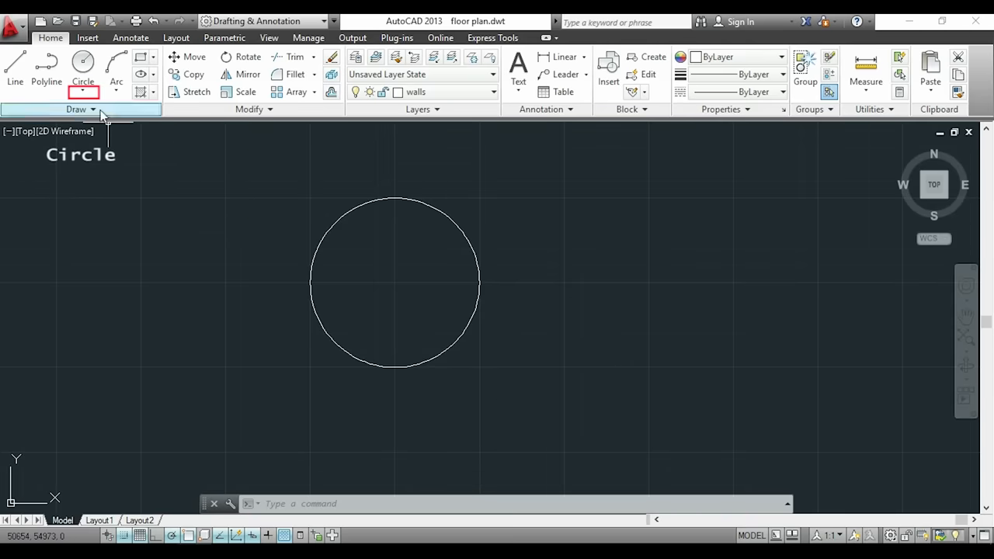
Show the Circle dropdown listing center-radius, diameter, 2-point, 3-point and tangent methods
{"action": "left_click", "coordinate": [93, 92]}
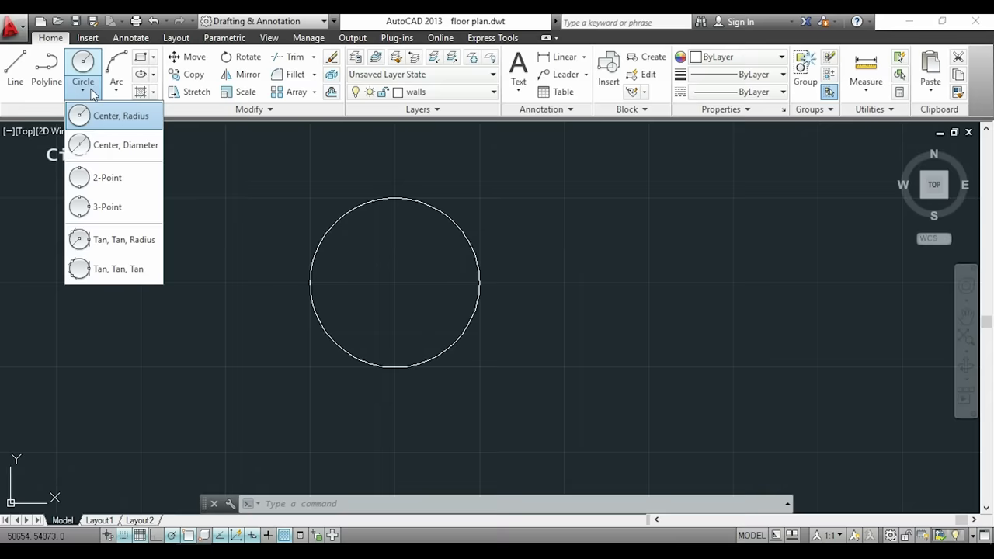
{"action": "mouse_move", "coordinate": [97, 121]}
{"action": "type", "text": "a"}
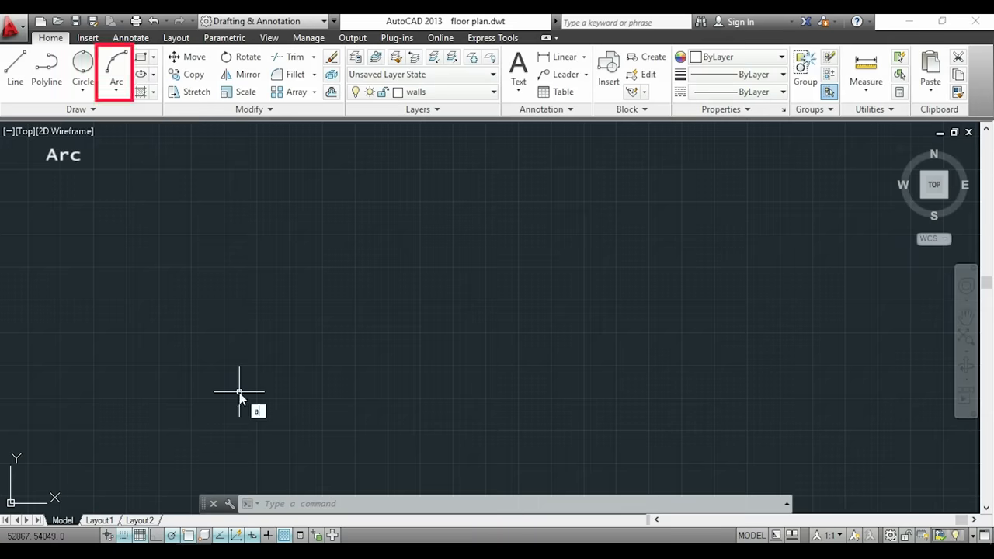
Start a three-point arc, picking its start point and a second point up and right
{"action": "left_click", "coordinate": [115, 70]}
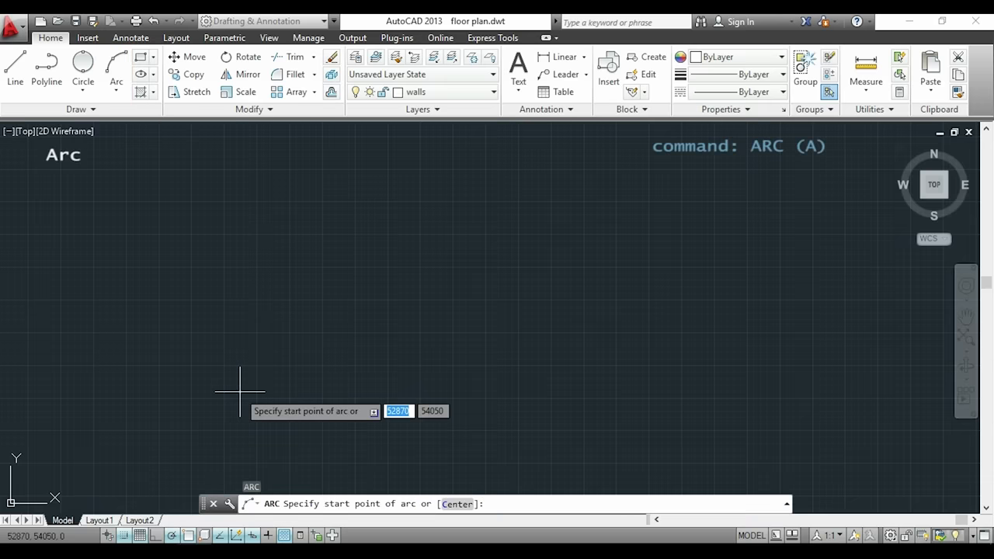
{"action": "left_click", "coordinate": [239, 392]}
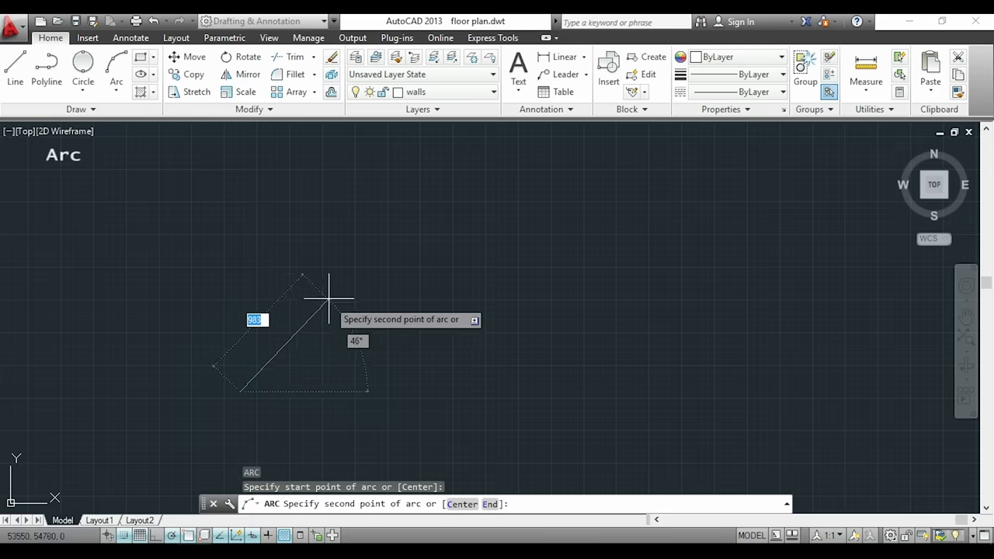
{"action": "left_click", "coordinate": [327, 297]}
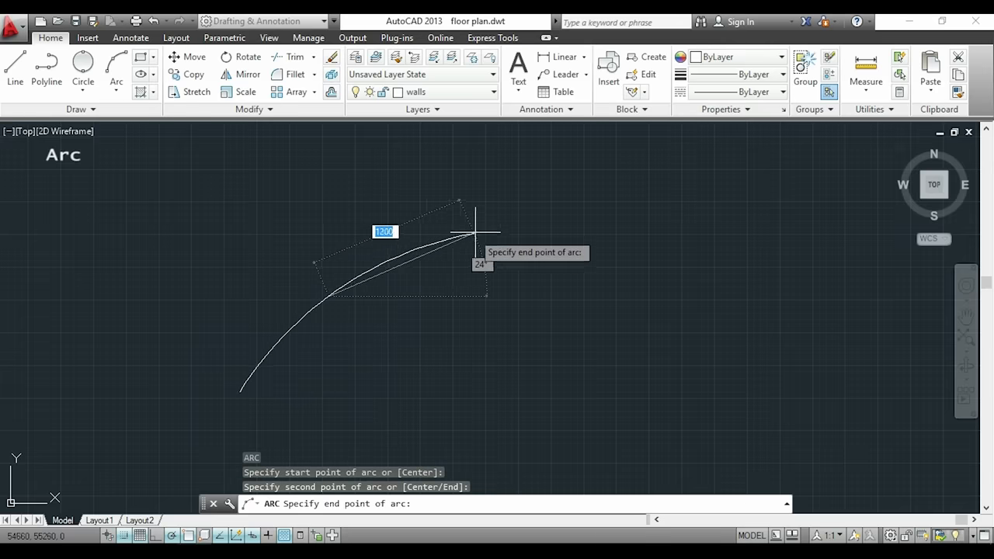
{"action": "mouse_move", "coordinate": [501, 229]}
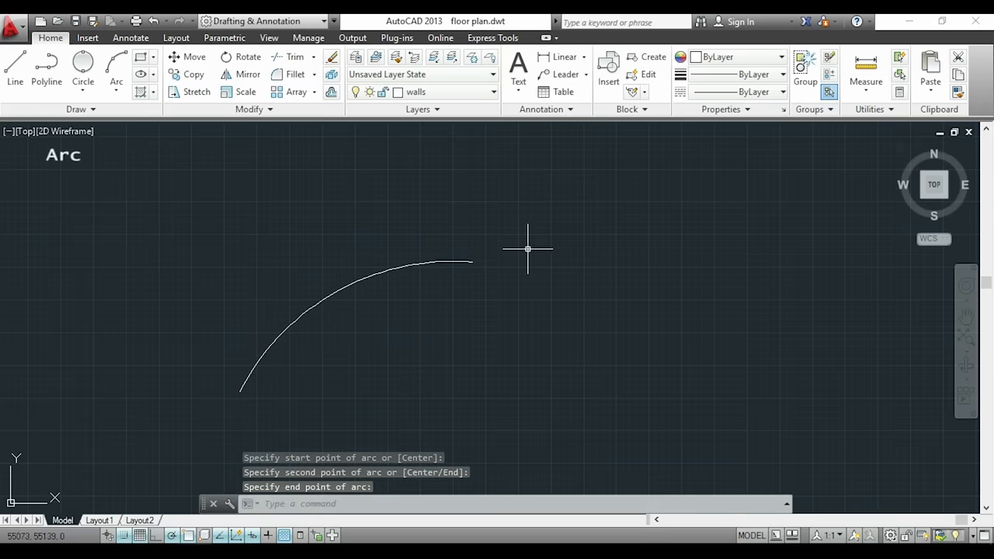
{"action": "mouse_move", "coordinate": [548, 244]}
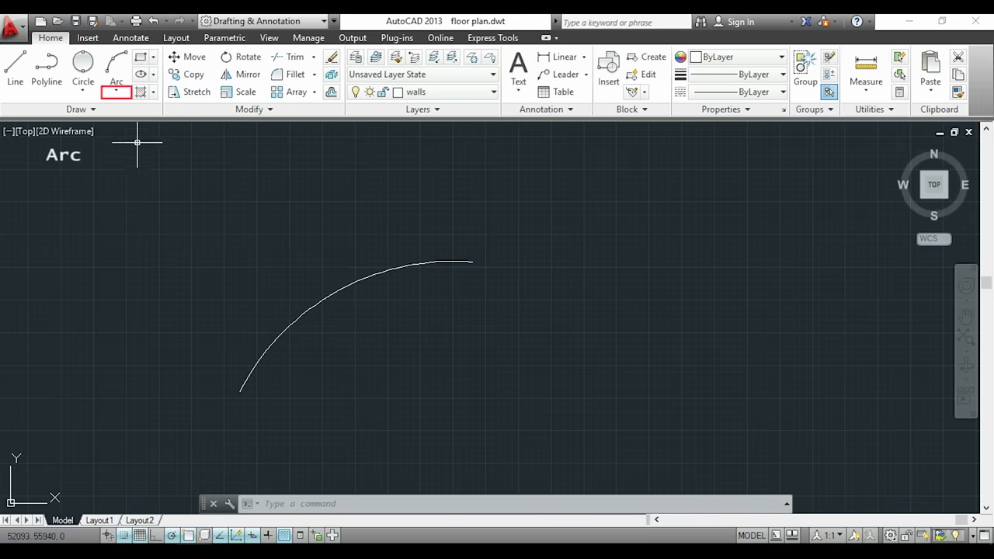
{"action": "left_click", "coordinate": [116, 91]}
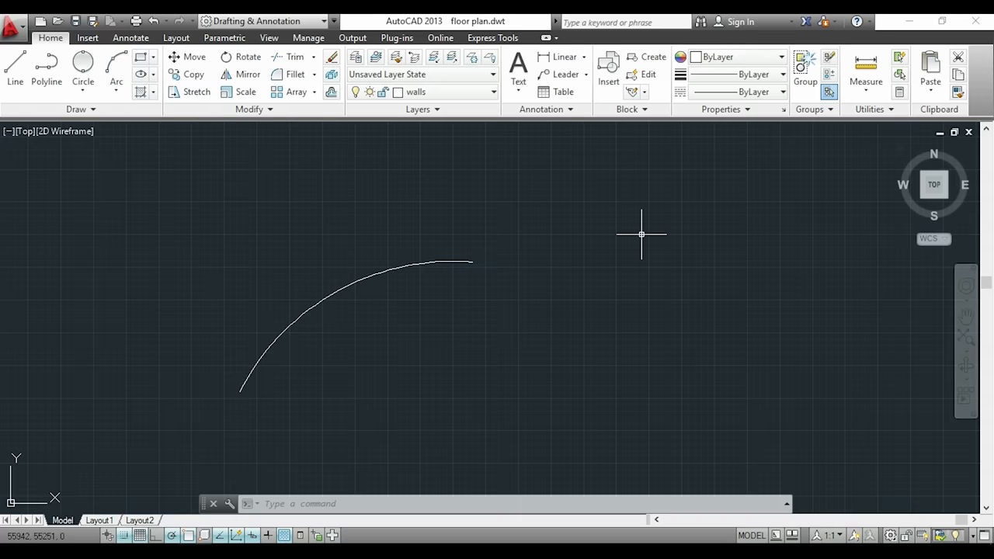
{"action": "mouse_move", "coordinate": [581, 223]}
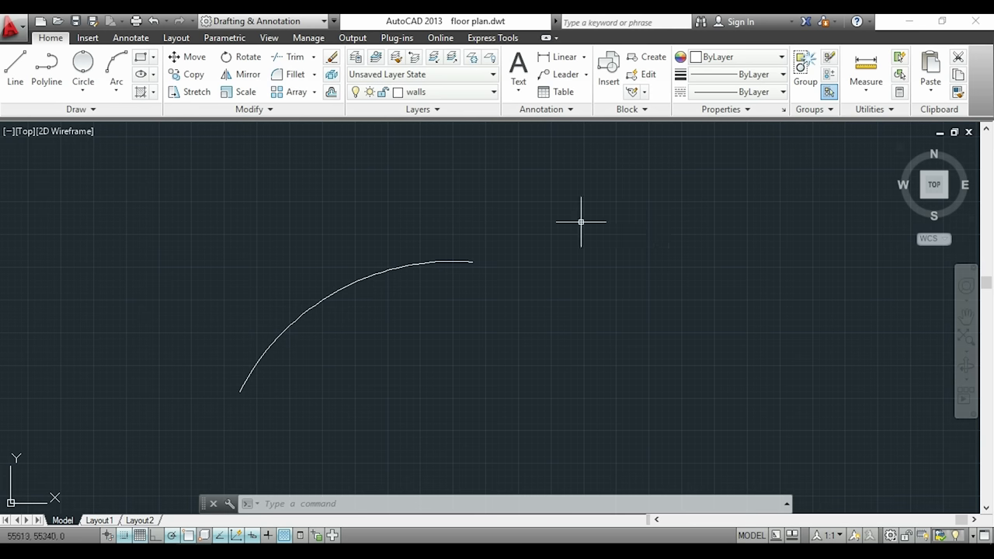